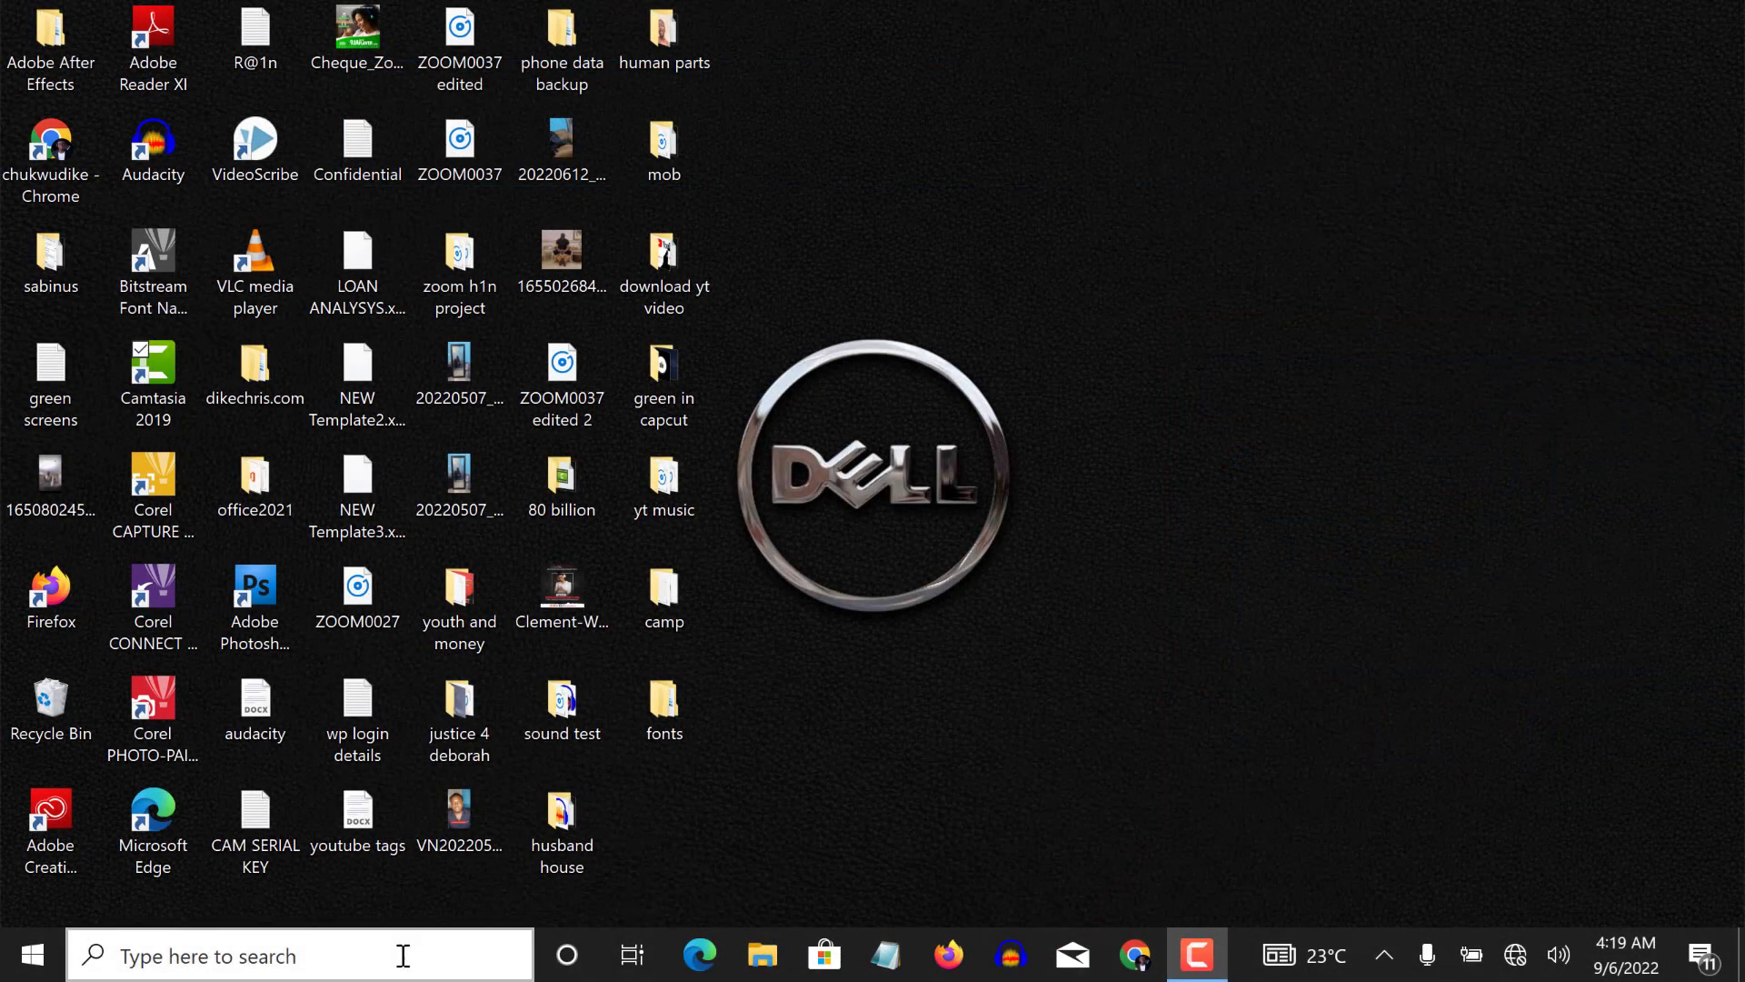
Step: Search Windows for 'user account' to find Change User Account Control settings
{"action": "left_click", "coordinate": [301, 955]}
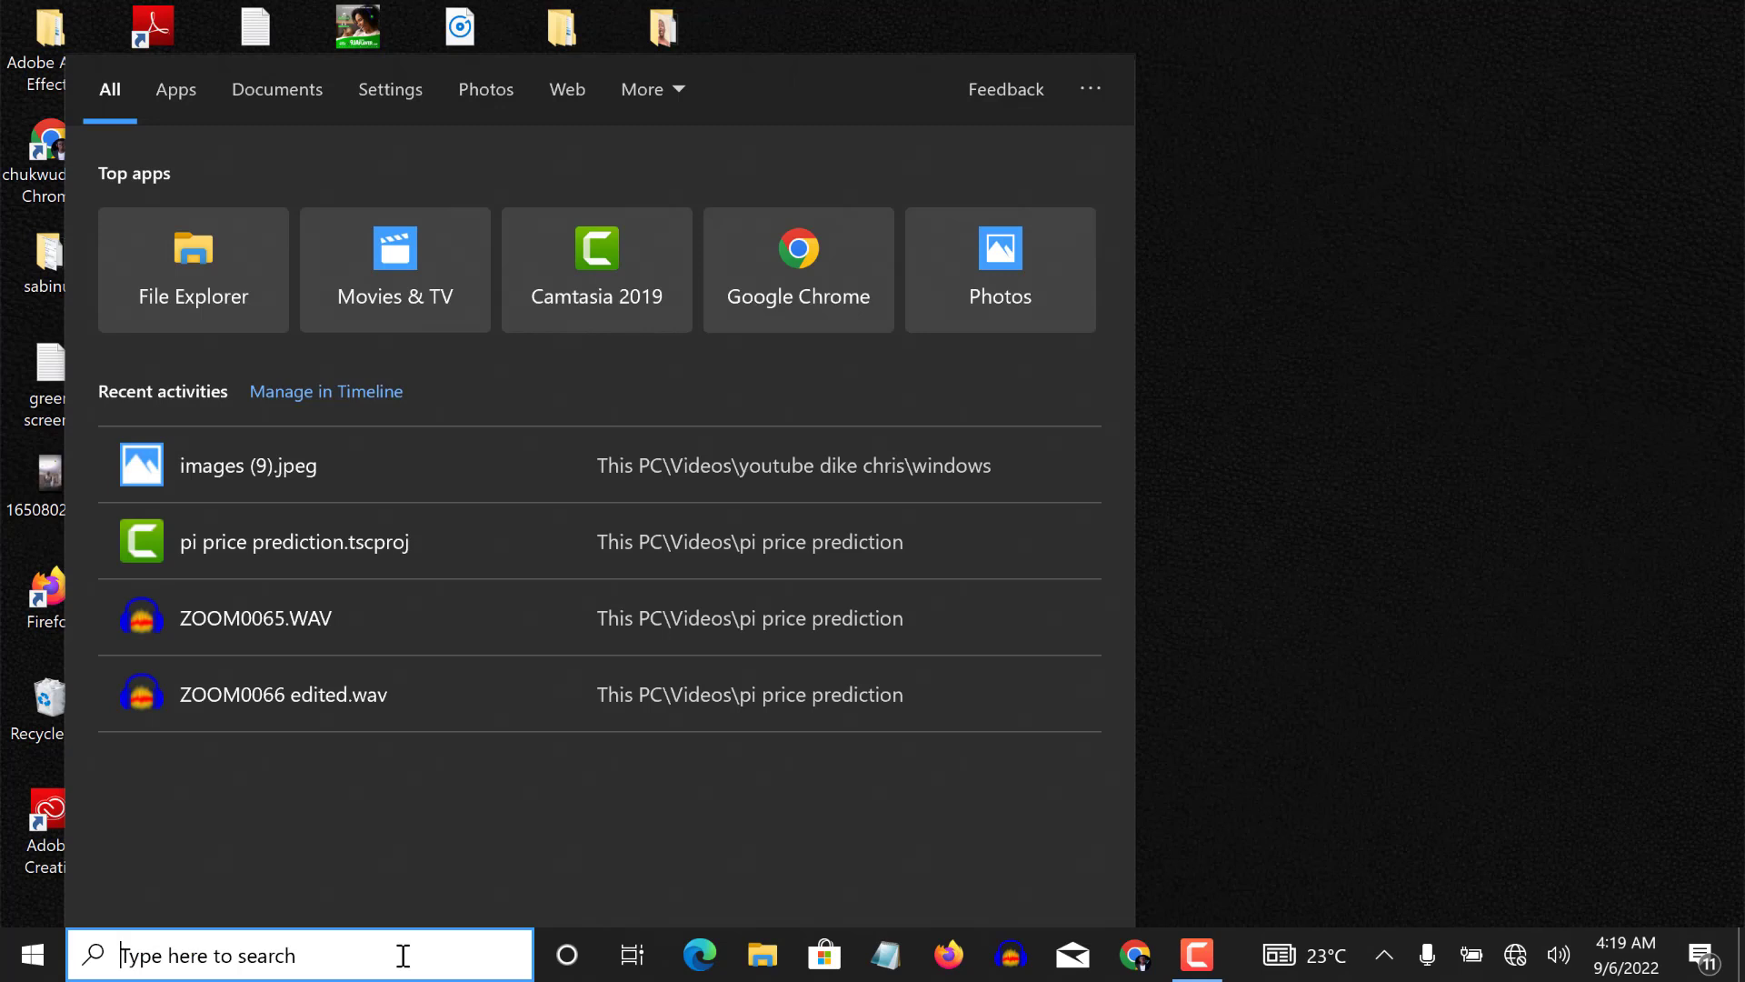
{"action": "type", "text": "user"}
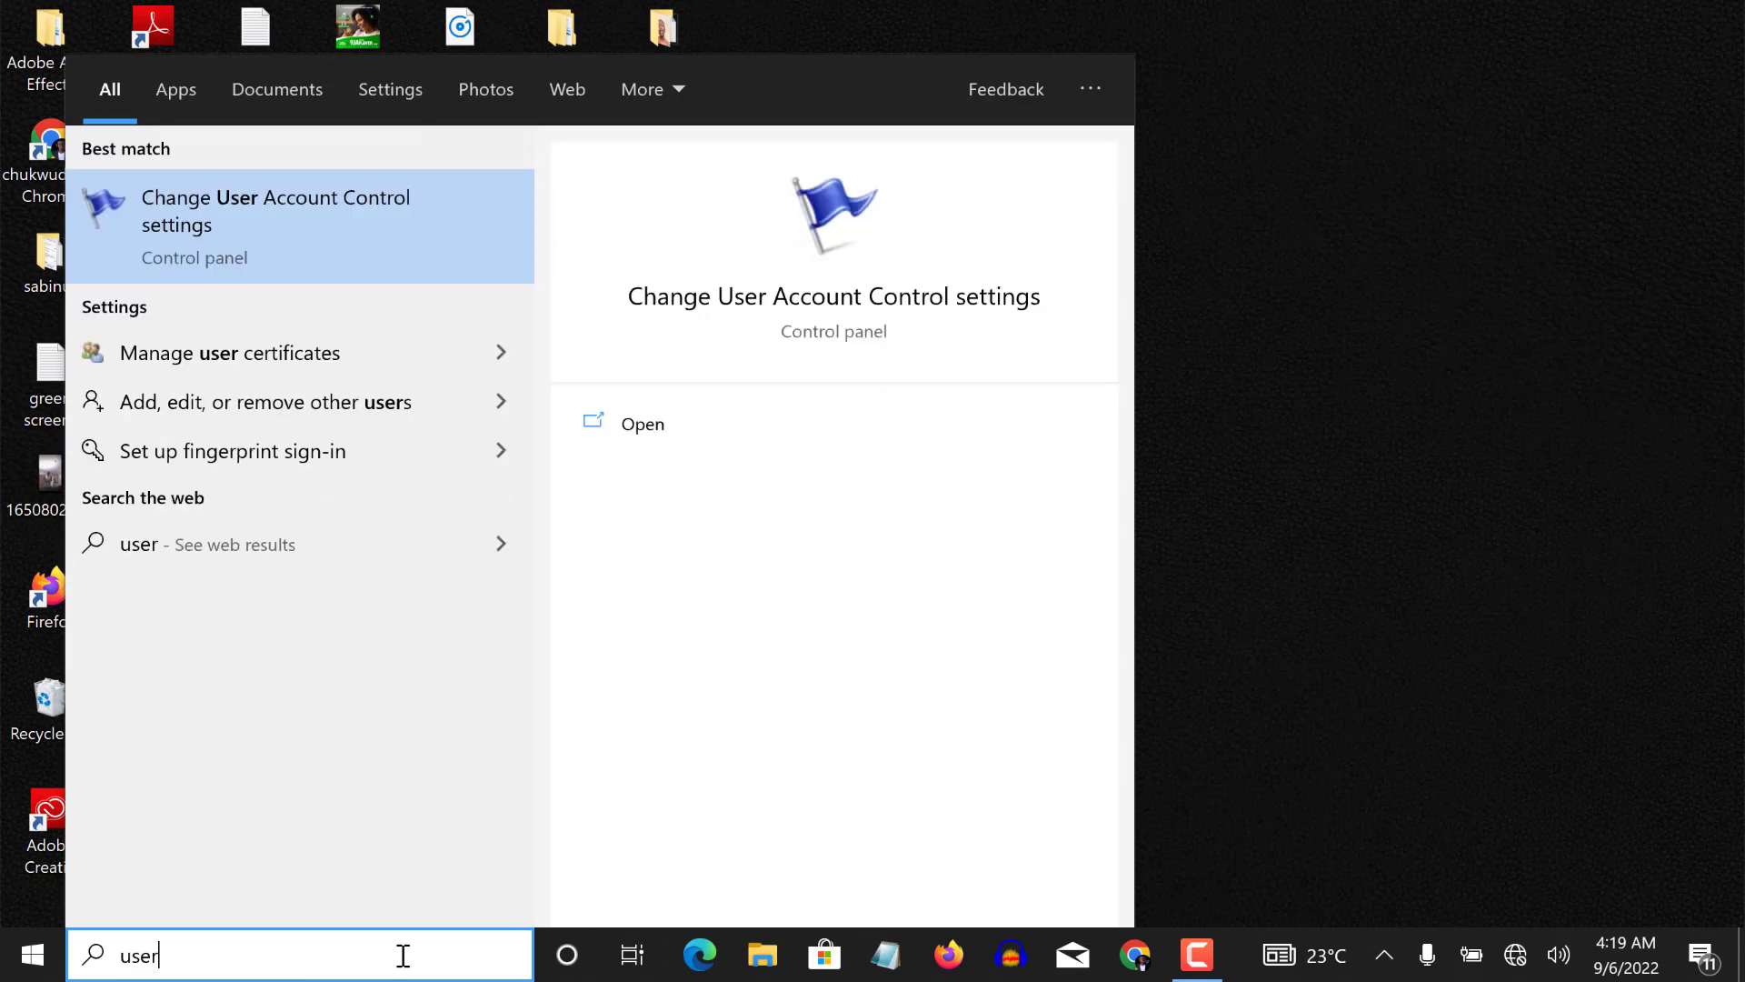
{"action": "type", "text": "acco"}
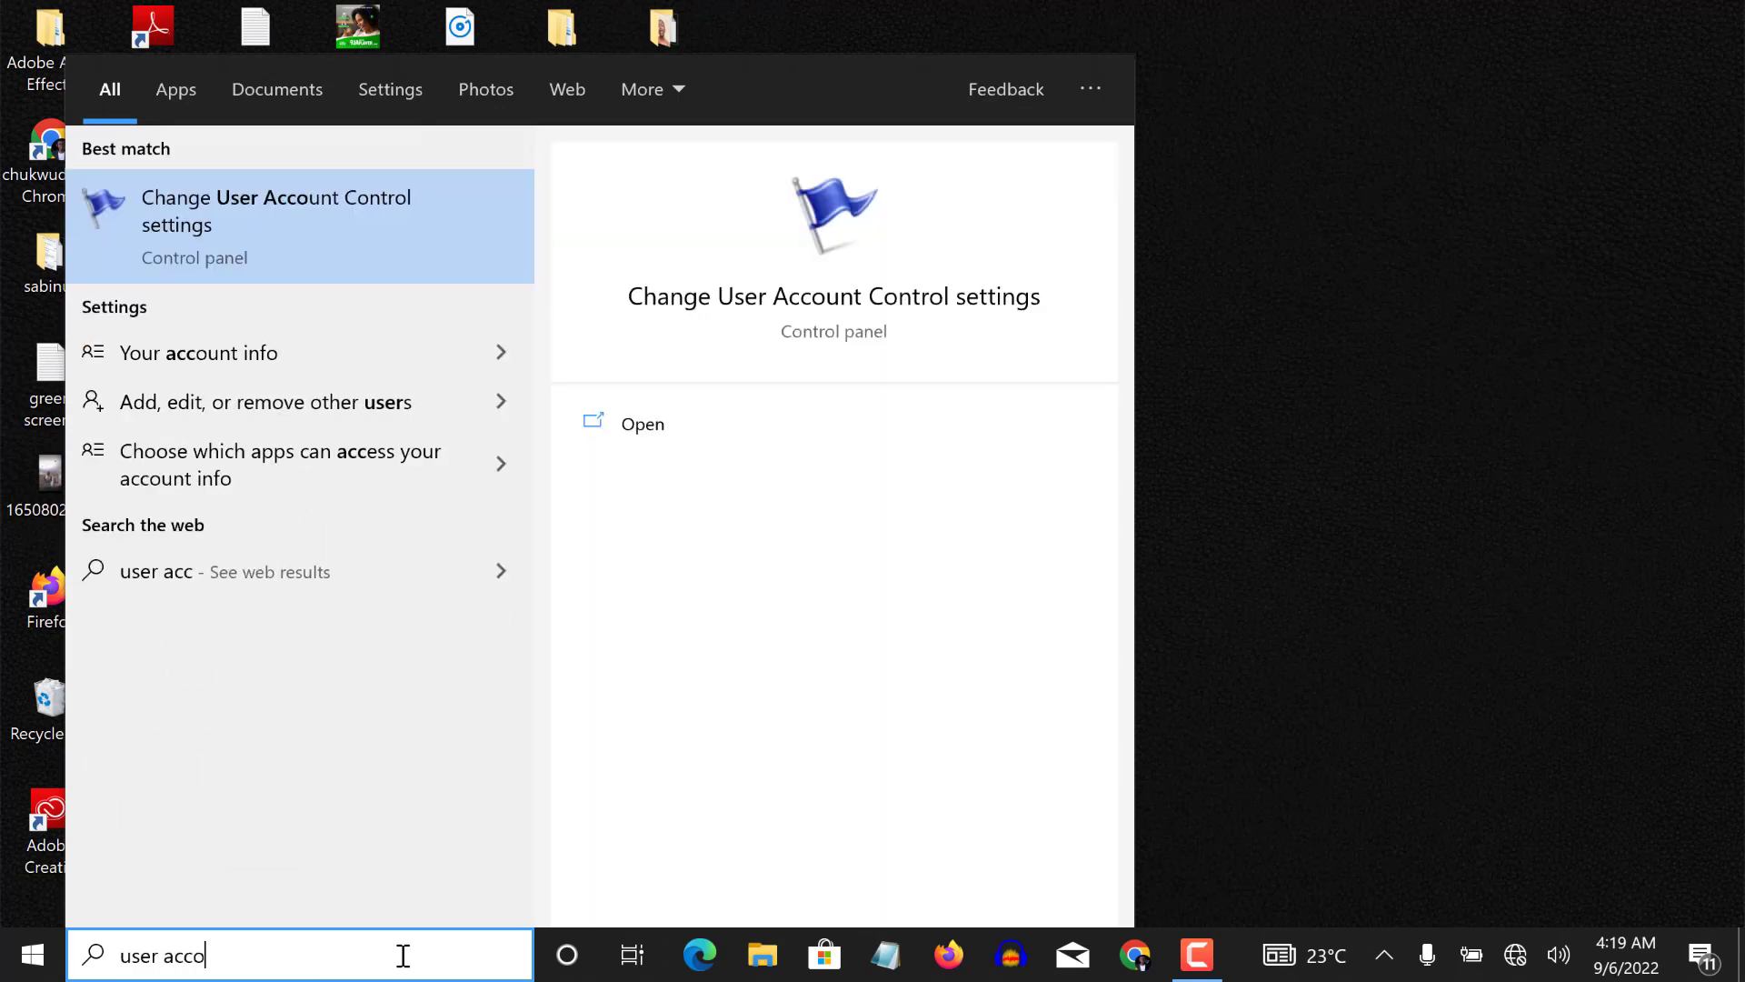
{"action": "type", "text": "unt"}
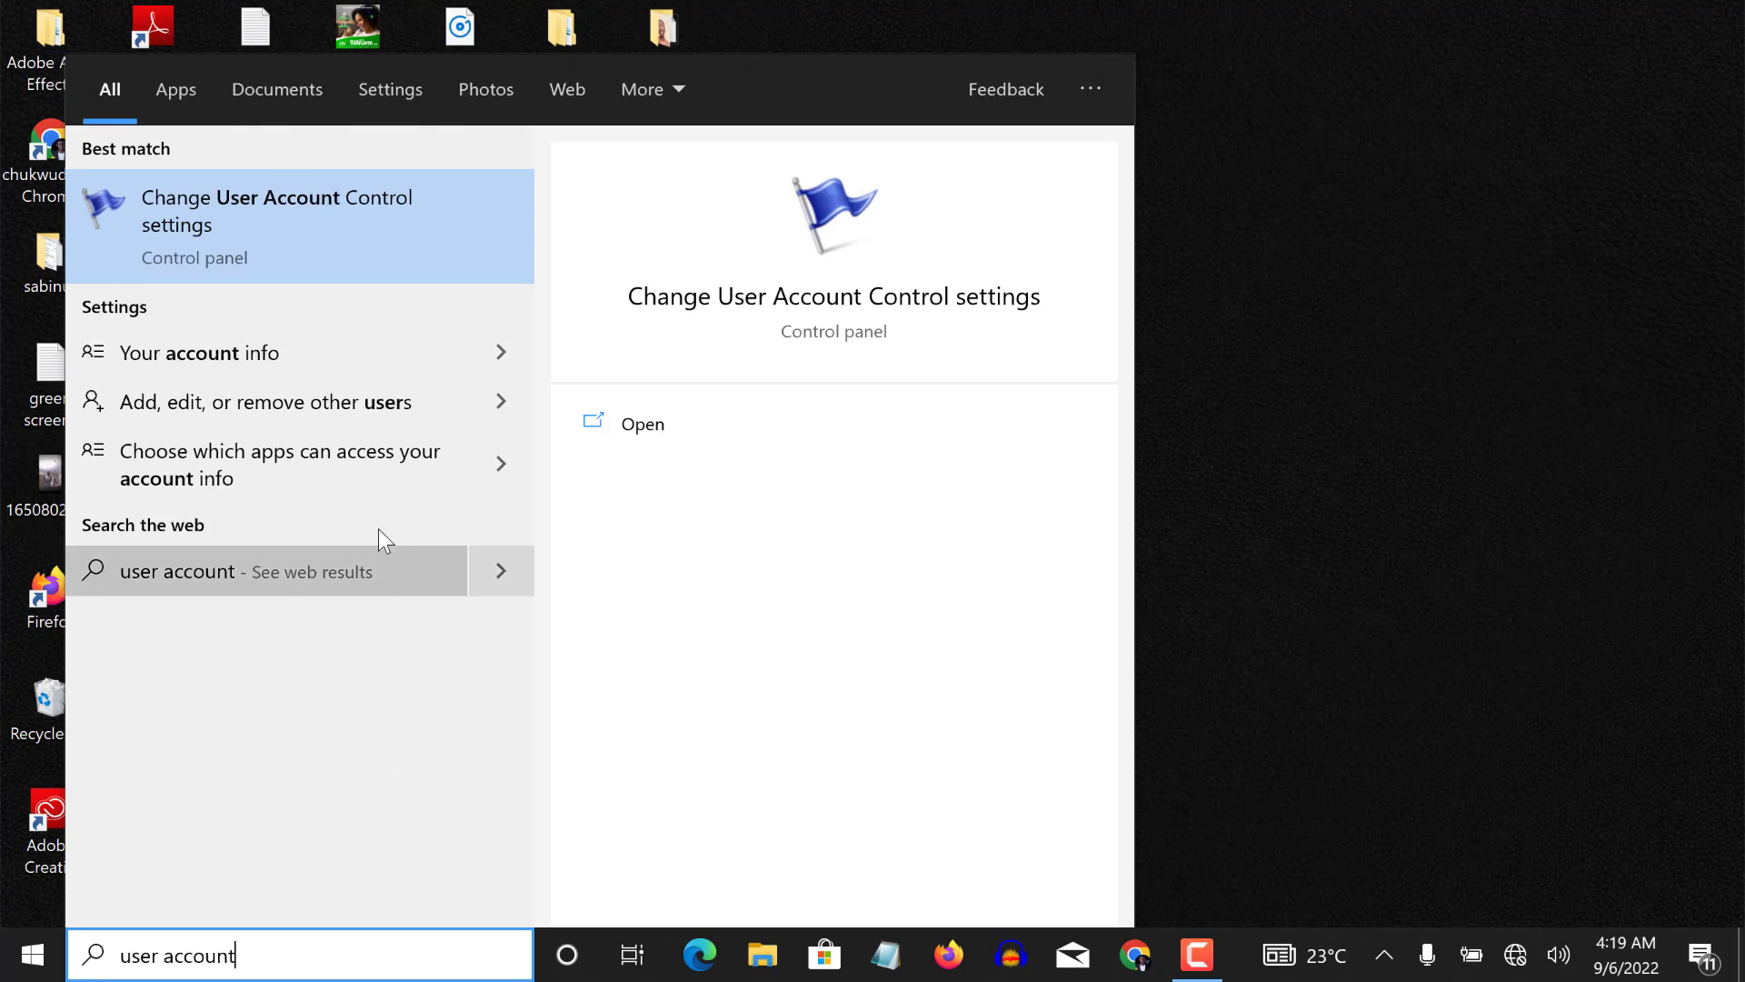
{"action": "mouse_move", "coordinate": [222, 216]}
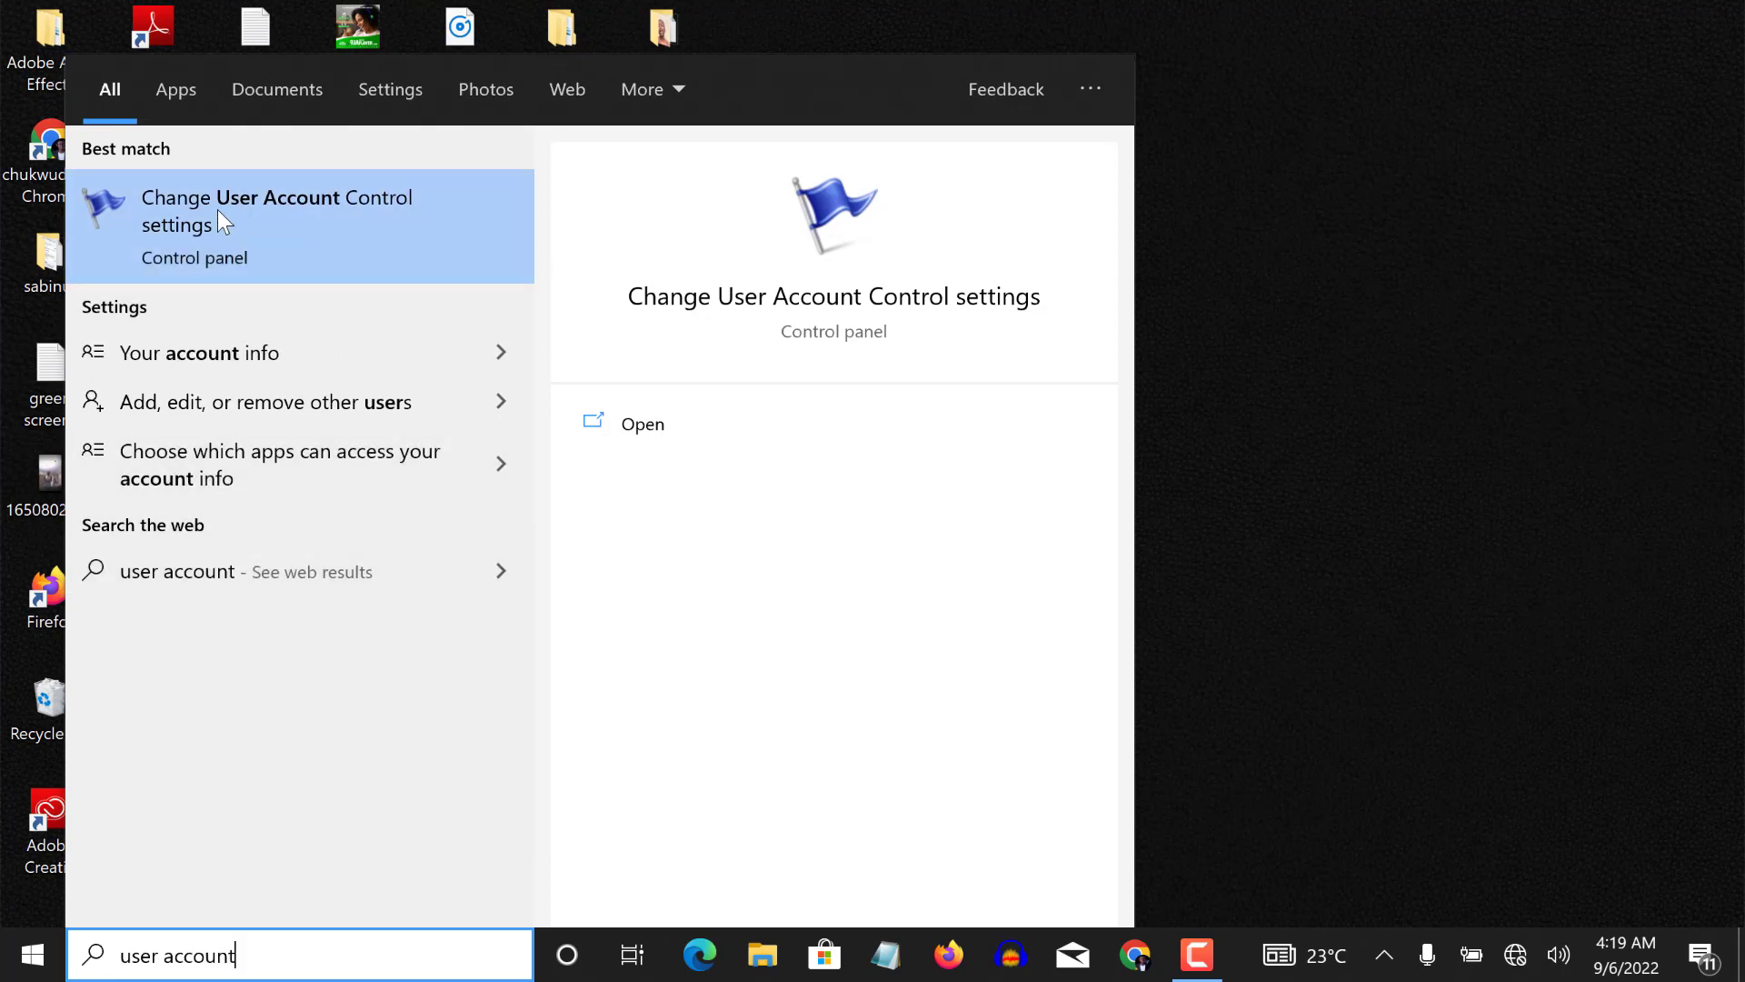
{"action": "mouse_move", "coordinate": [265, 222]}
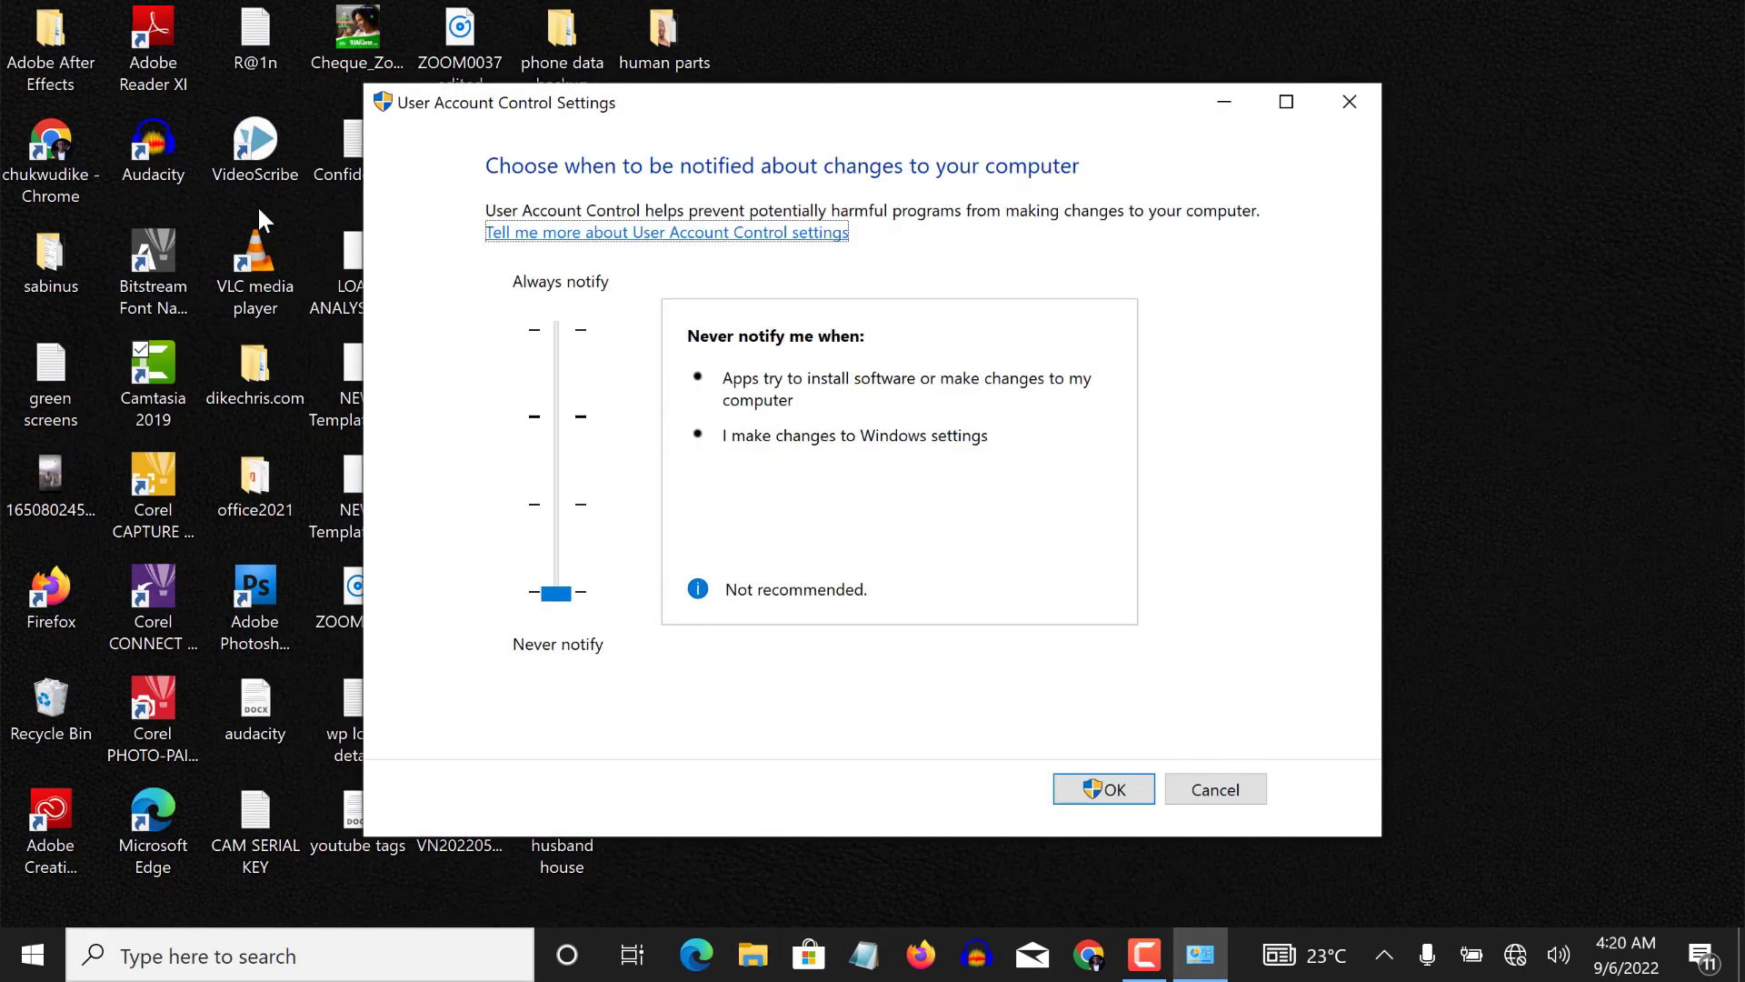
{"action": "mouse_move", "coordinate": [562, 627]}
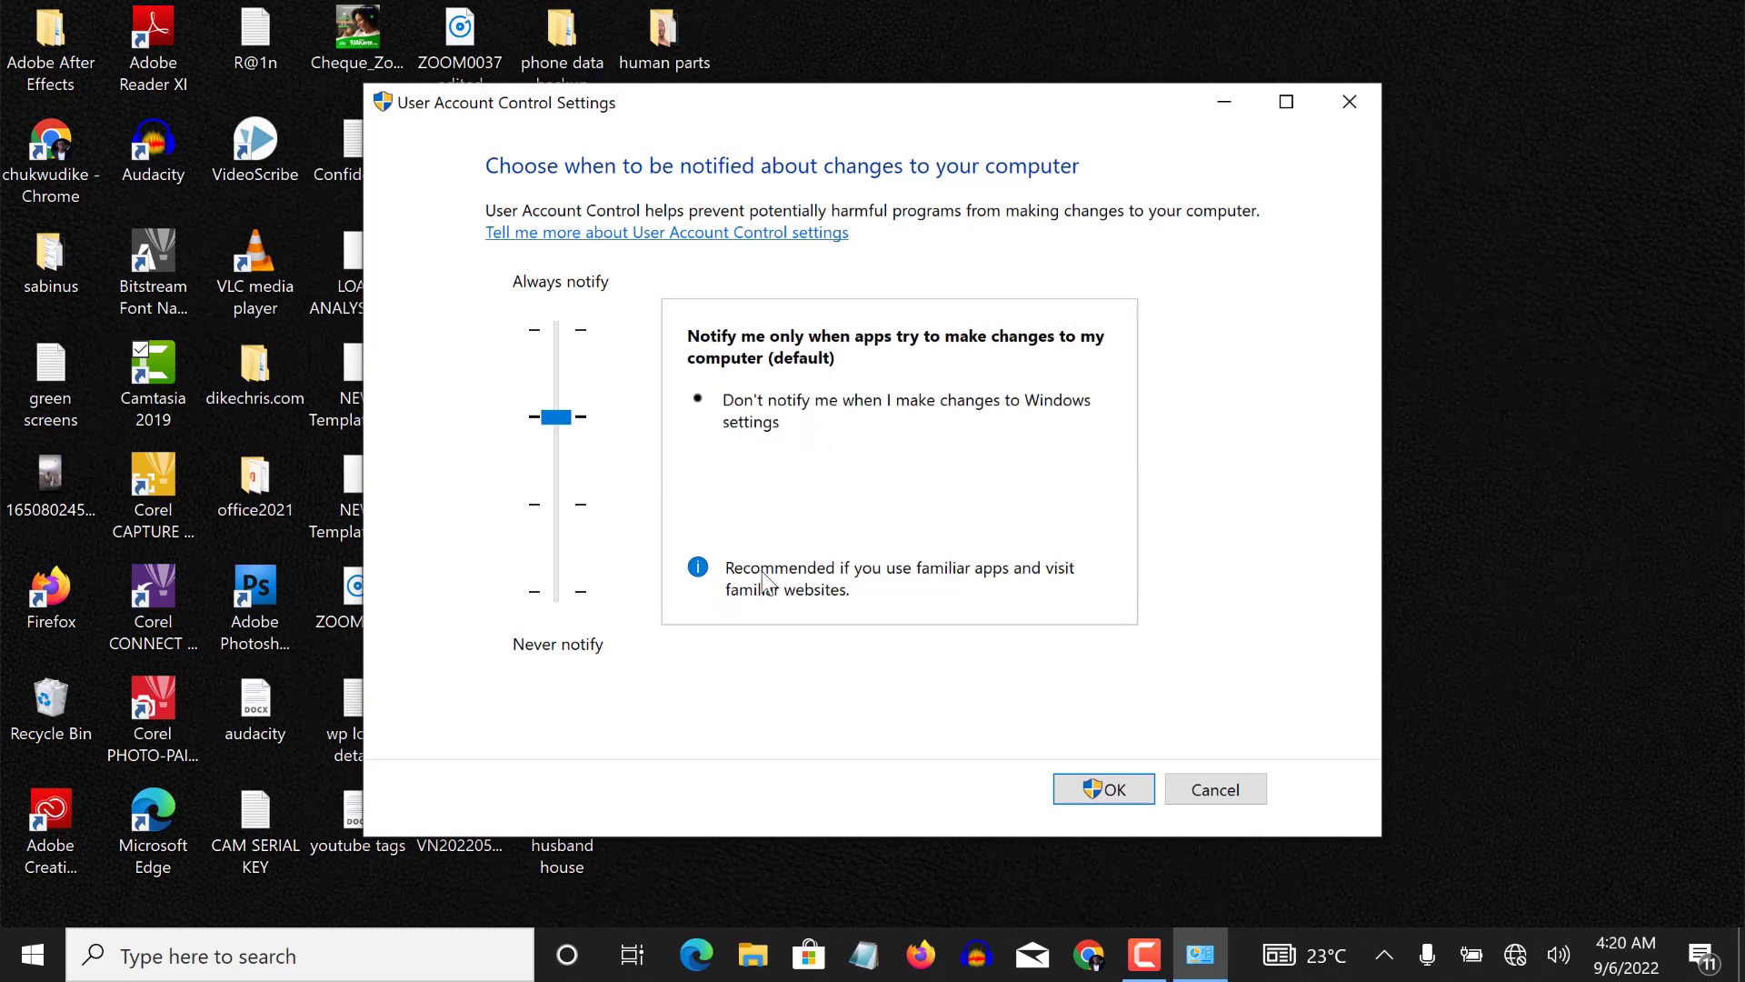
{"action": "mouse_move", "coordinate": [797, 373]}
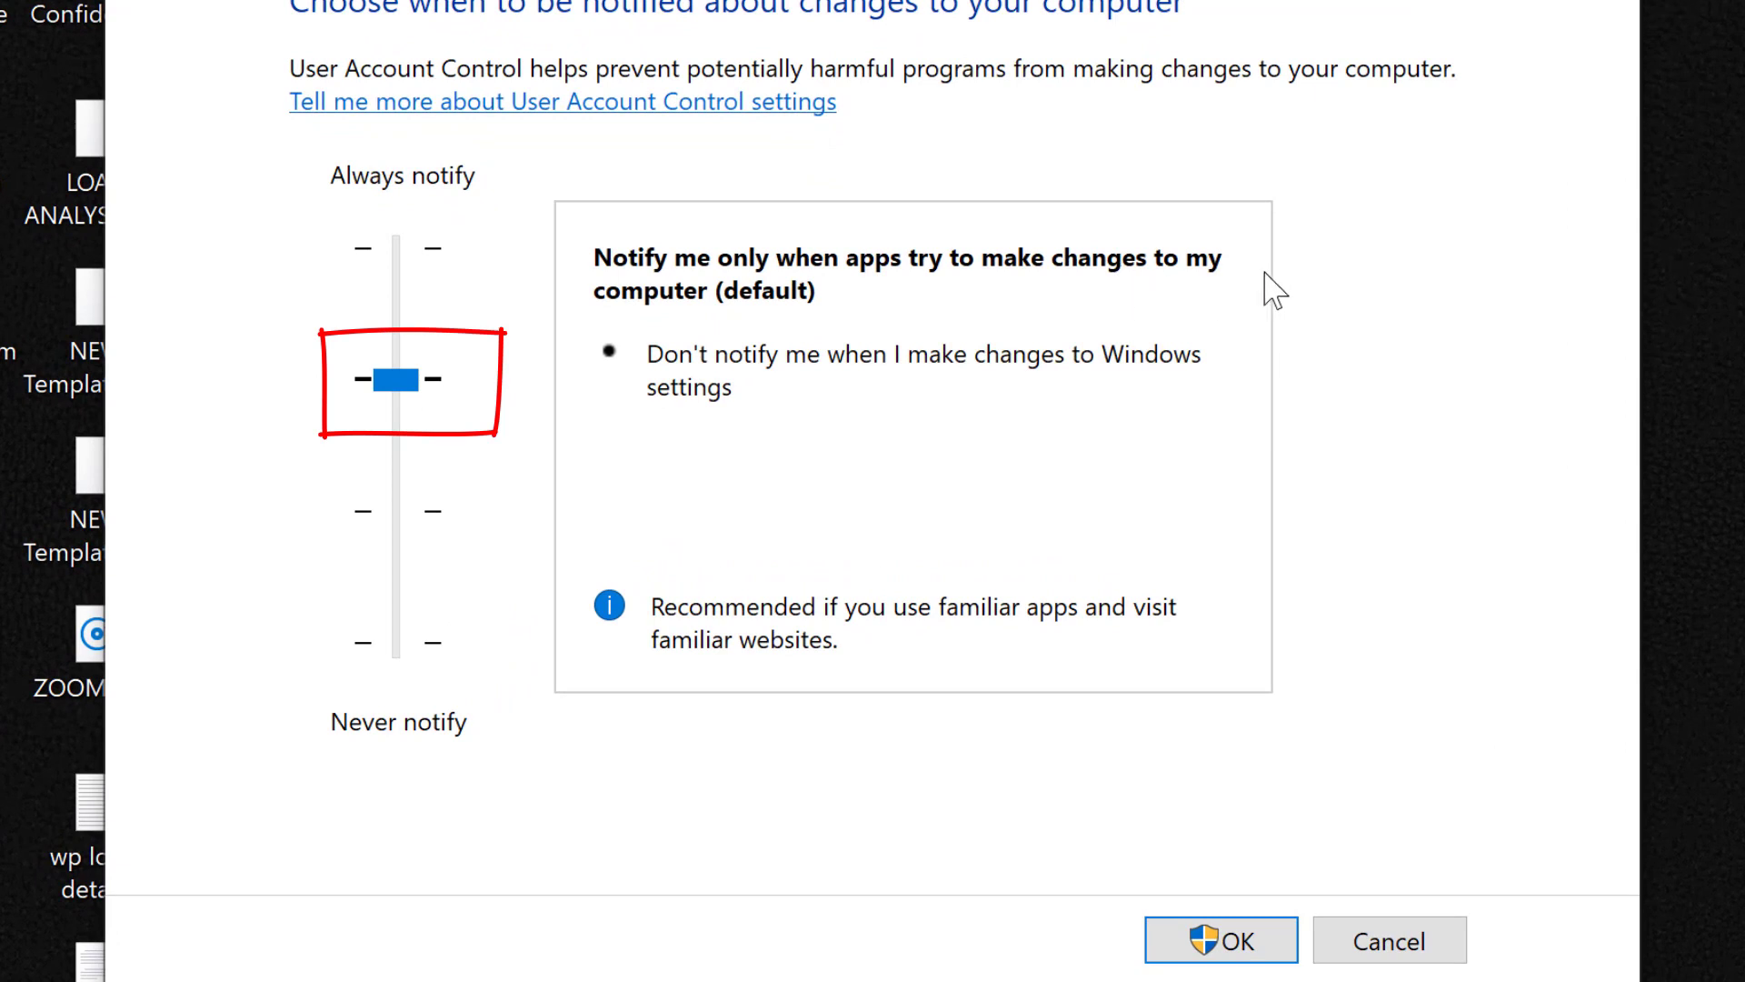
{"action": "mouse_move", "coordinate": [883, 388]}
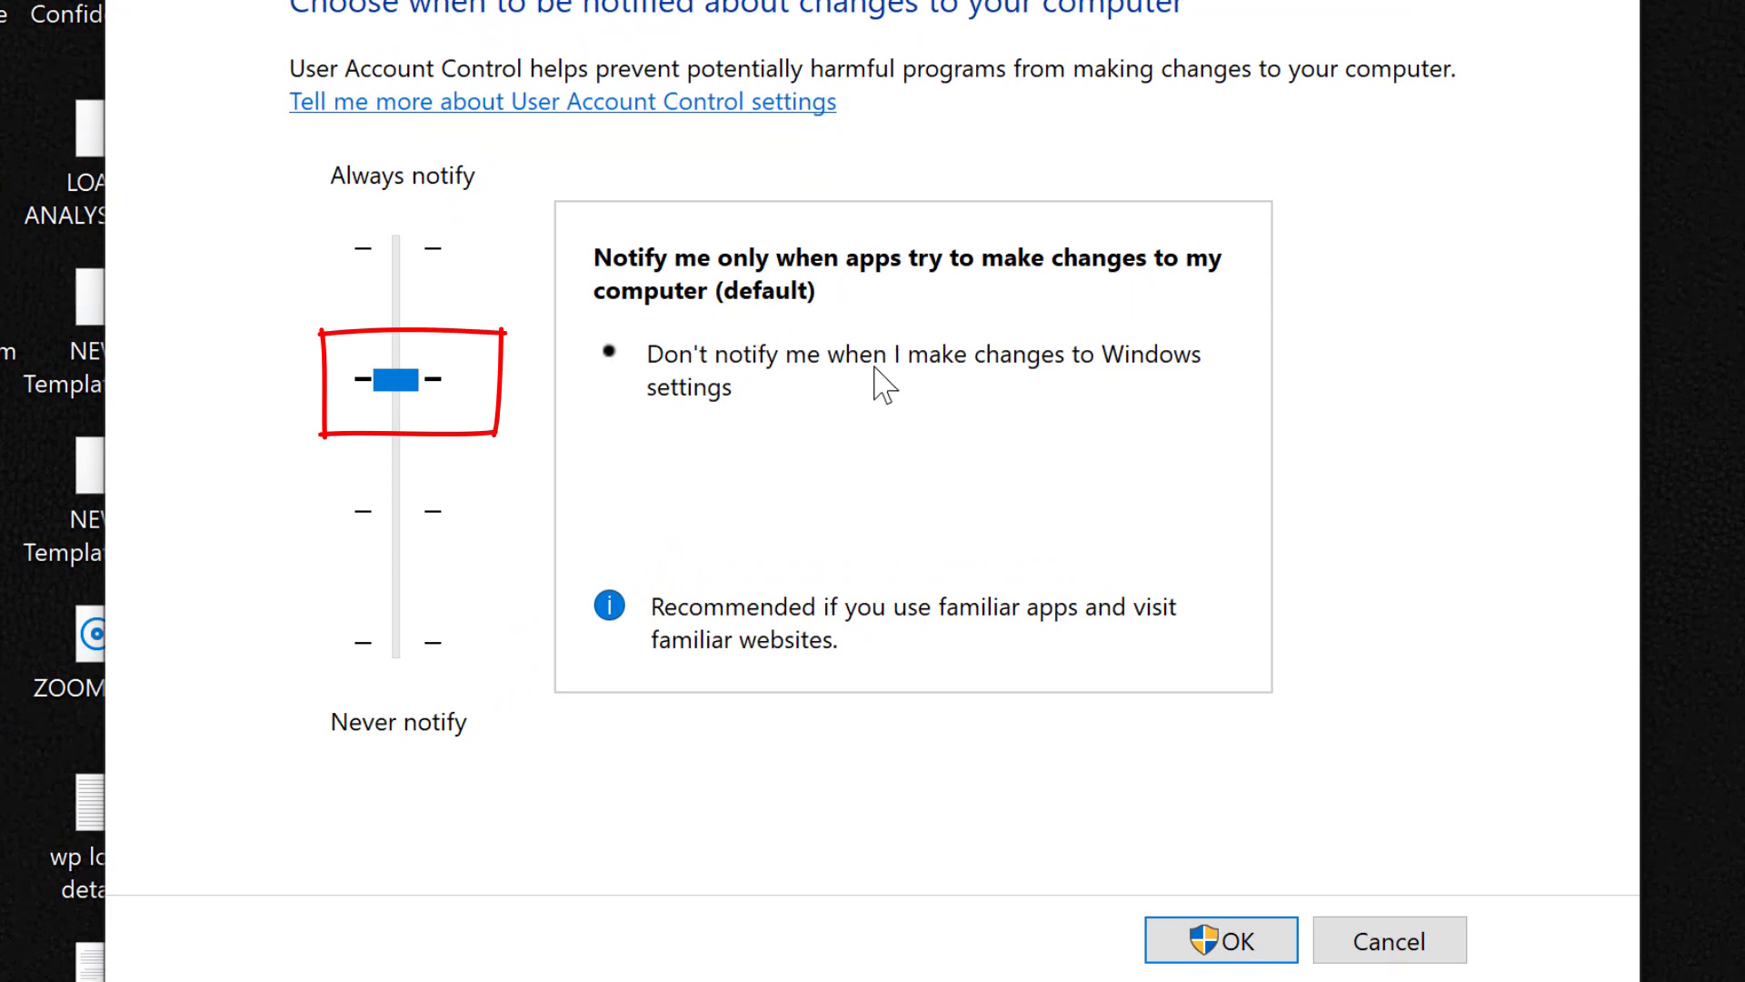
{"action": "mouse_move", "coordinate": [744, 621]}
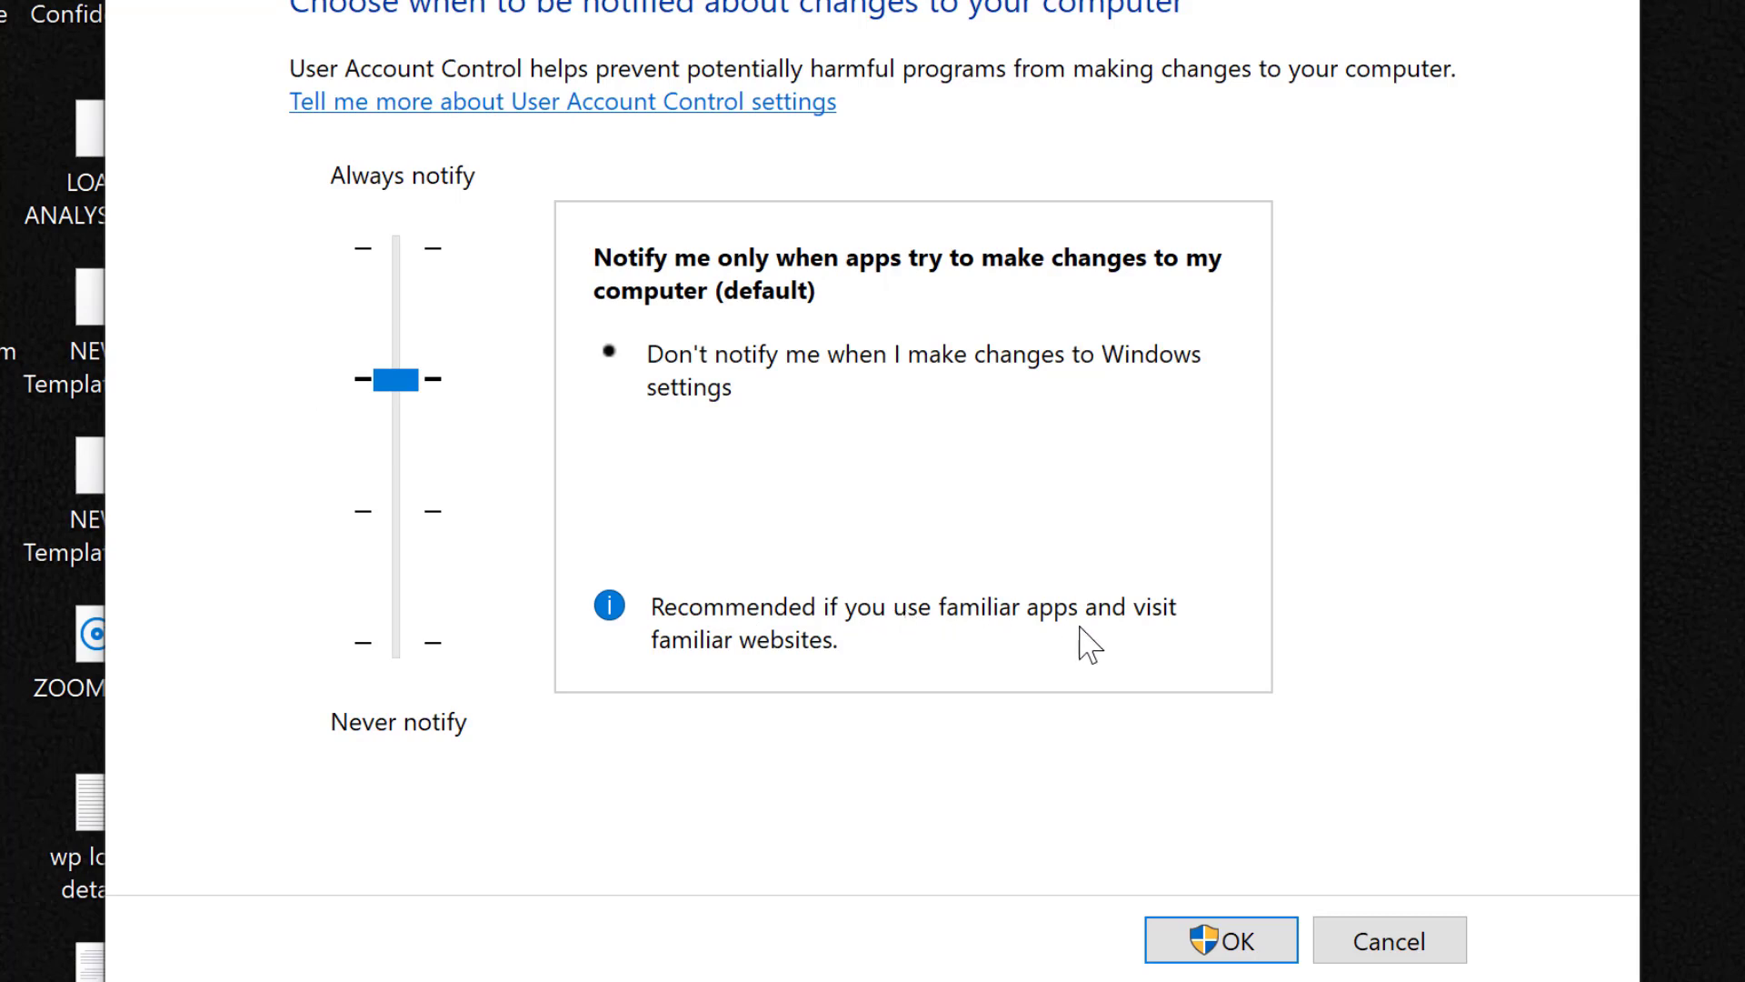
{"action": "mouse_move", "coordinate": [768, 662]}
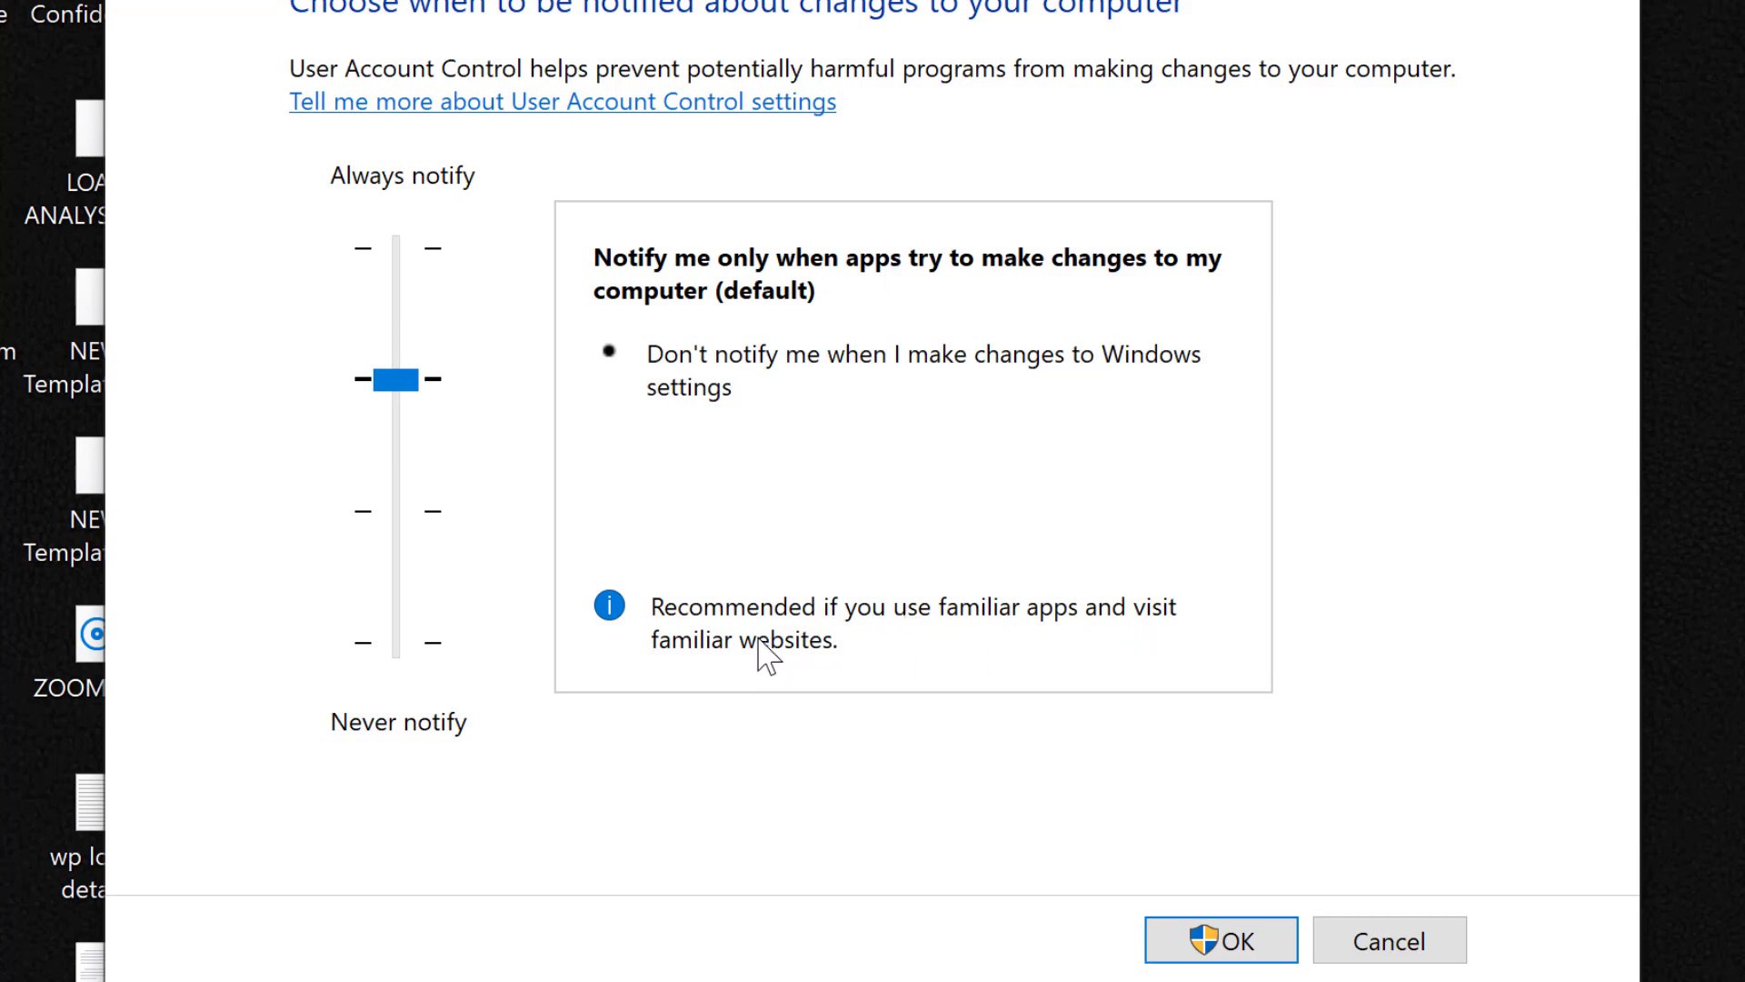
{"action": "mouse_move", "coordinate": [661, 517]}
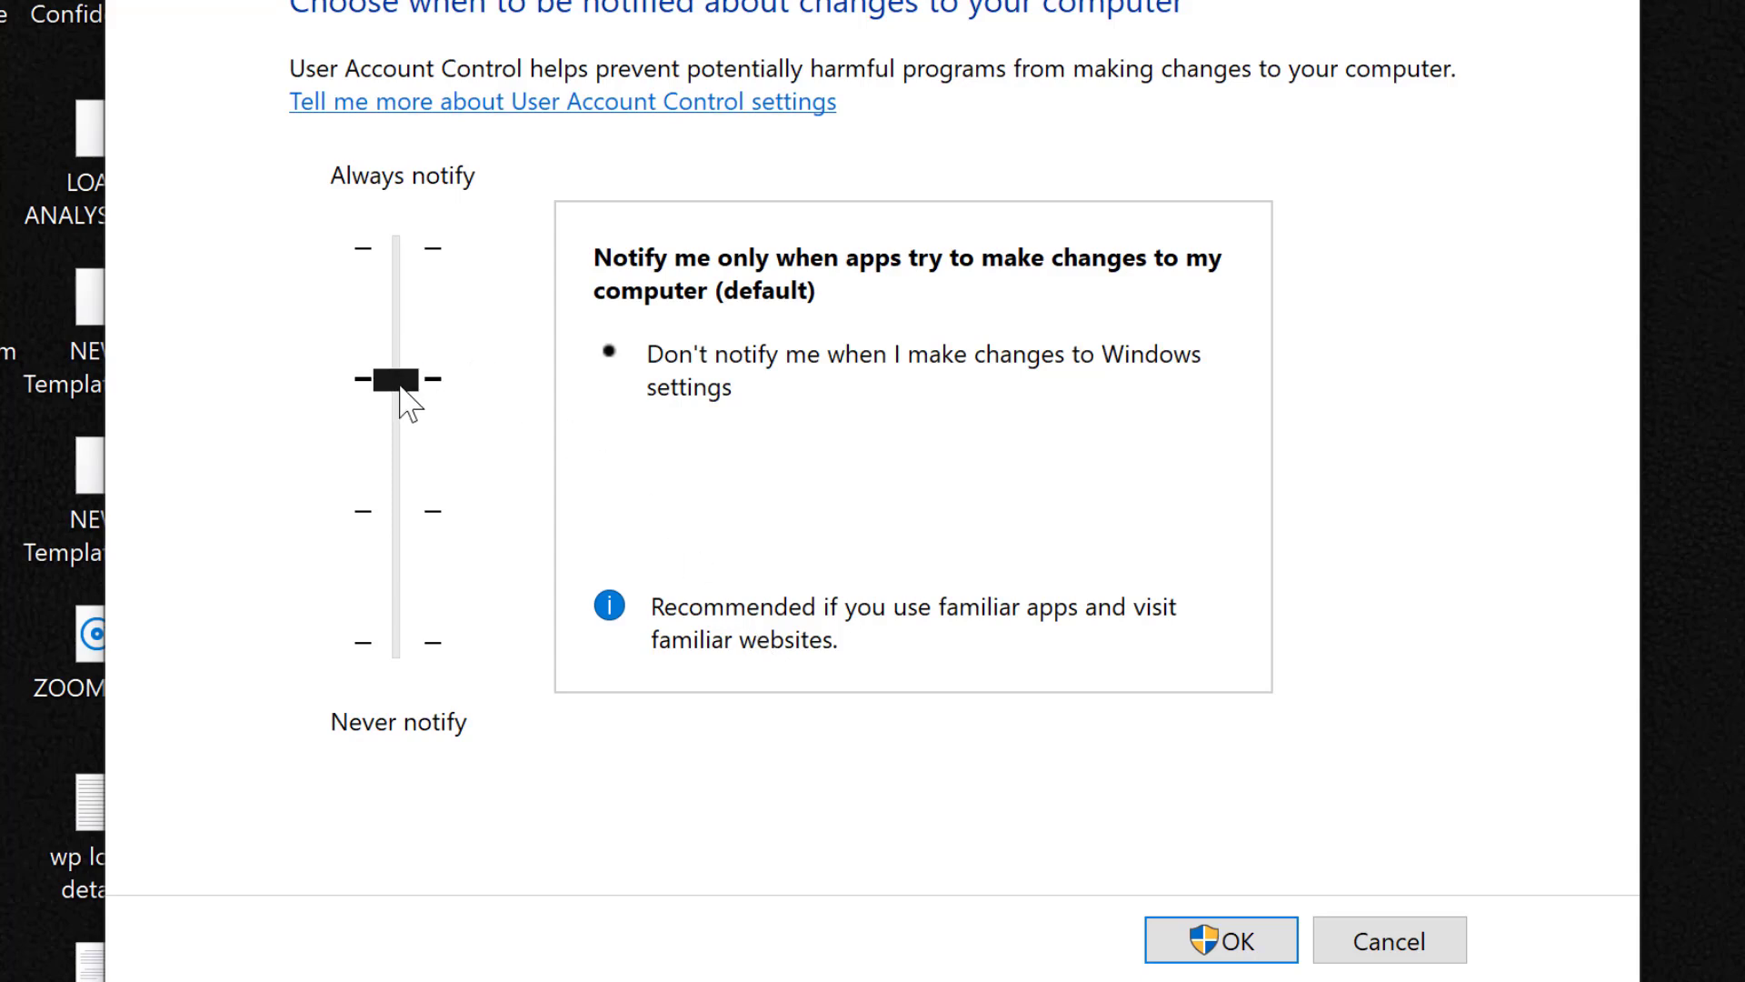
Step: Set the UAC slider to the default level (notify only when apps make changes) and save
{"action": "left_click", "coordinate": [395, 378]}
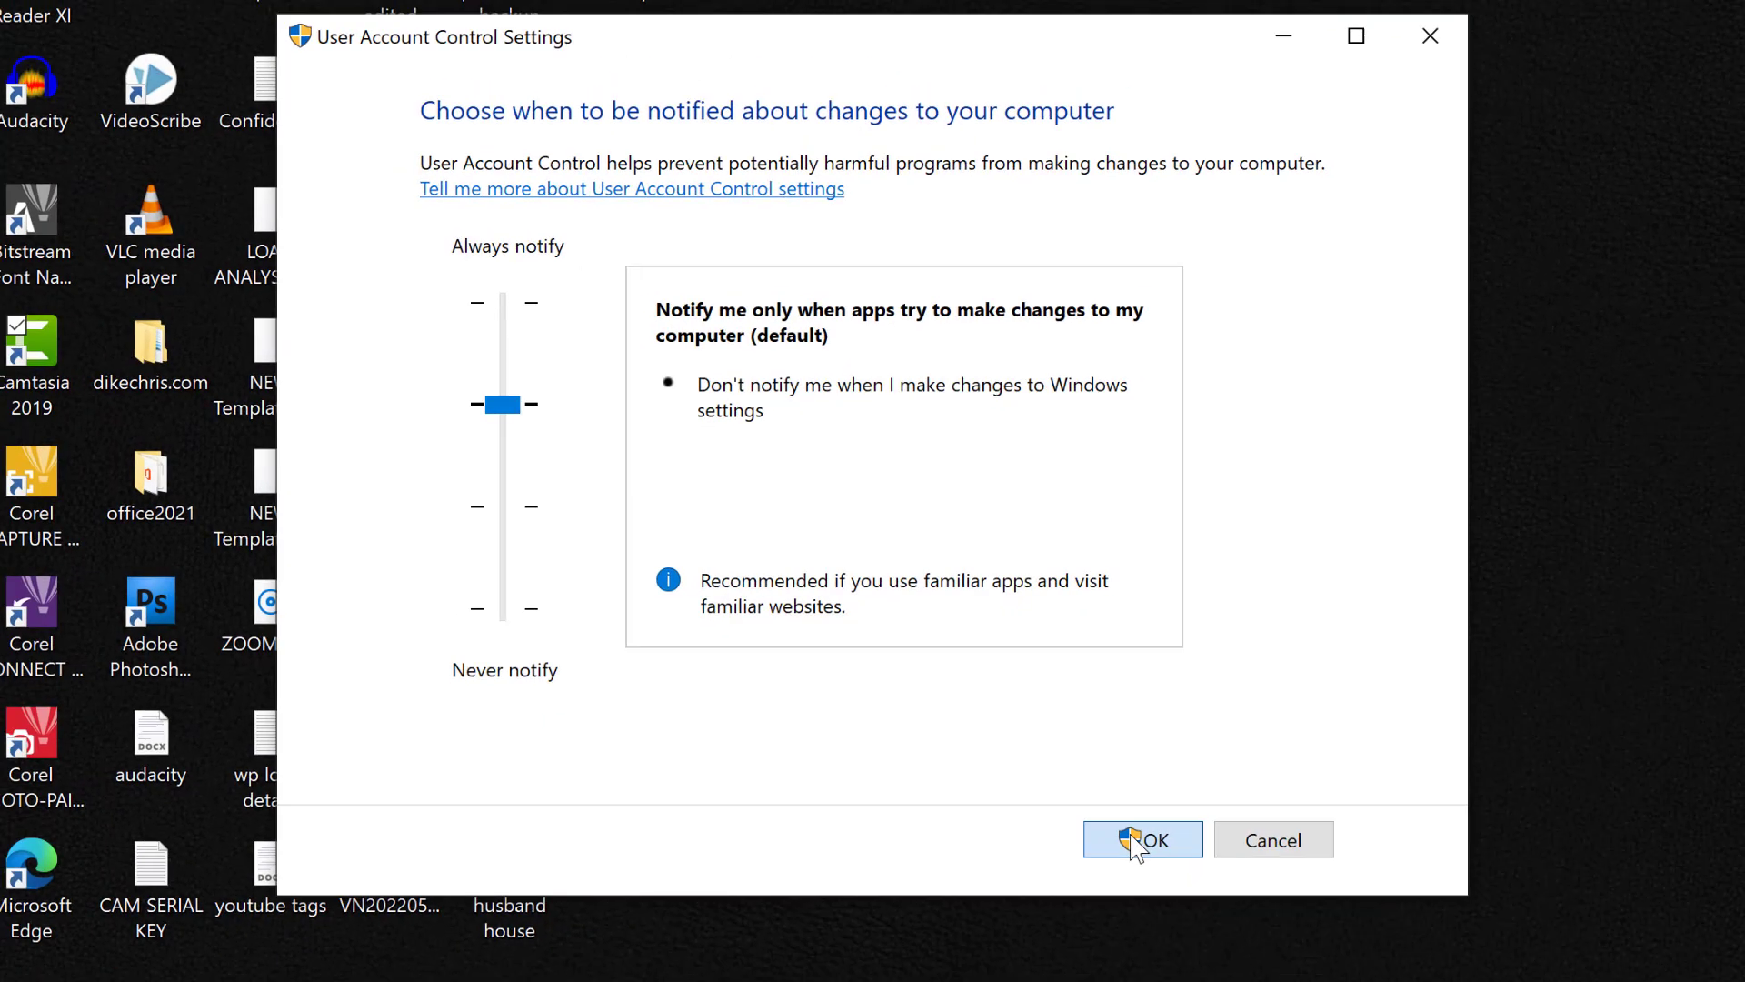
{"action": "left_click", "coordinate": [1141, 839]}
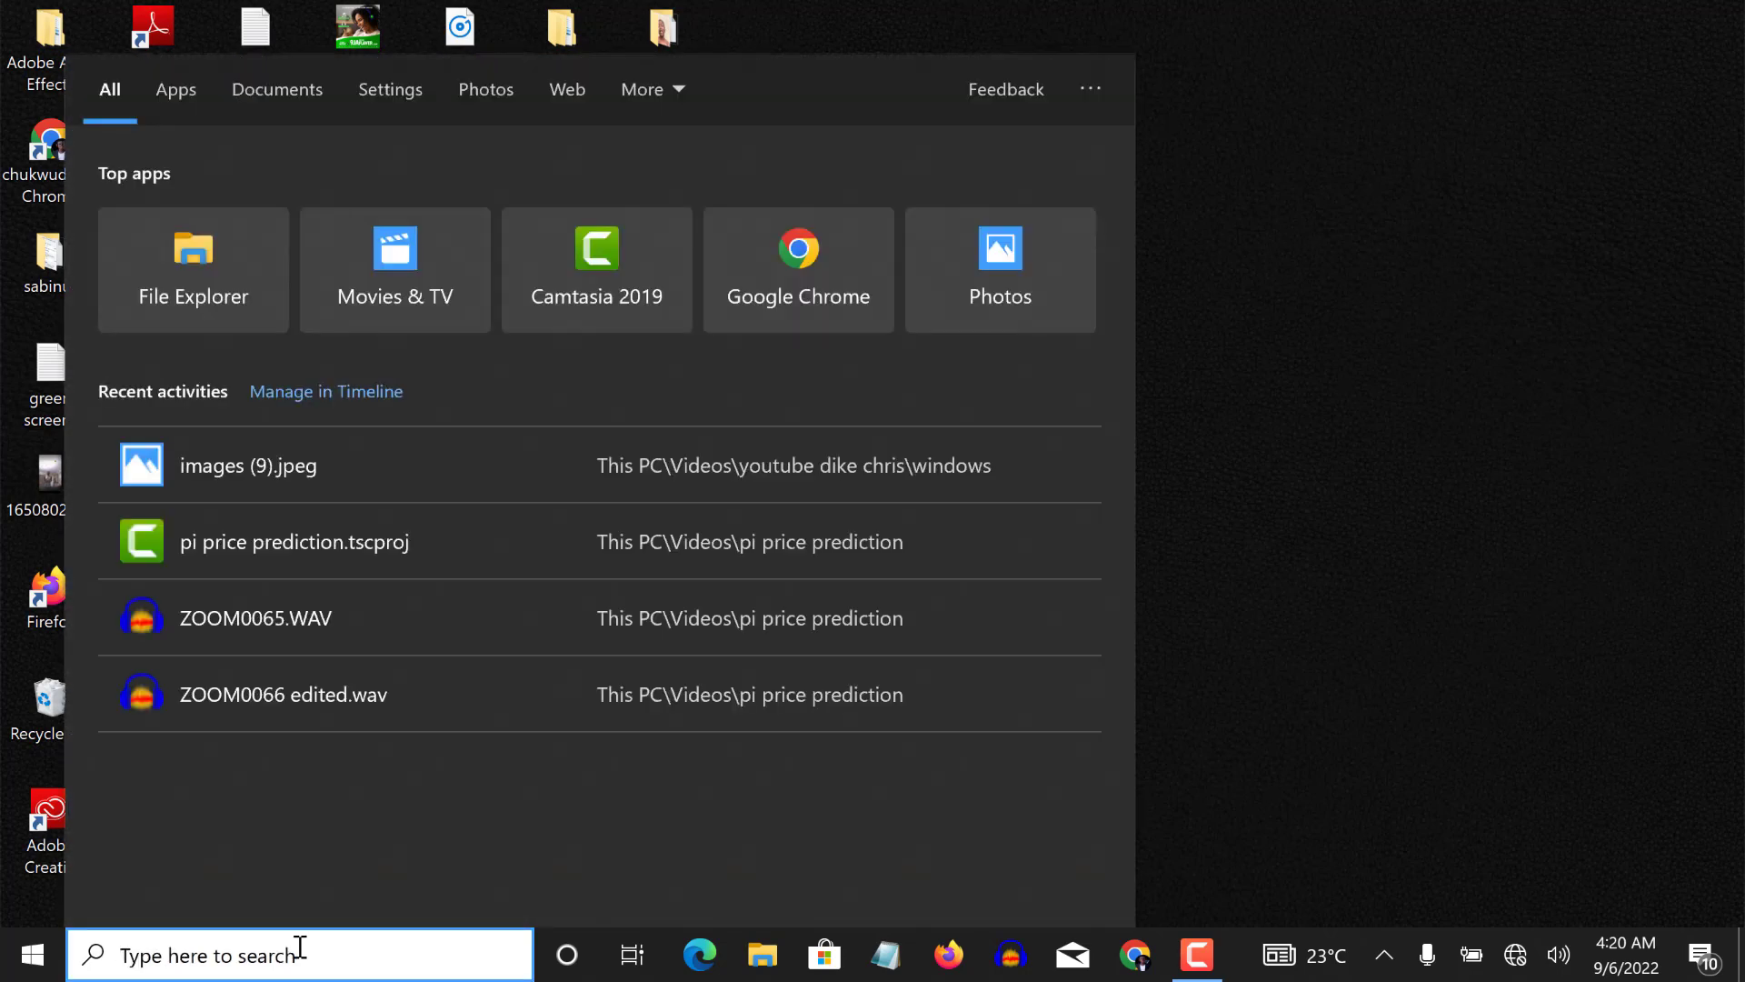
Step: Search Windows for 'local security' to find Local Security Policy
{"action": "type", "text": "local security"}
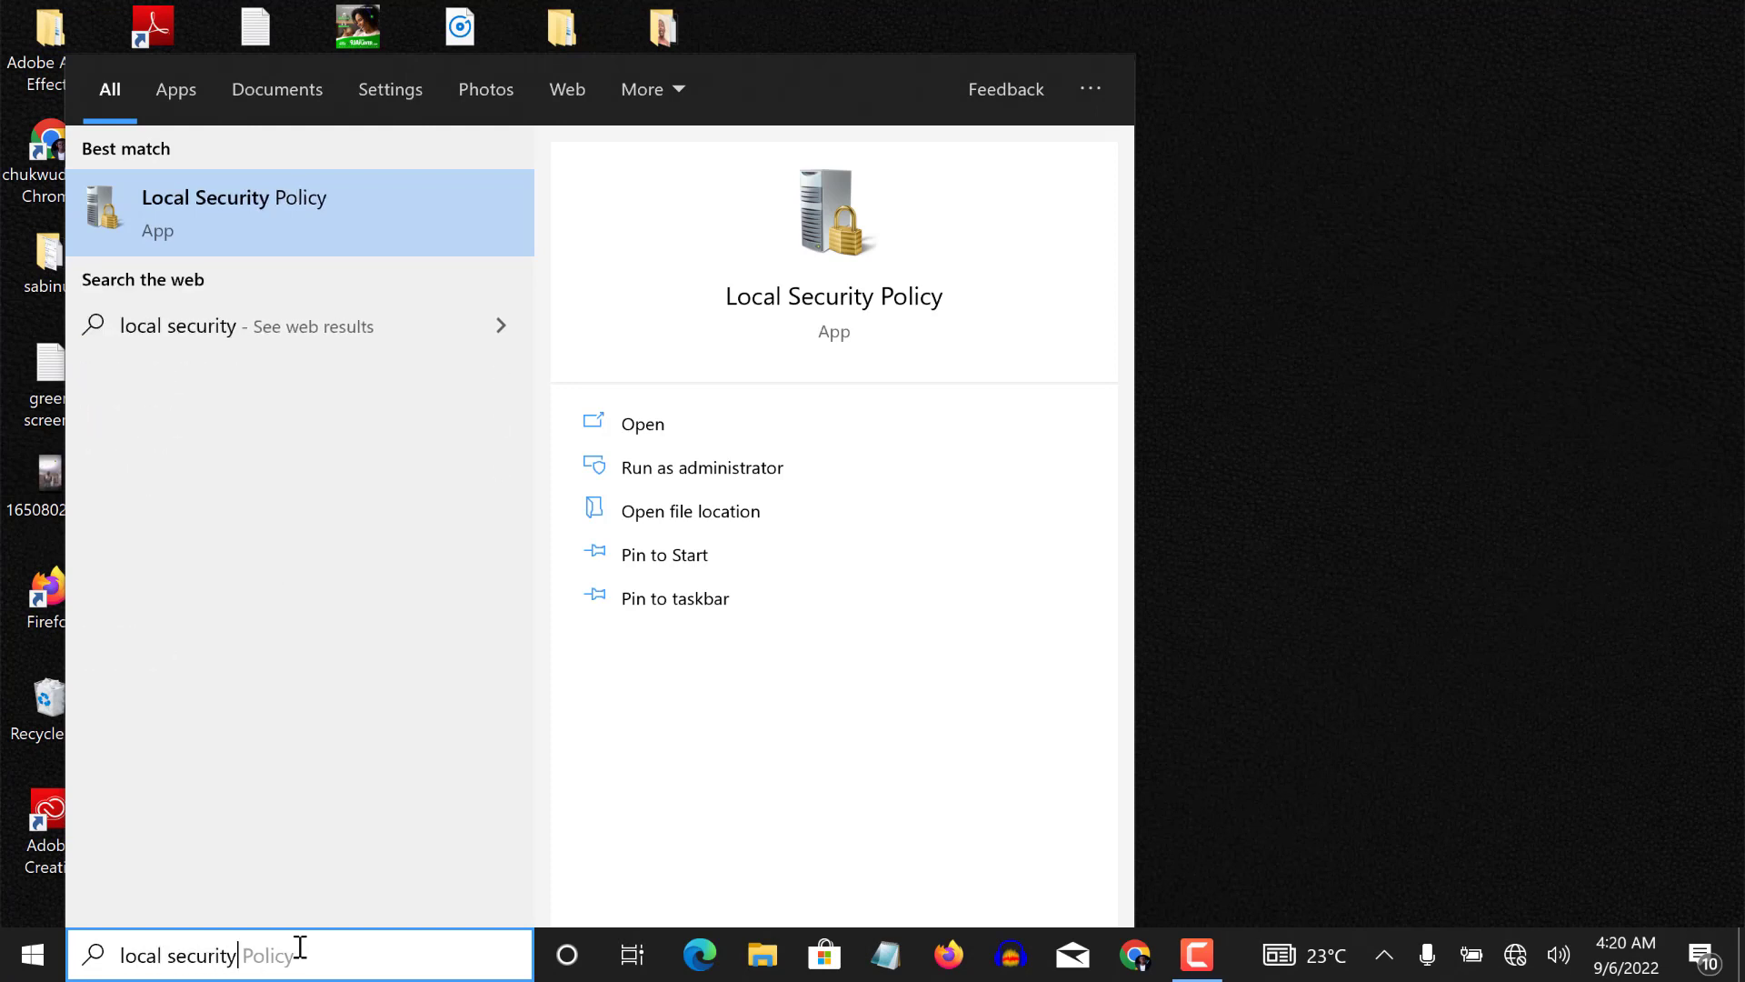
{"action": "mouse_move", "coordinate": [155, 832]}
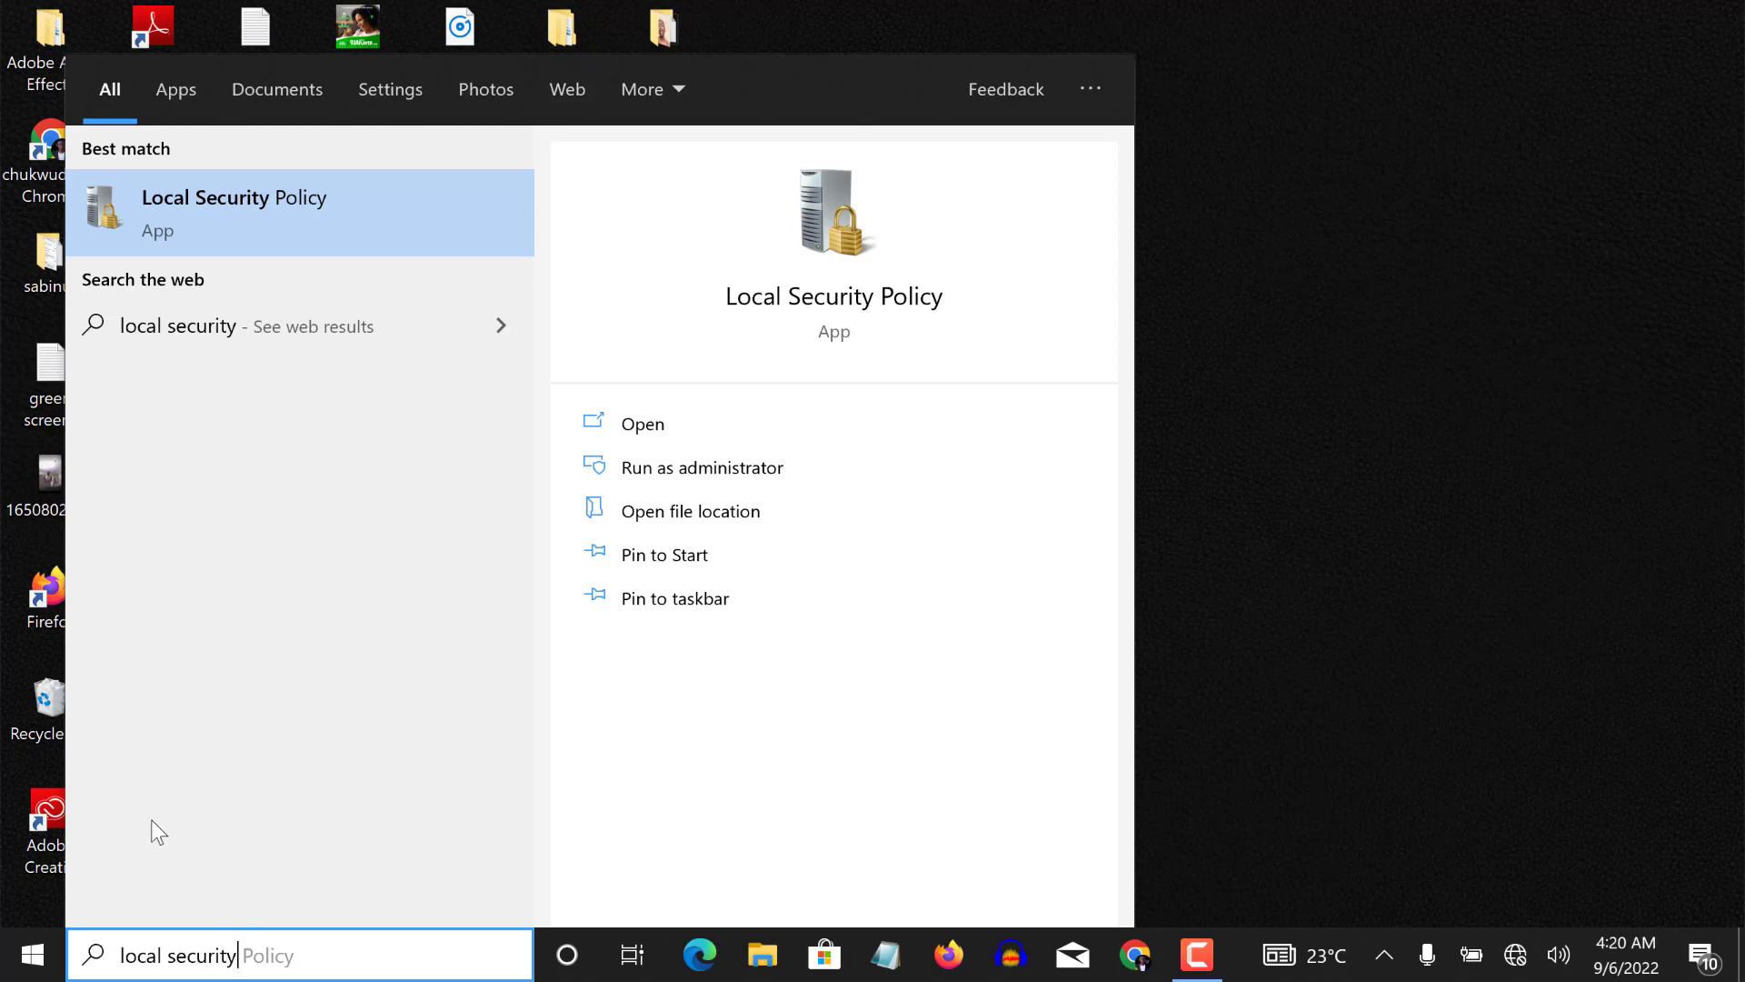
{"action": "mouse_move", "coordinate": [256, 213]}
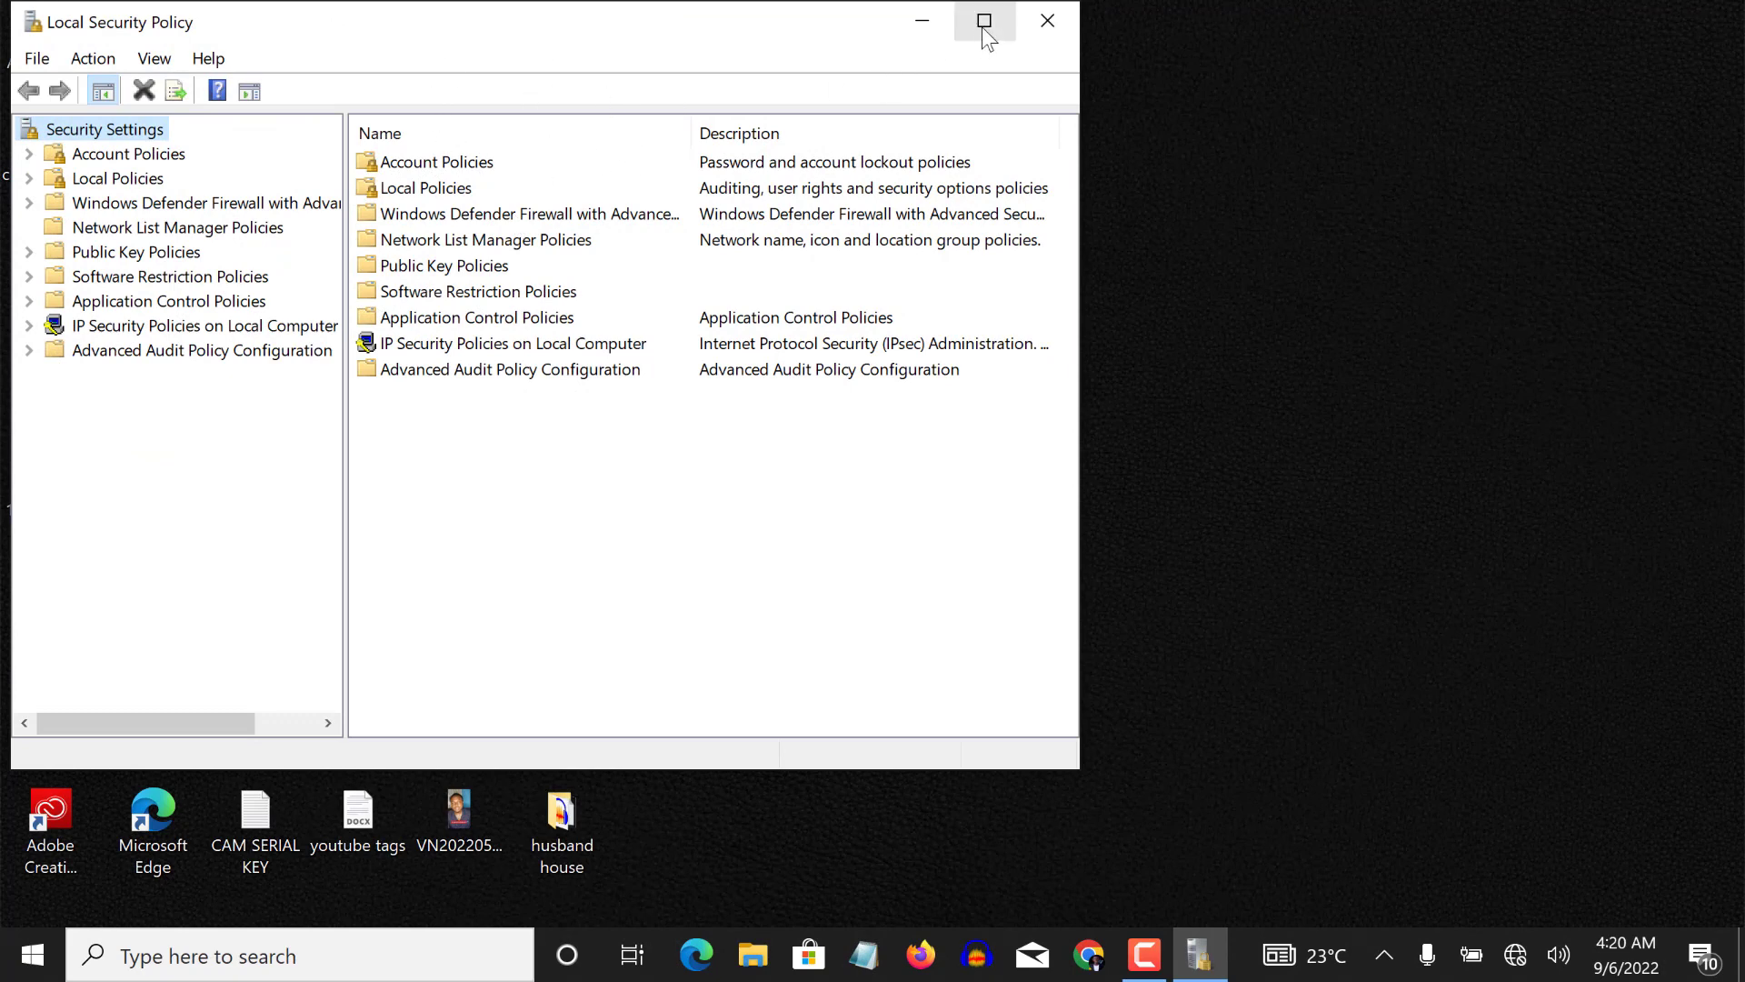
Step: Maximize Local Security Policy, open Local Policies > Security Options, and select the built-in Administrator Admin Approval Mode policy
{"action": "left_click", "coordinate": [984, 20]}
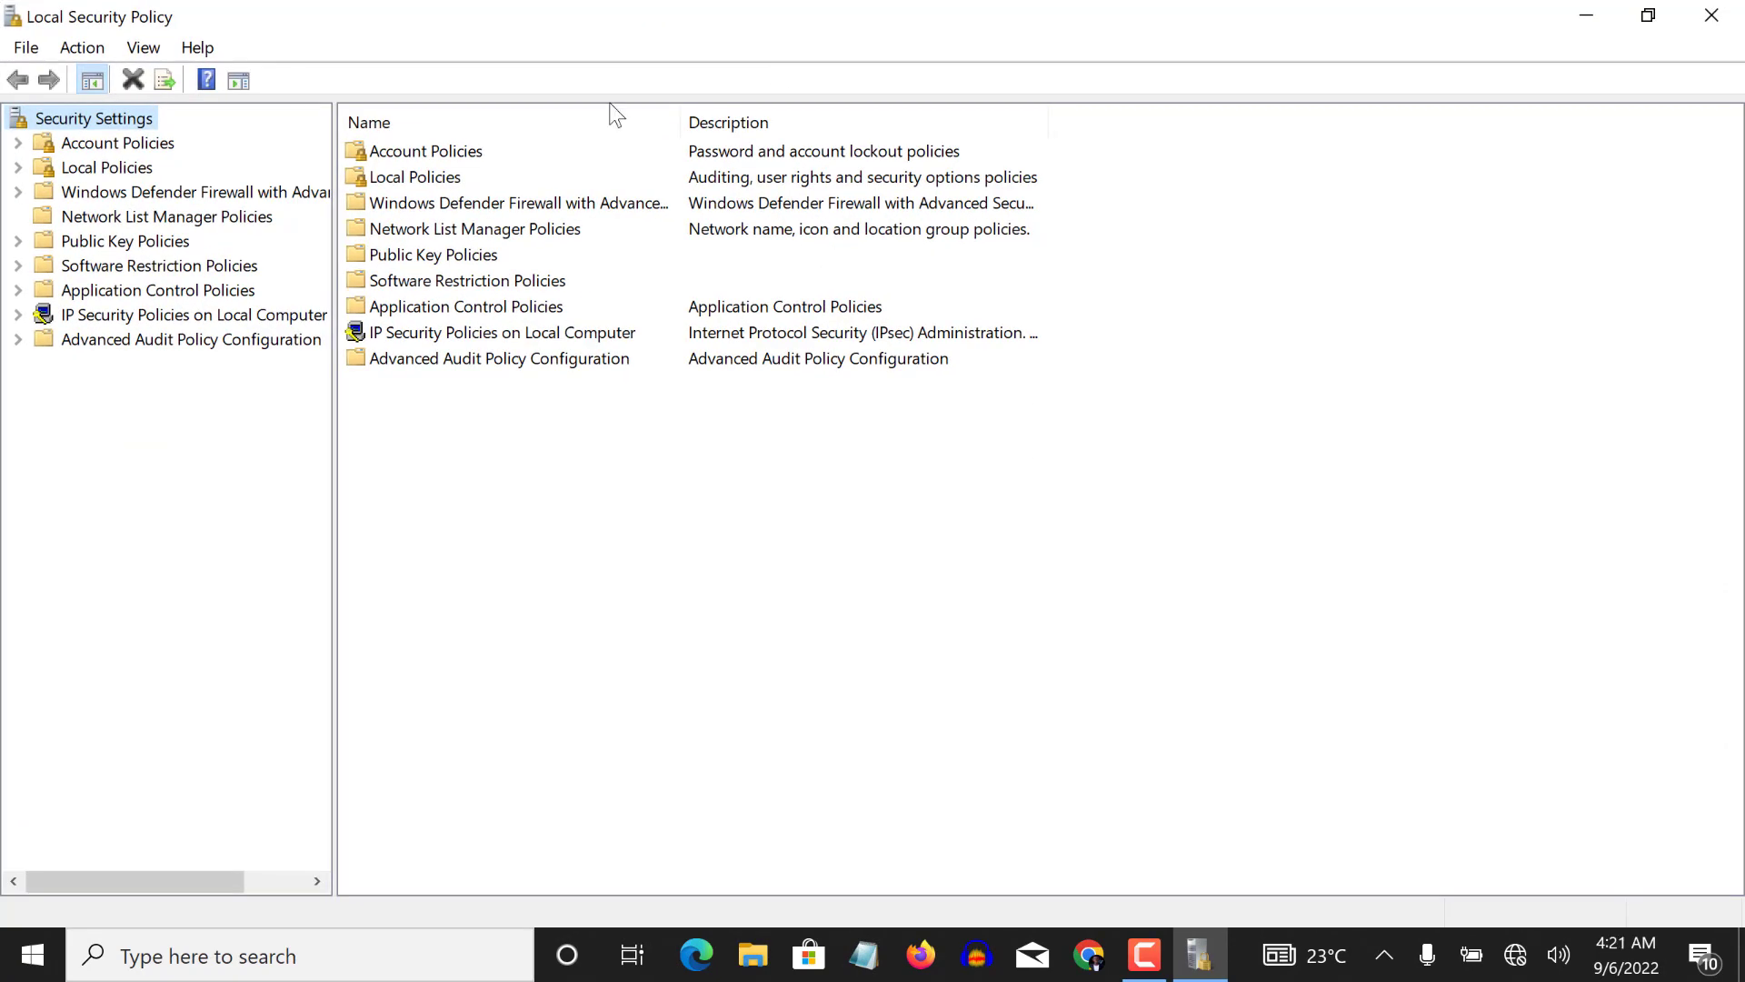
{"action": "mouse_move", "coordinate": [234, 173]}
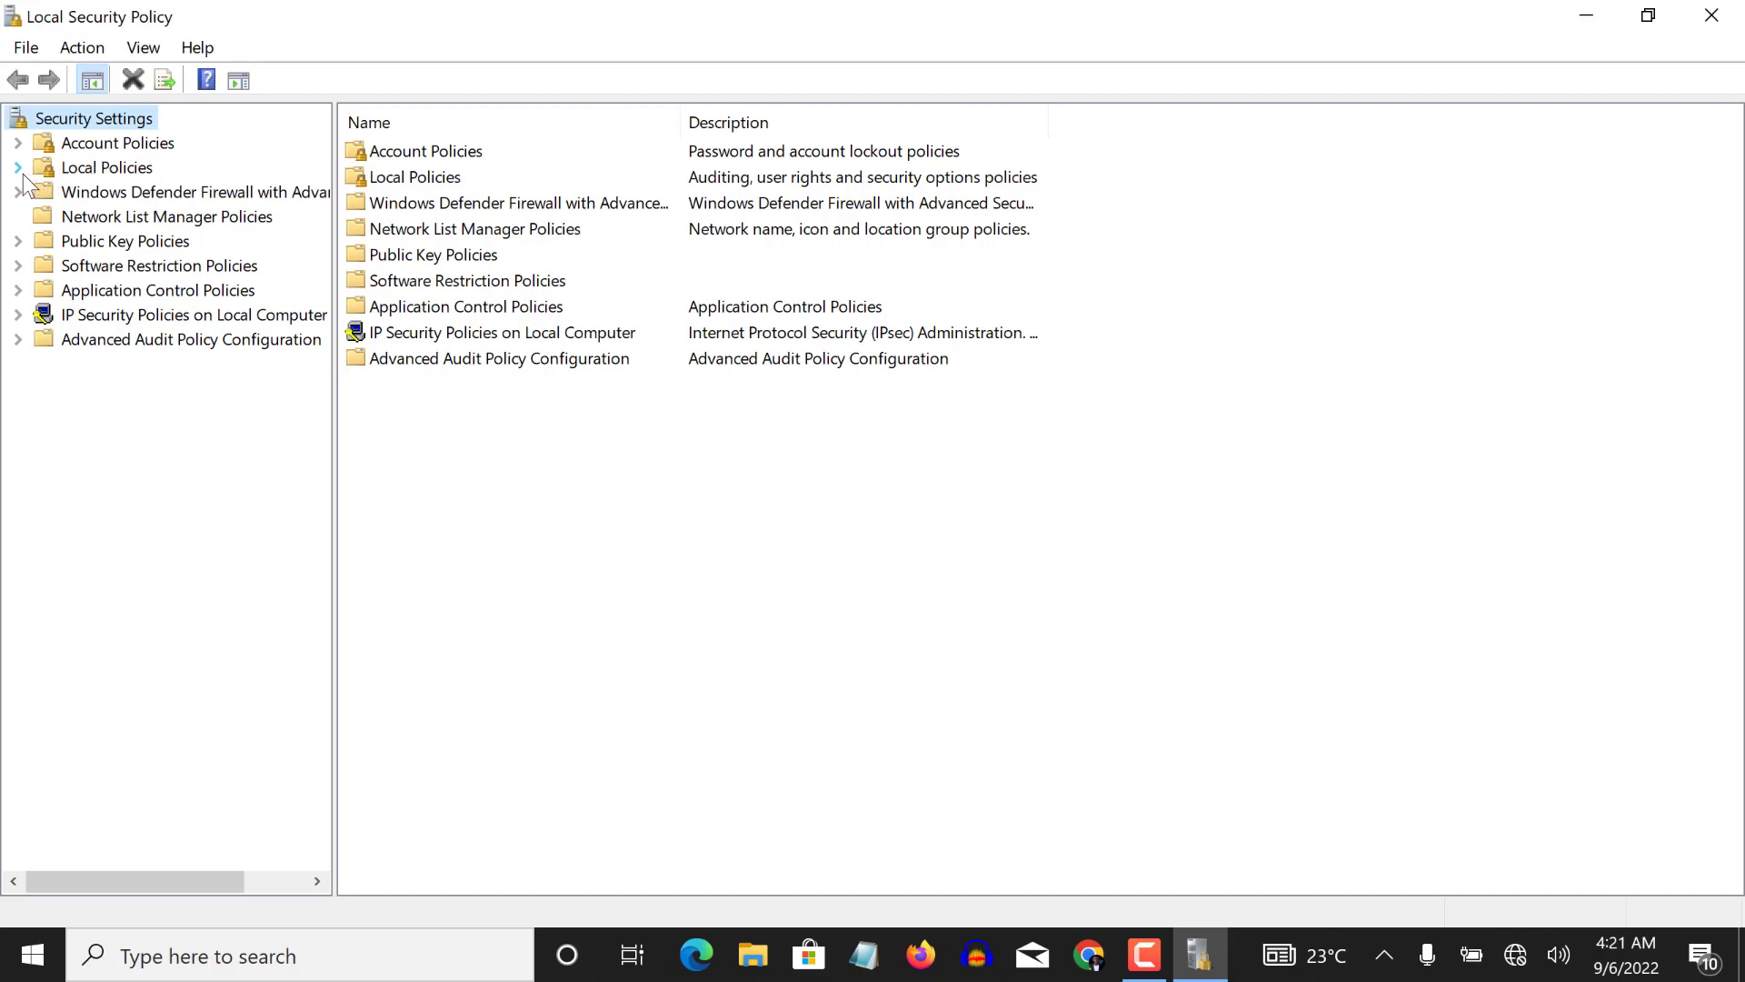
{"action": "left_click", "coordinate": [18, 168]}
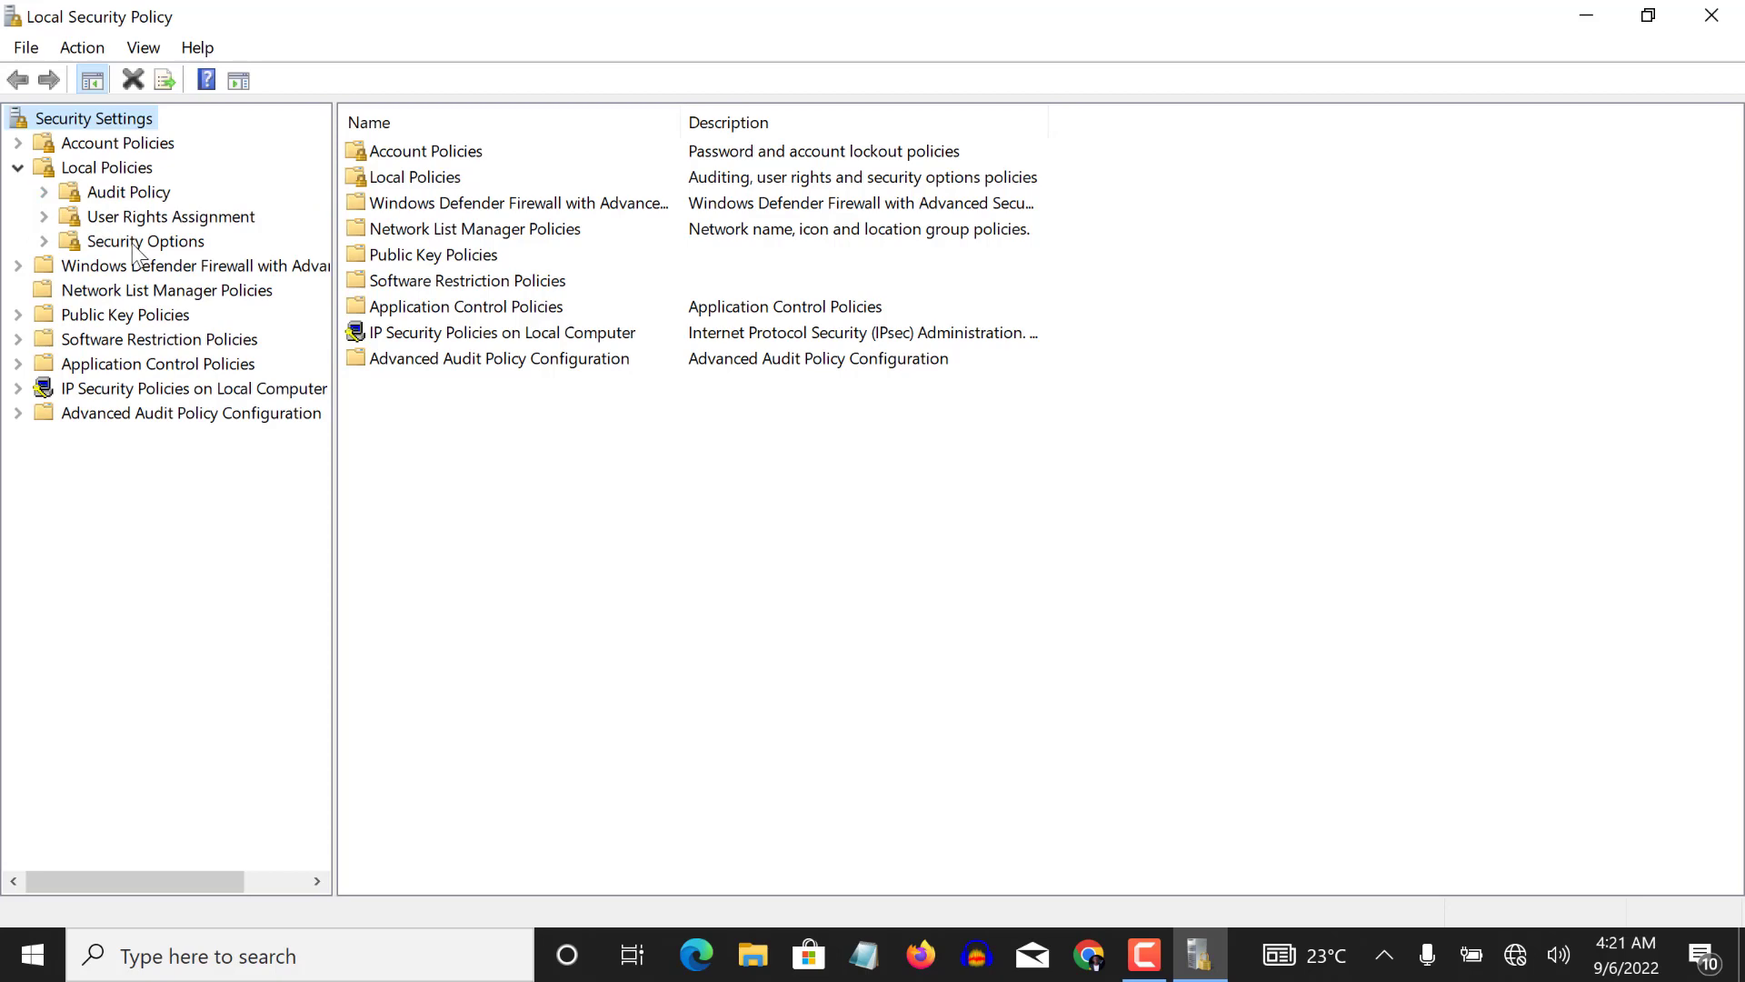
{"action": "left_click", "coordinate": [148, 242]}
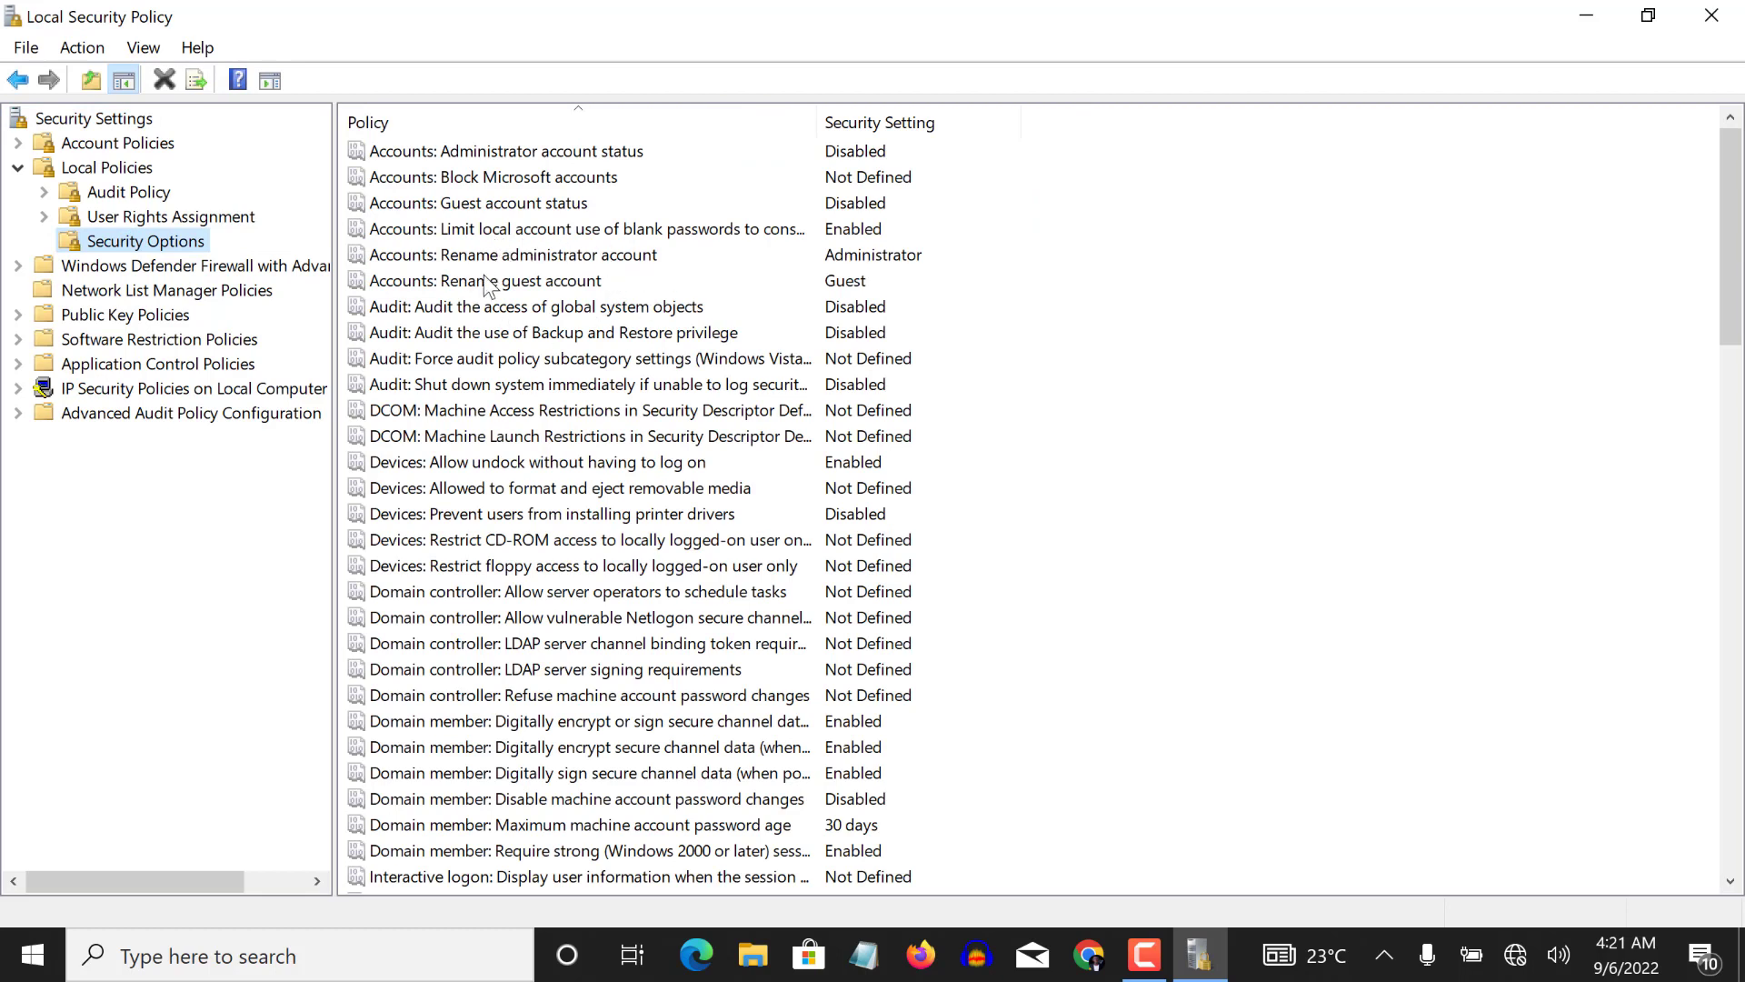
{"action": "left_click", "coordinate": [484, 281]}
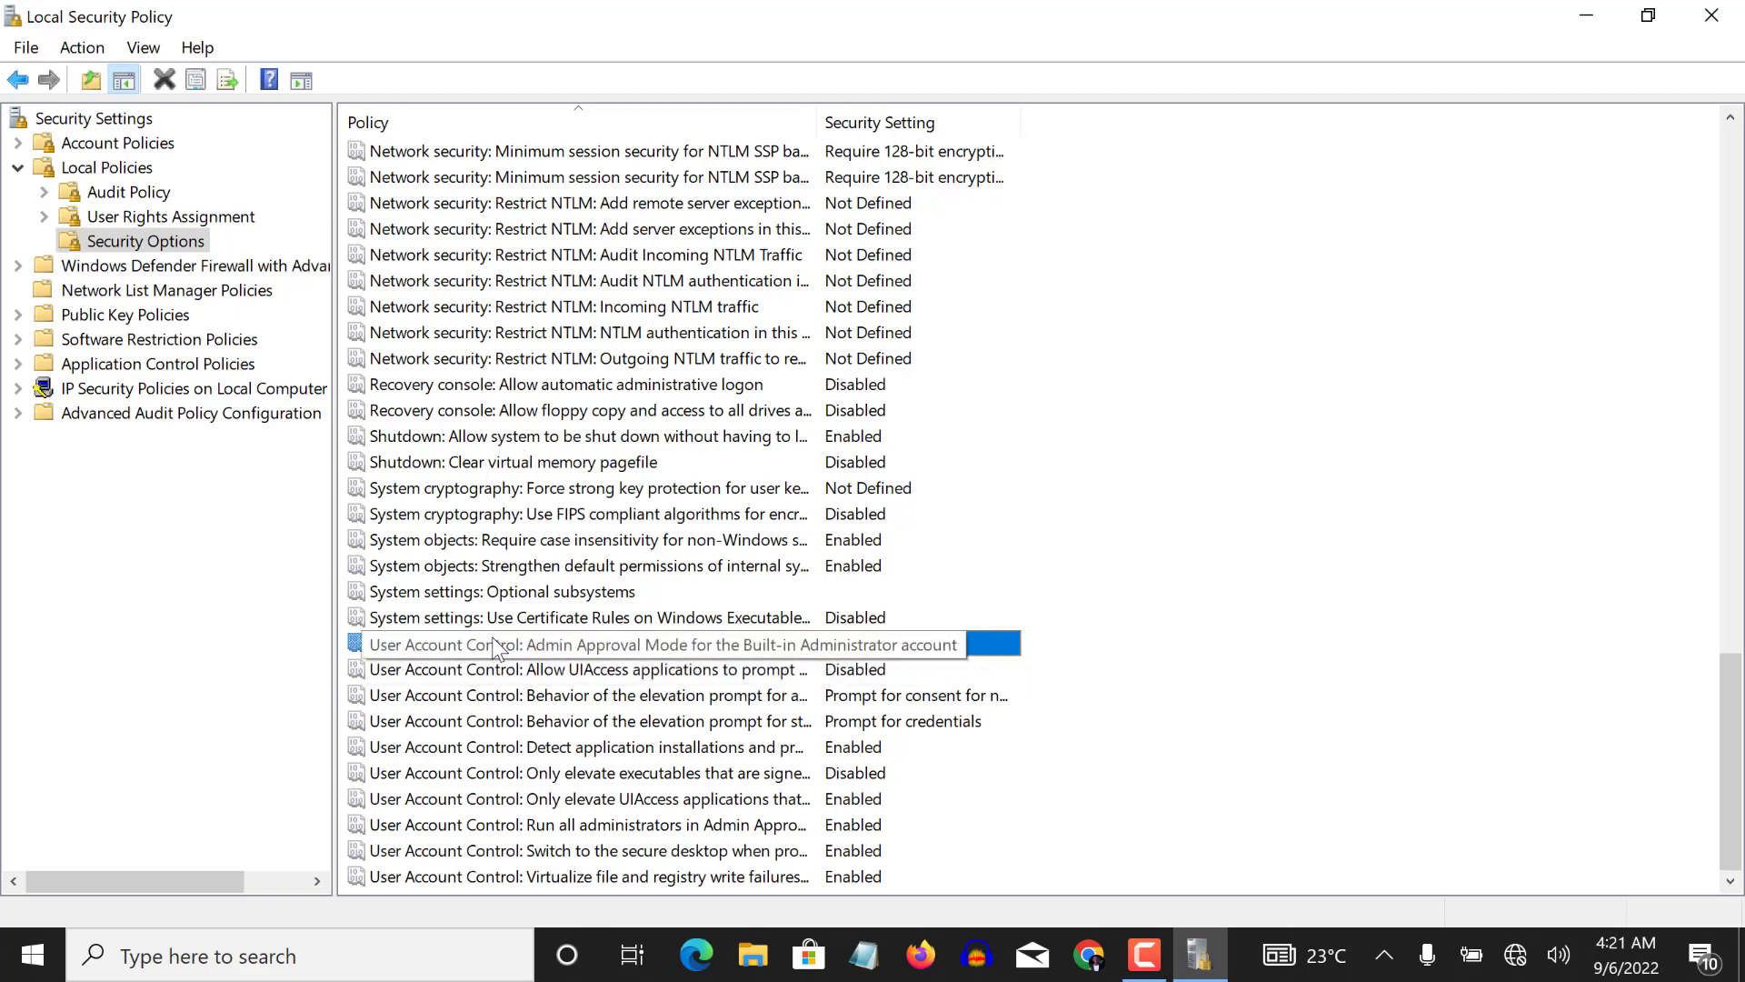
{"action": "left_click", "coordinate": [590, 644]}
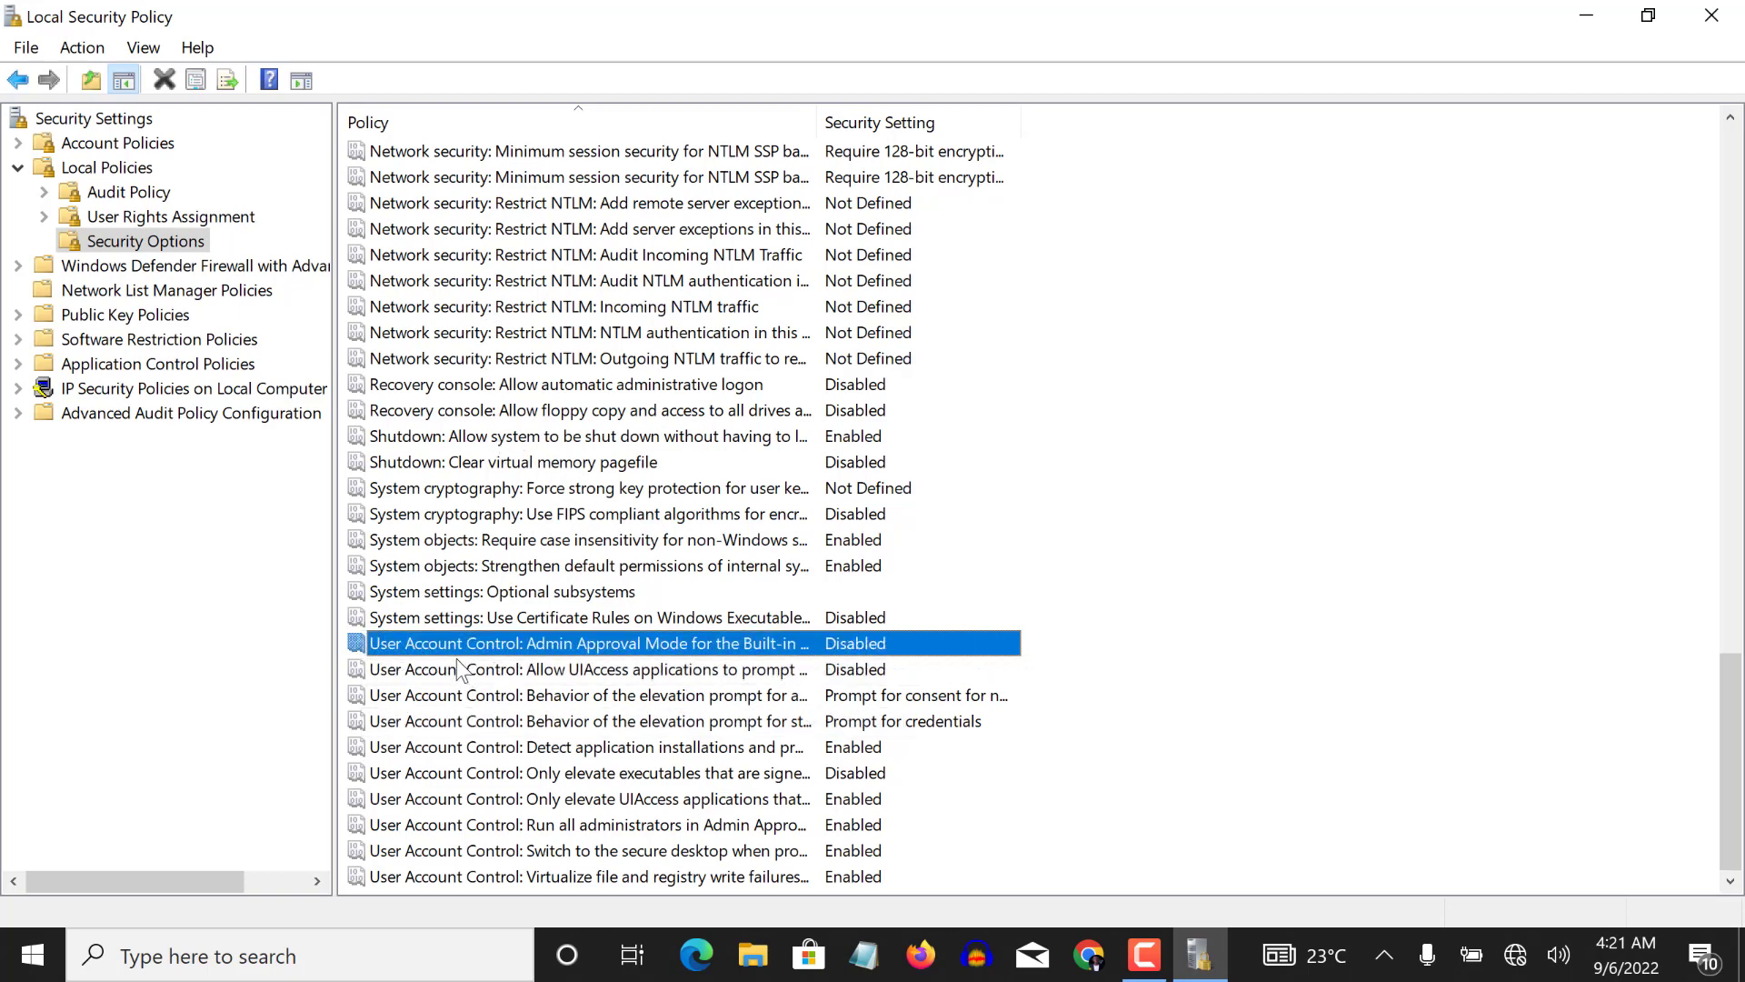
{"action": "mouse_move", "coordinate": [438, 858]}
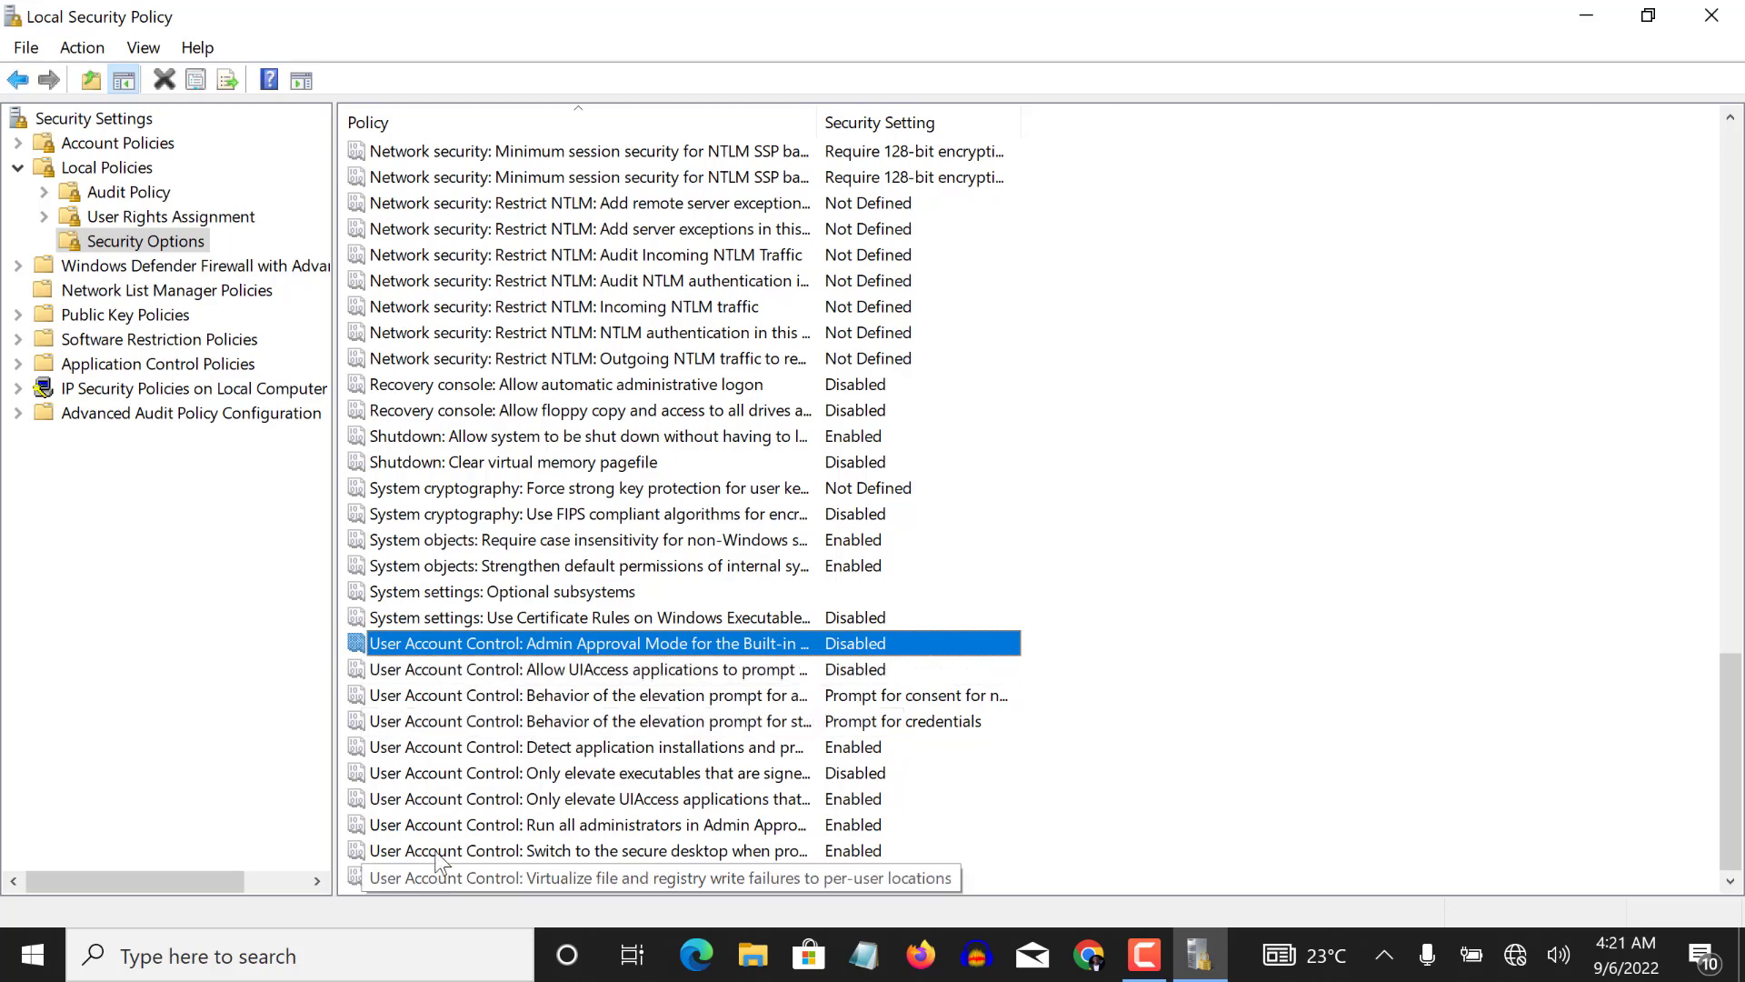
{"action": "mouse_move", "coordinate": [456, 787]}
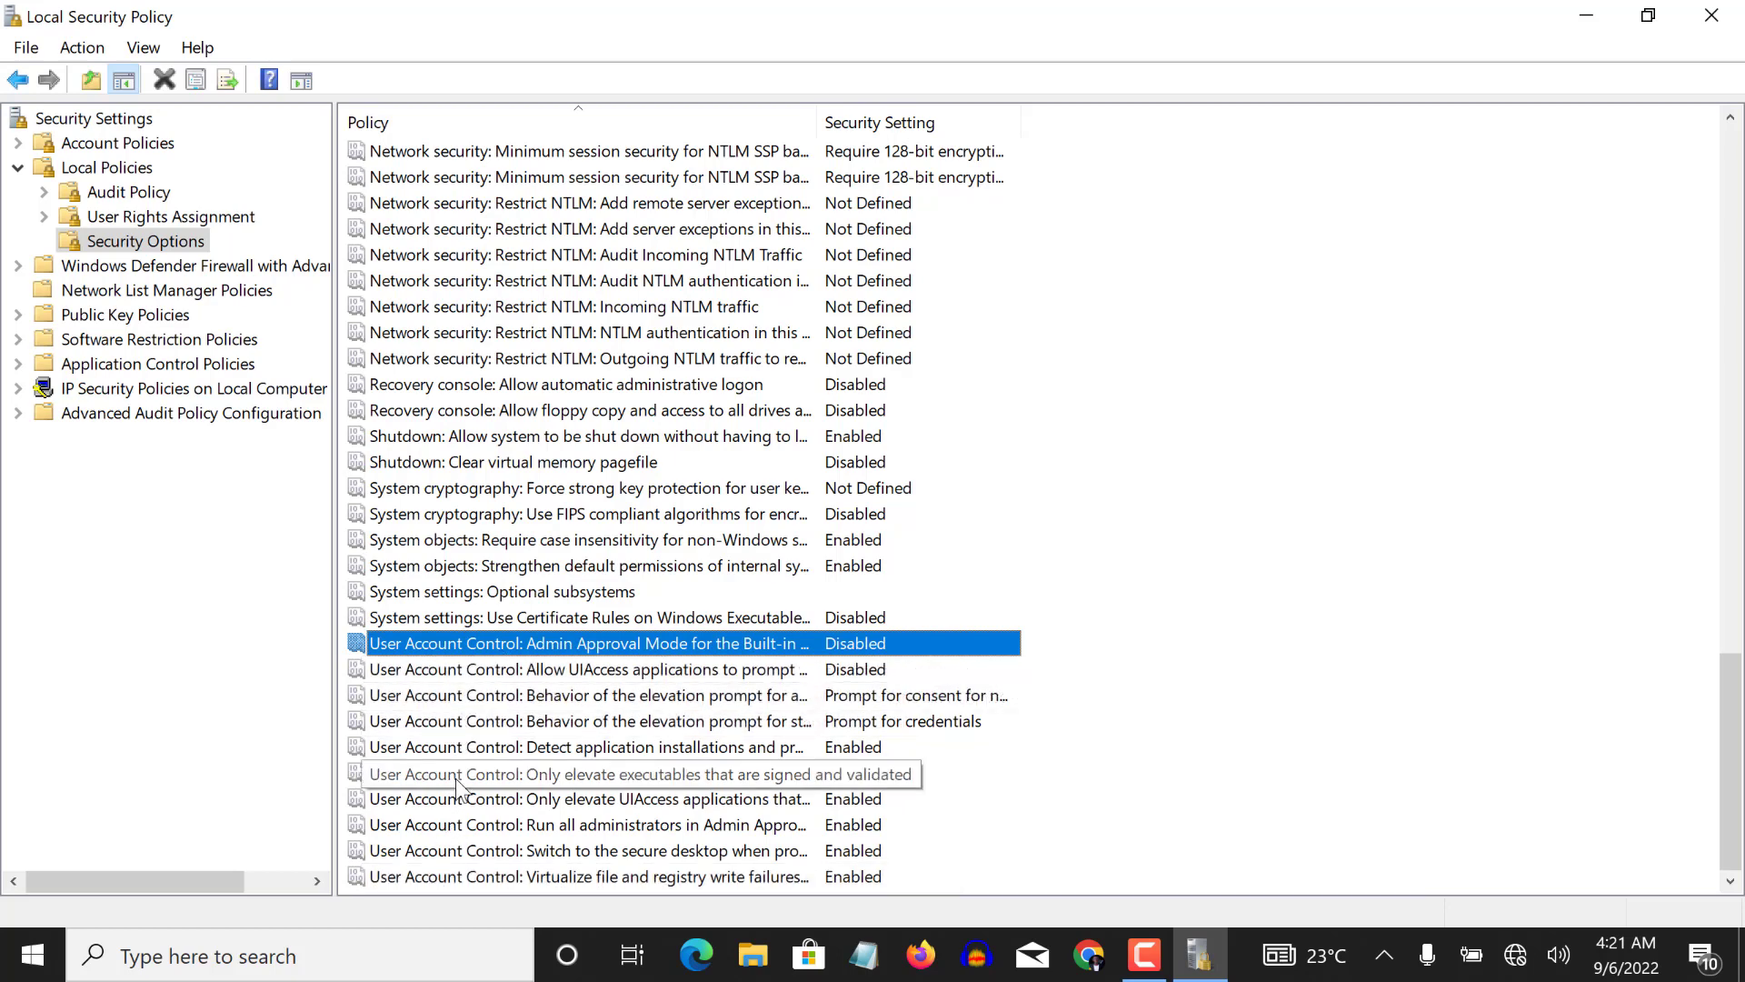
{"action": "mouse_move", "coordinate": [695, 654]}
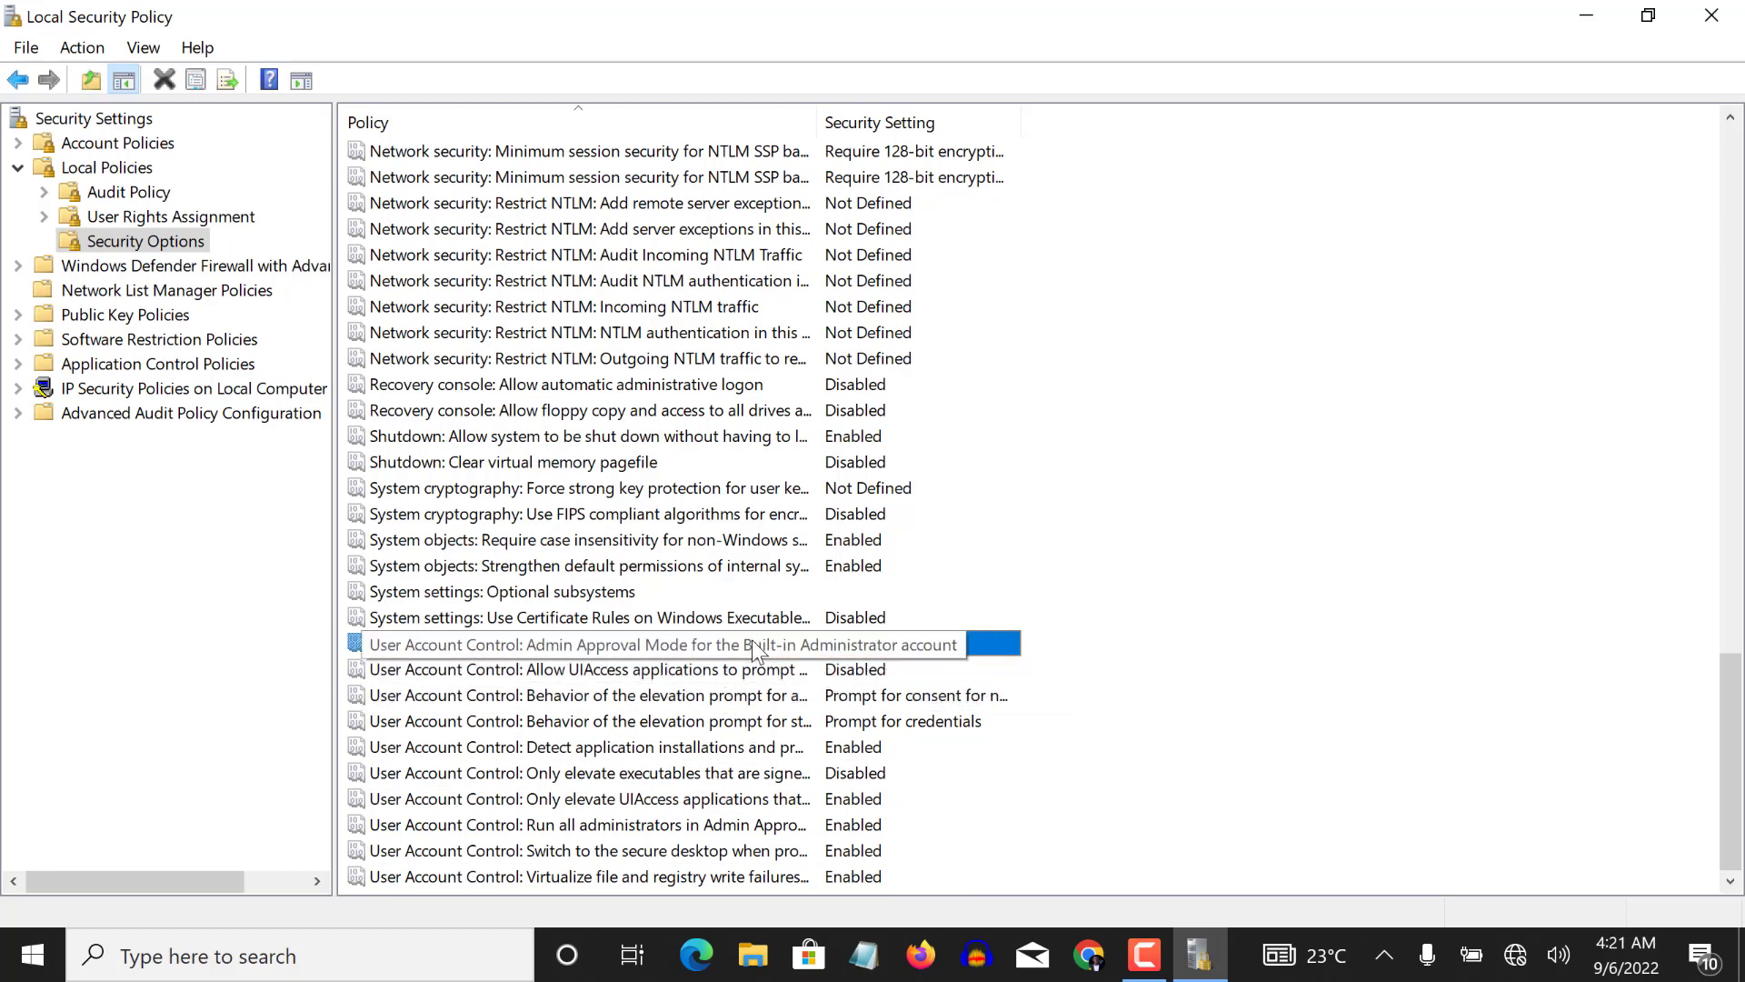
{"action": "mouse_move", "coordinate": [772, 656]}
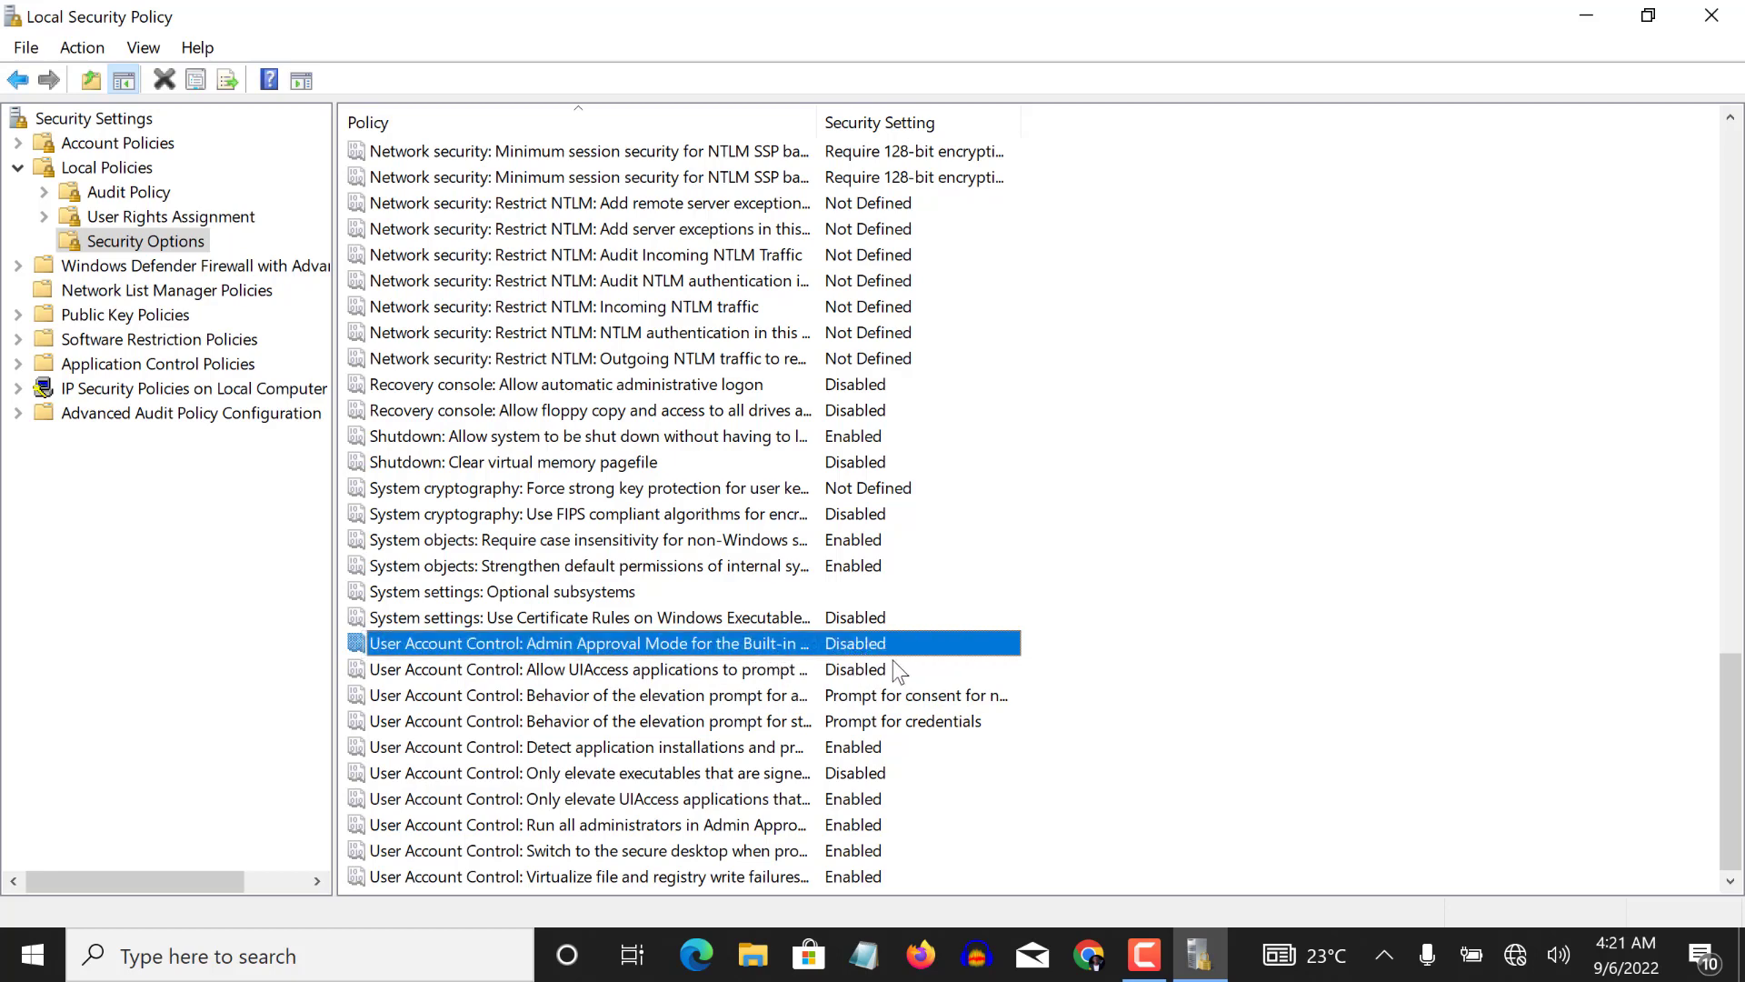
{"action": "mouse_move", "coordinate": [863, 654]}
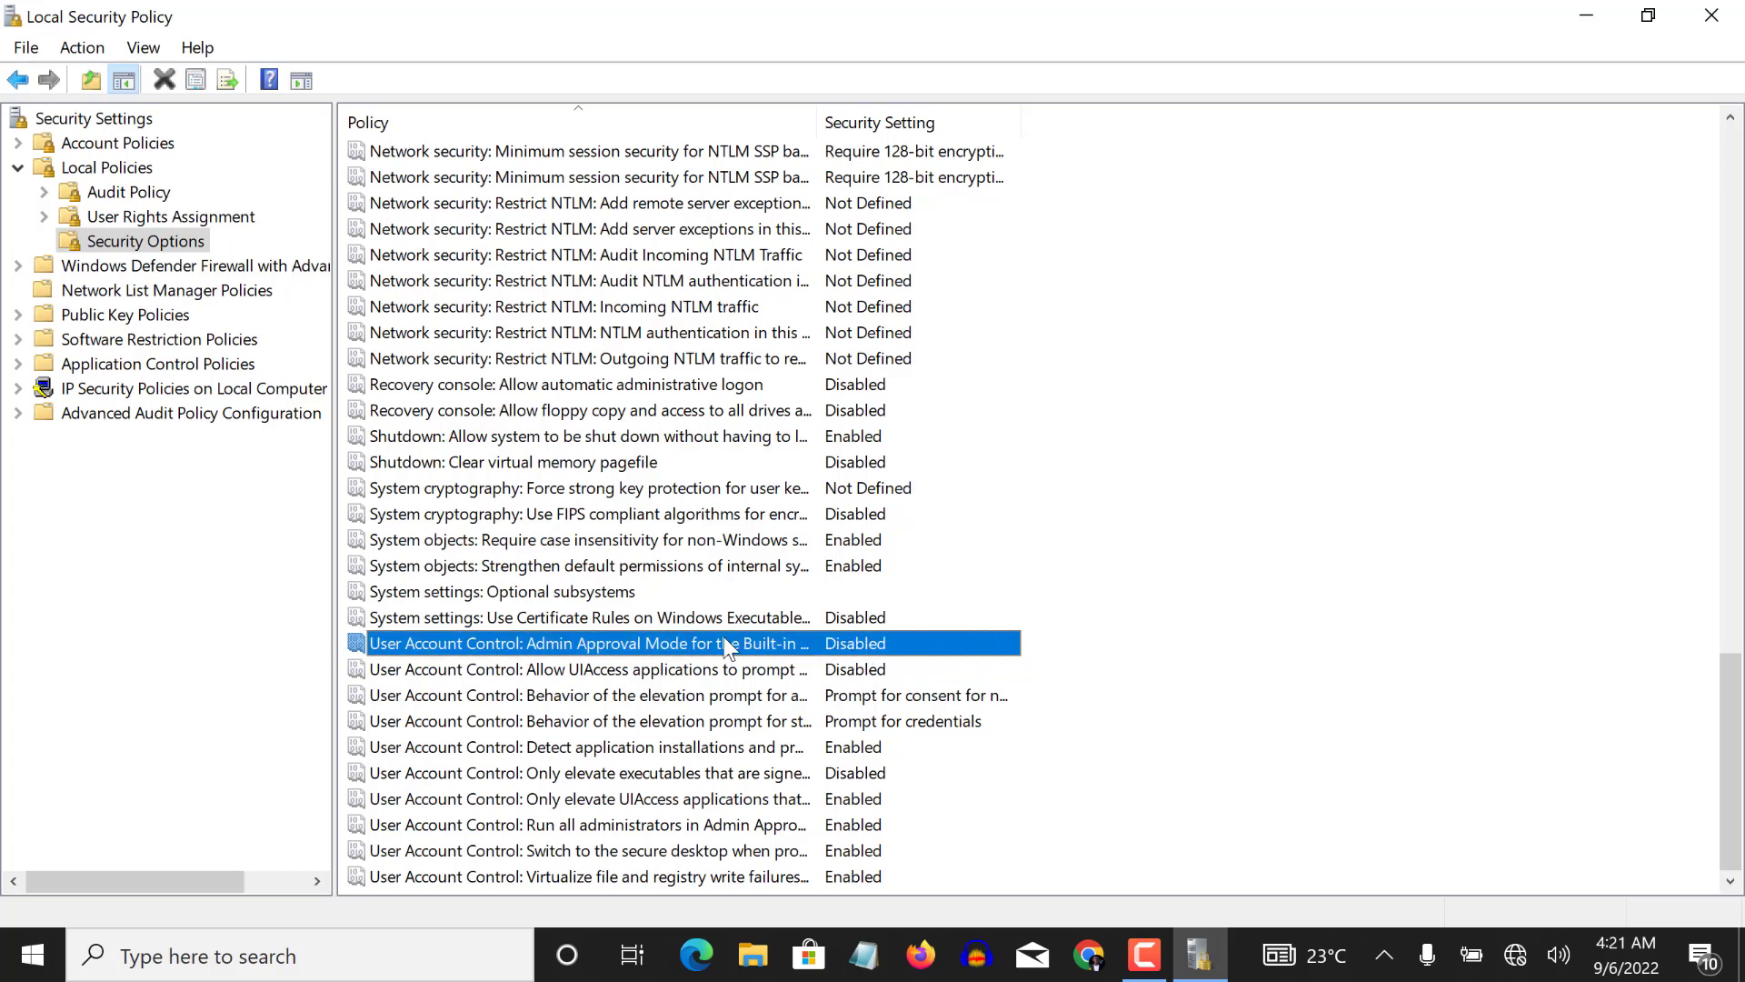
Step: Enable the Admin Approval Mode for the Built-in Administrator account policy
{"action": "double_click", "coordinate": [585, 642]}
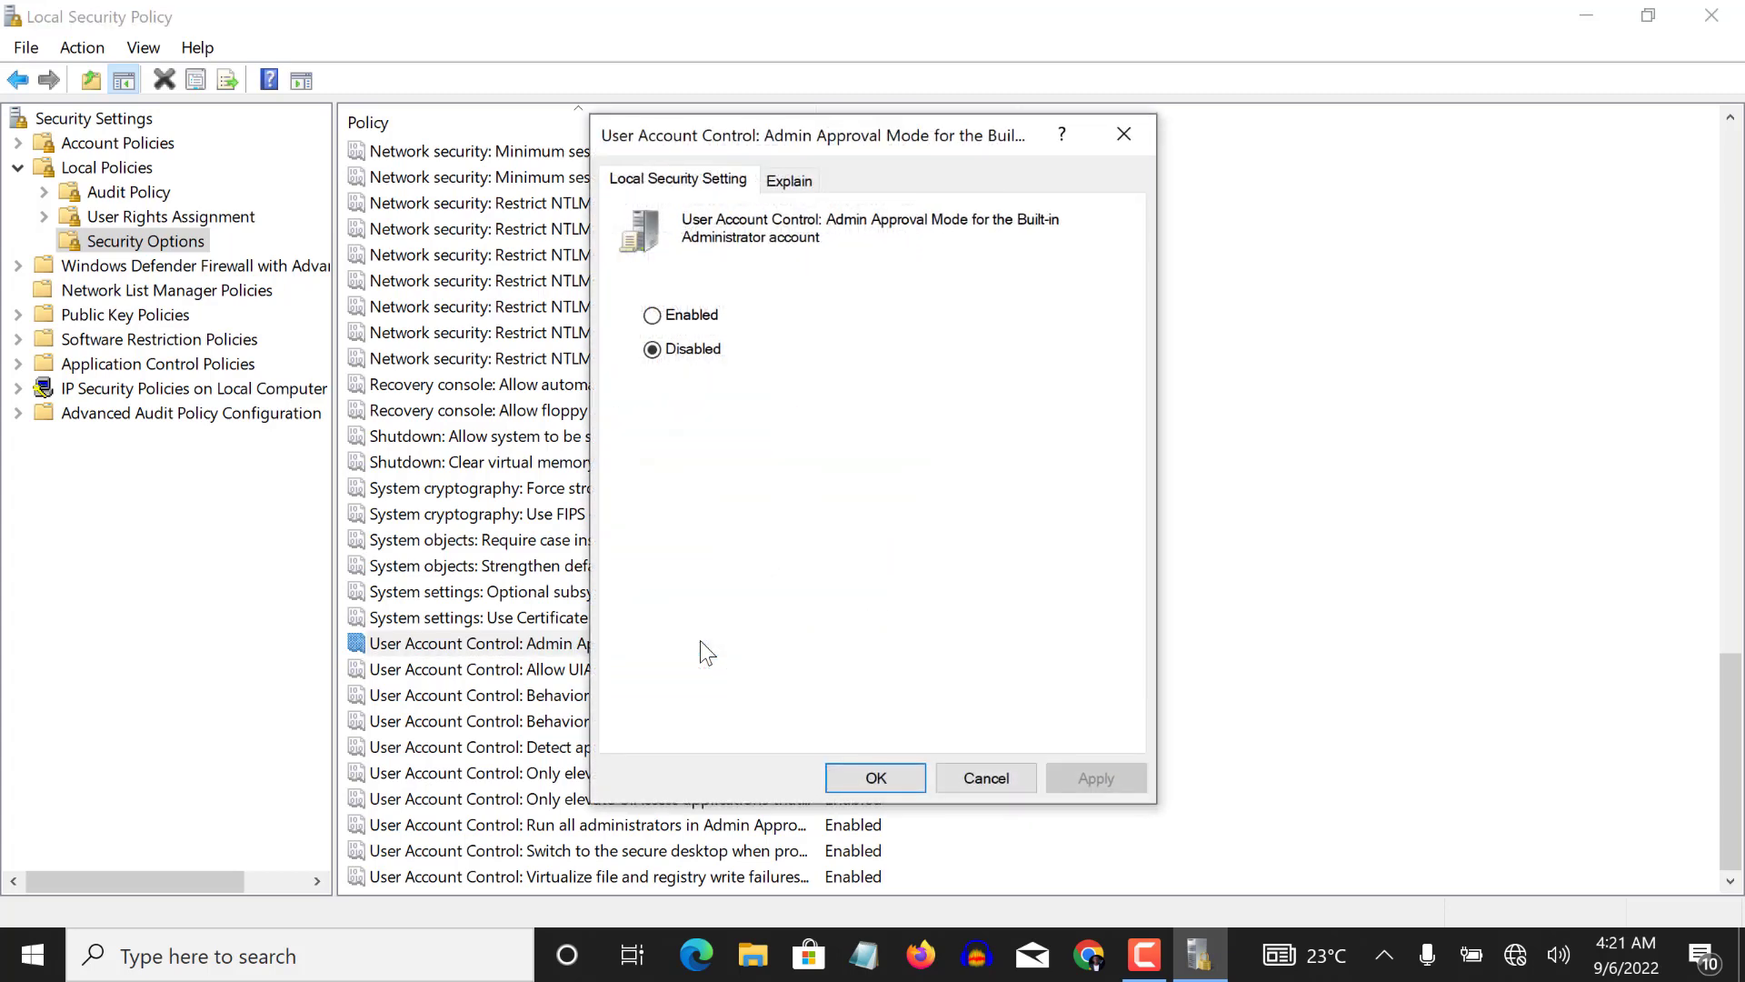
{"action": "mouse_move", "coordinate": [653, 316]}
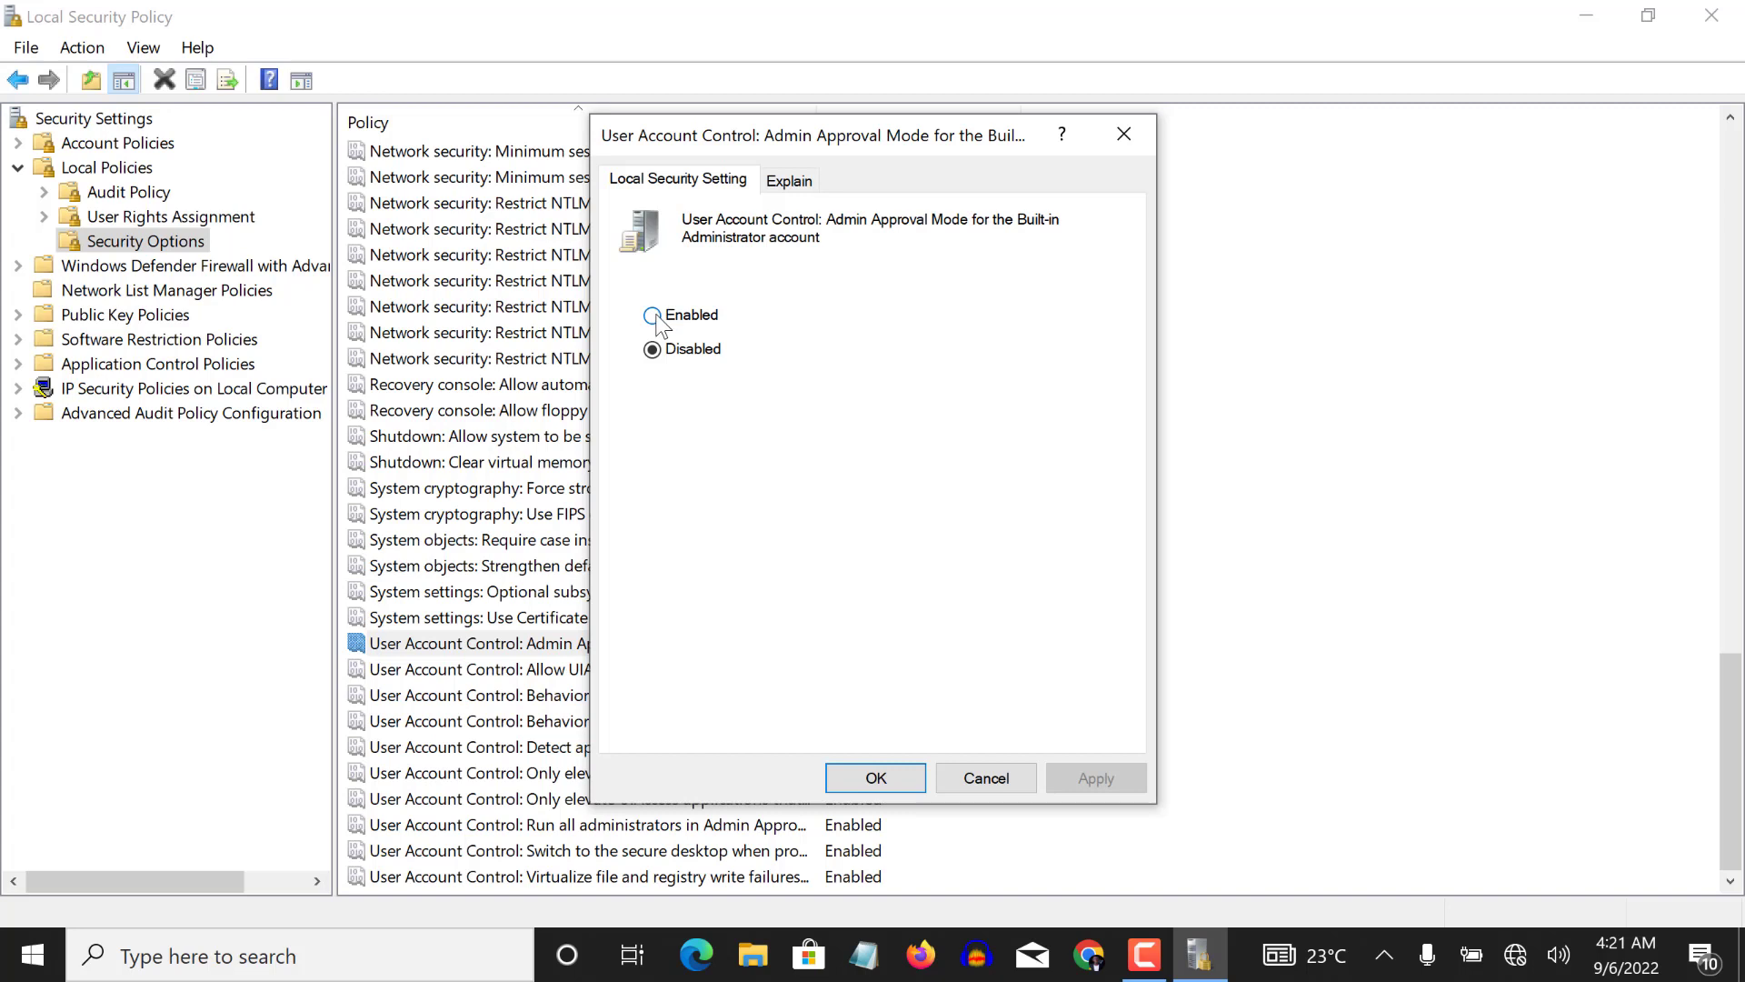
{"action": "left_click", "coordinate": [651, 315]}
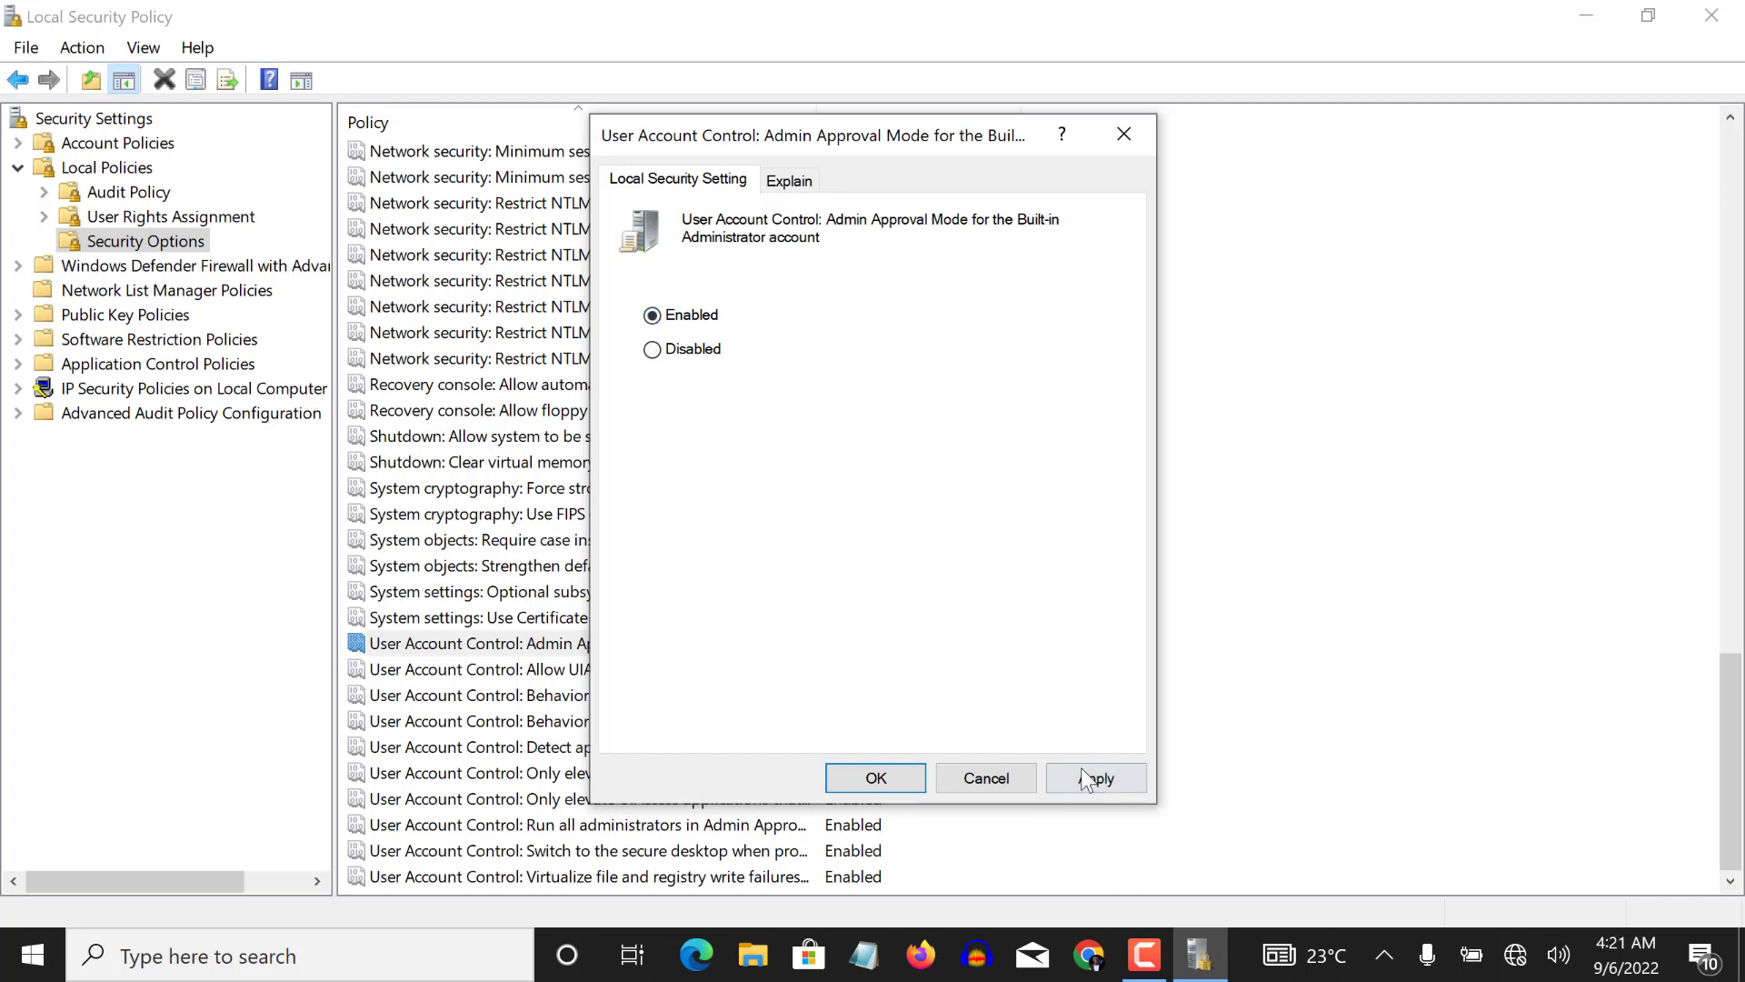
{"action": "mouse_move", "coordinate": [877, 777]}
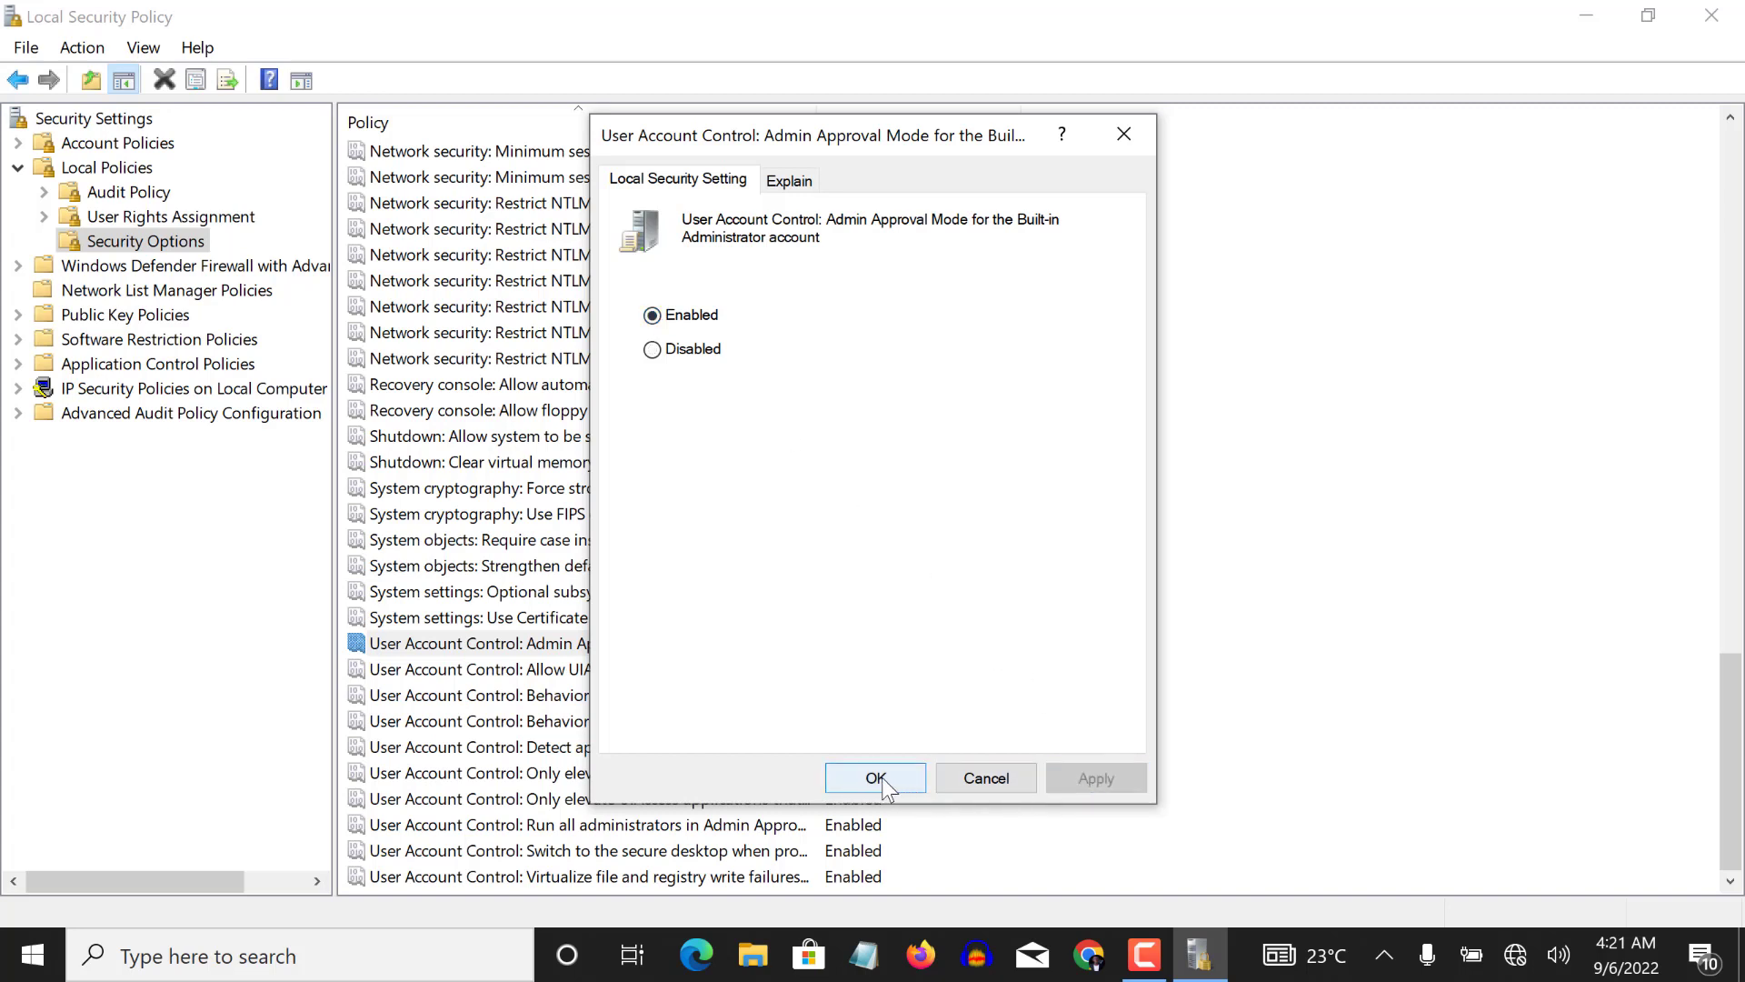
{"action": "left_click", "coordinate": [874, 777]}
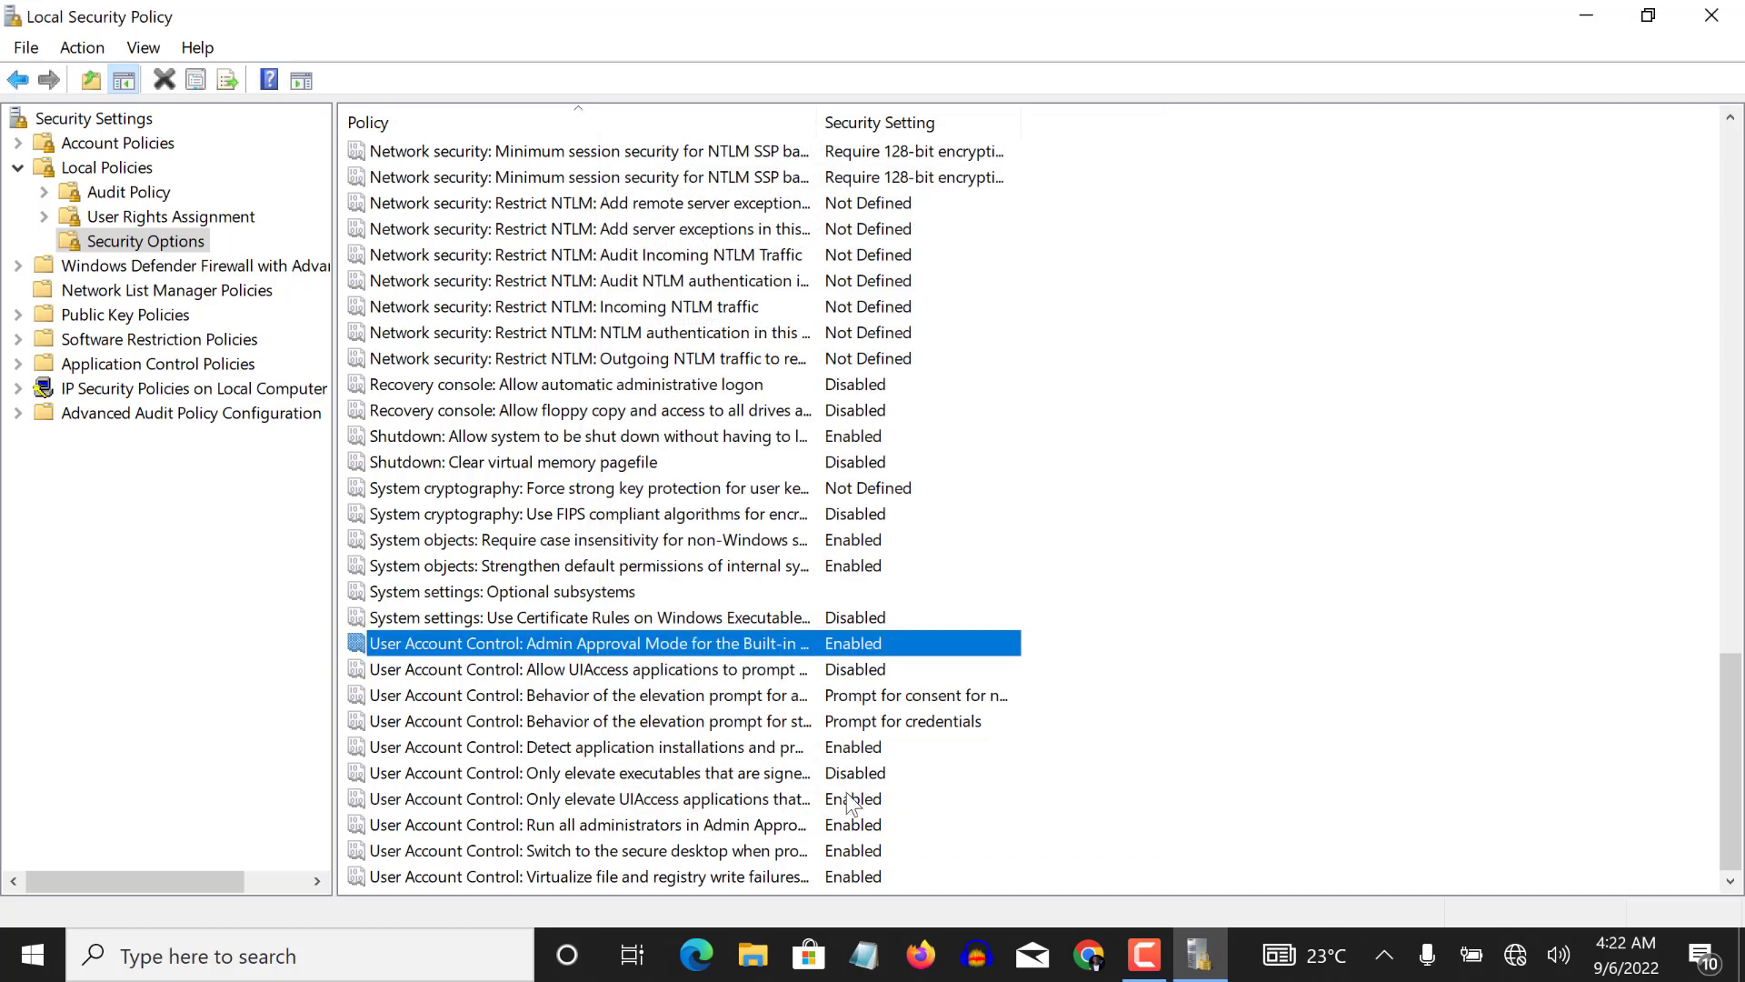
{"action": "mouse_move", "coordinate": [546, 683]}
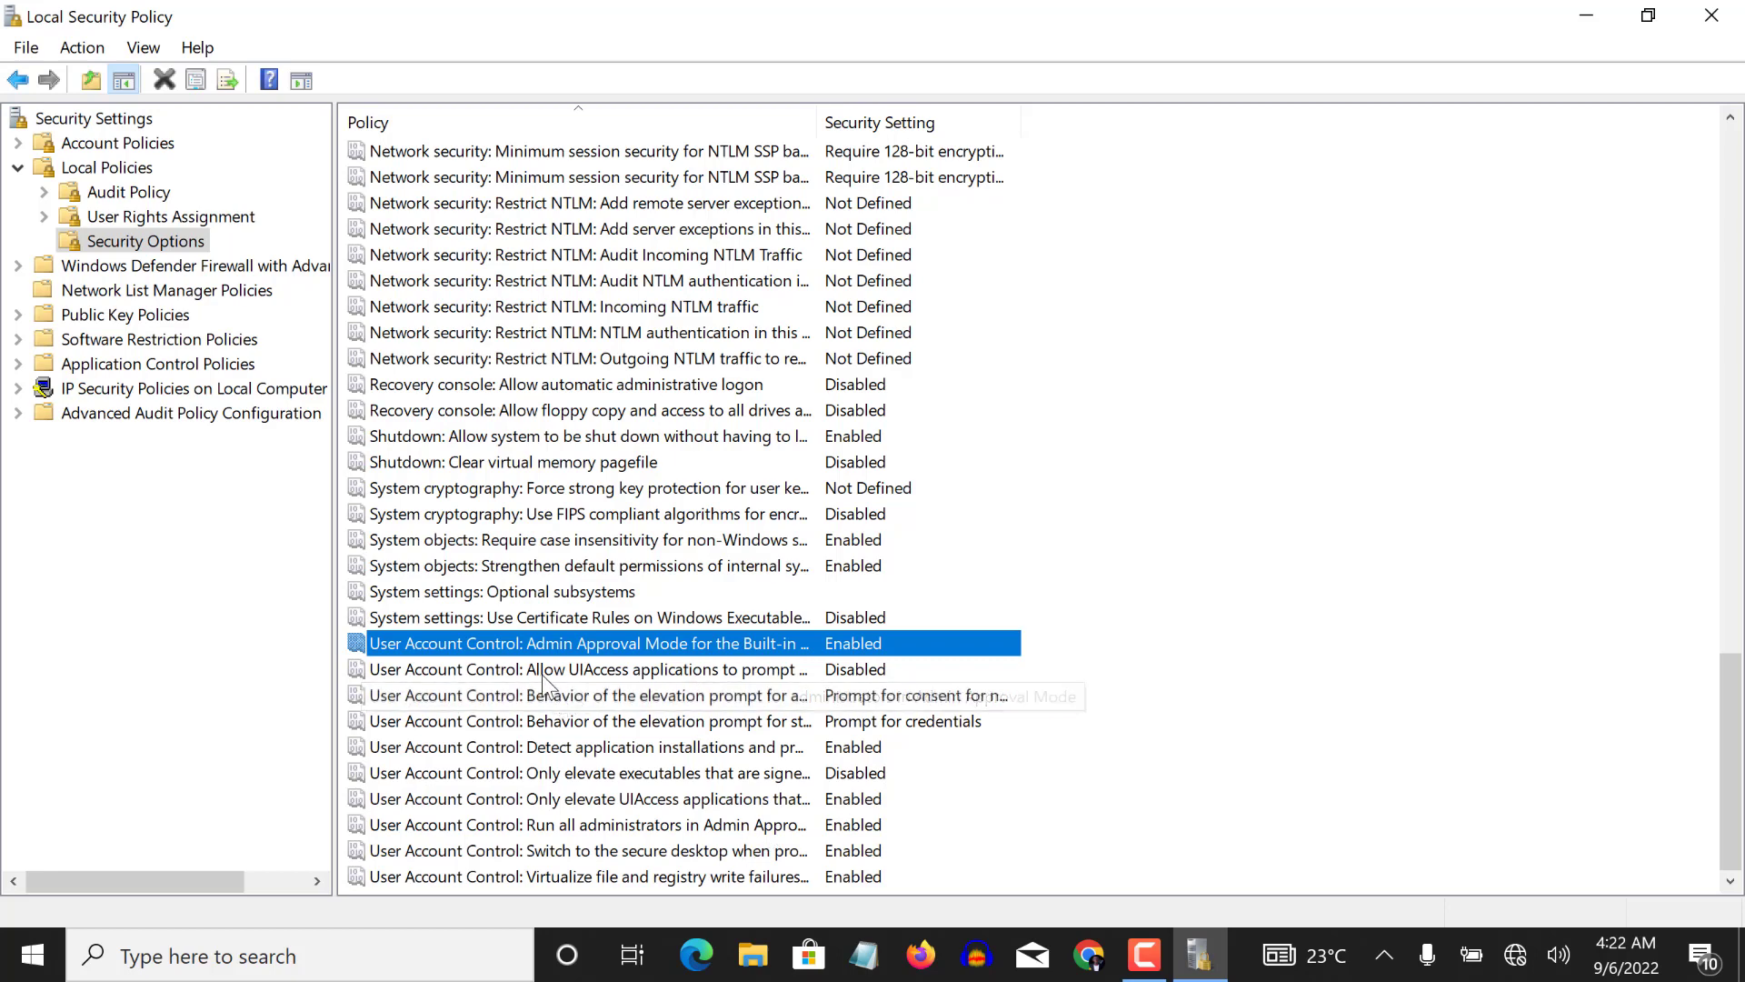
{"action": "mouse_move", "coordinate": [580, 670]}
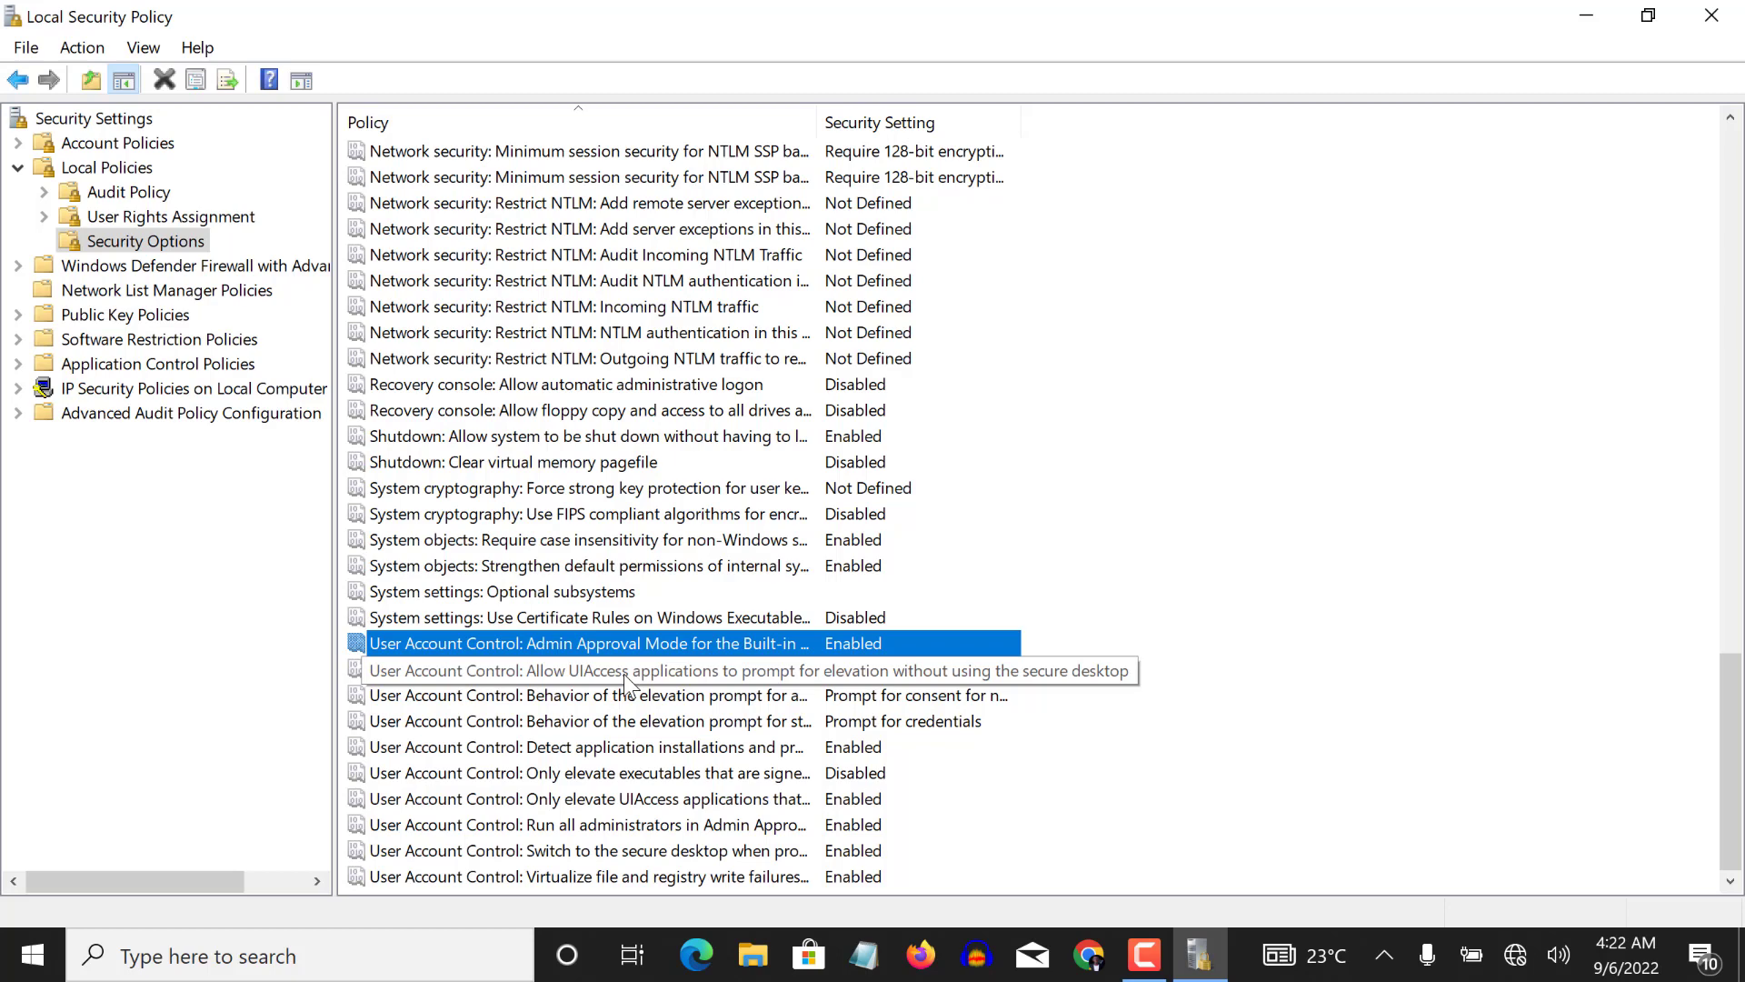
{"action": "mouse_move", "coordinate": [629, 669]}
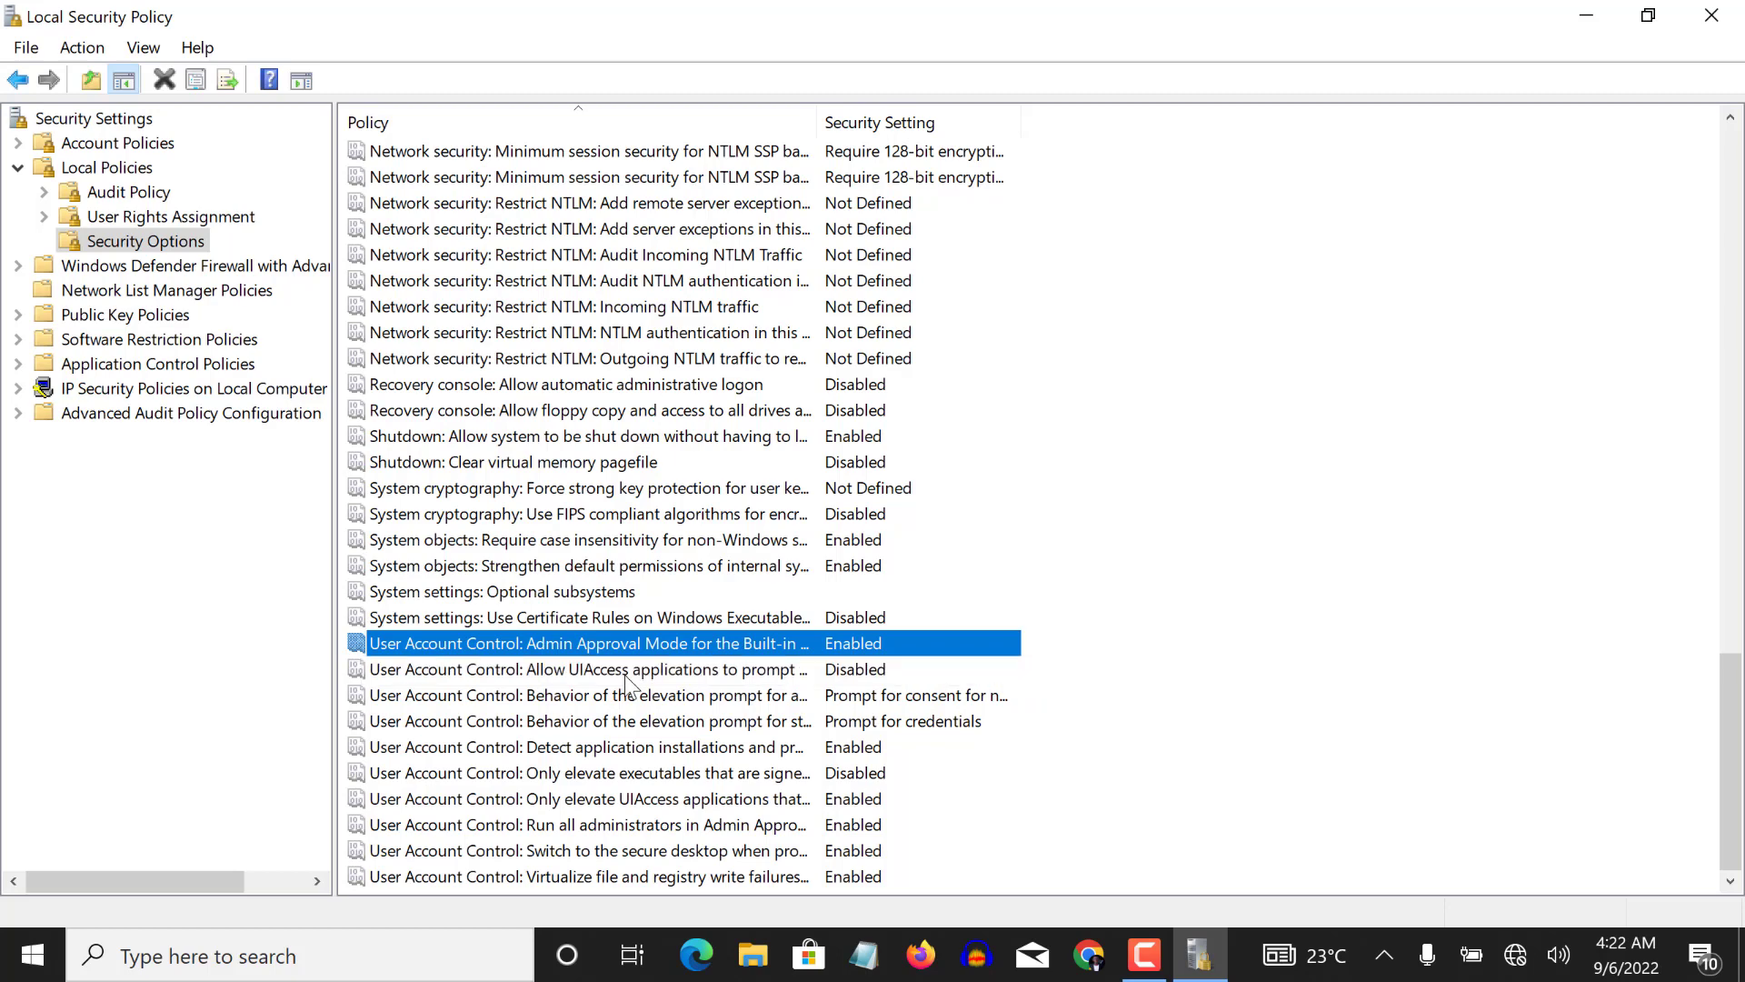
{"action": "mouse_move", "coordinate": [852, 684]}
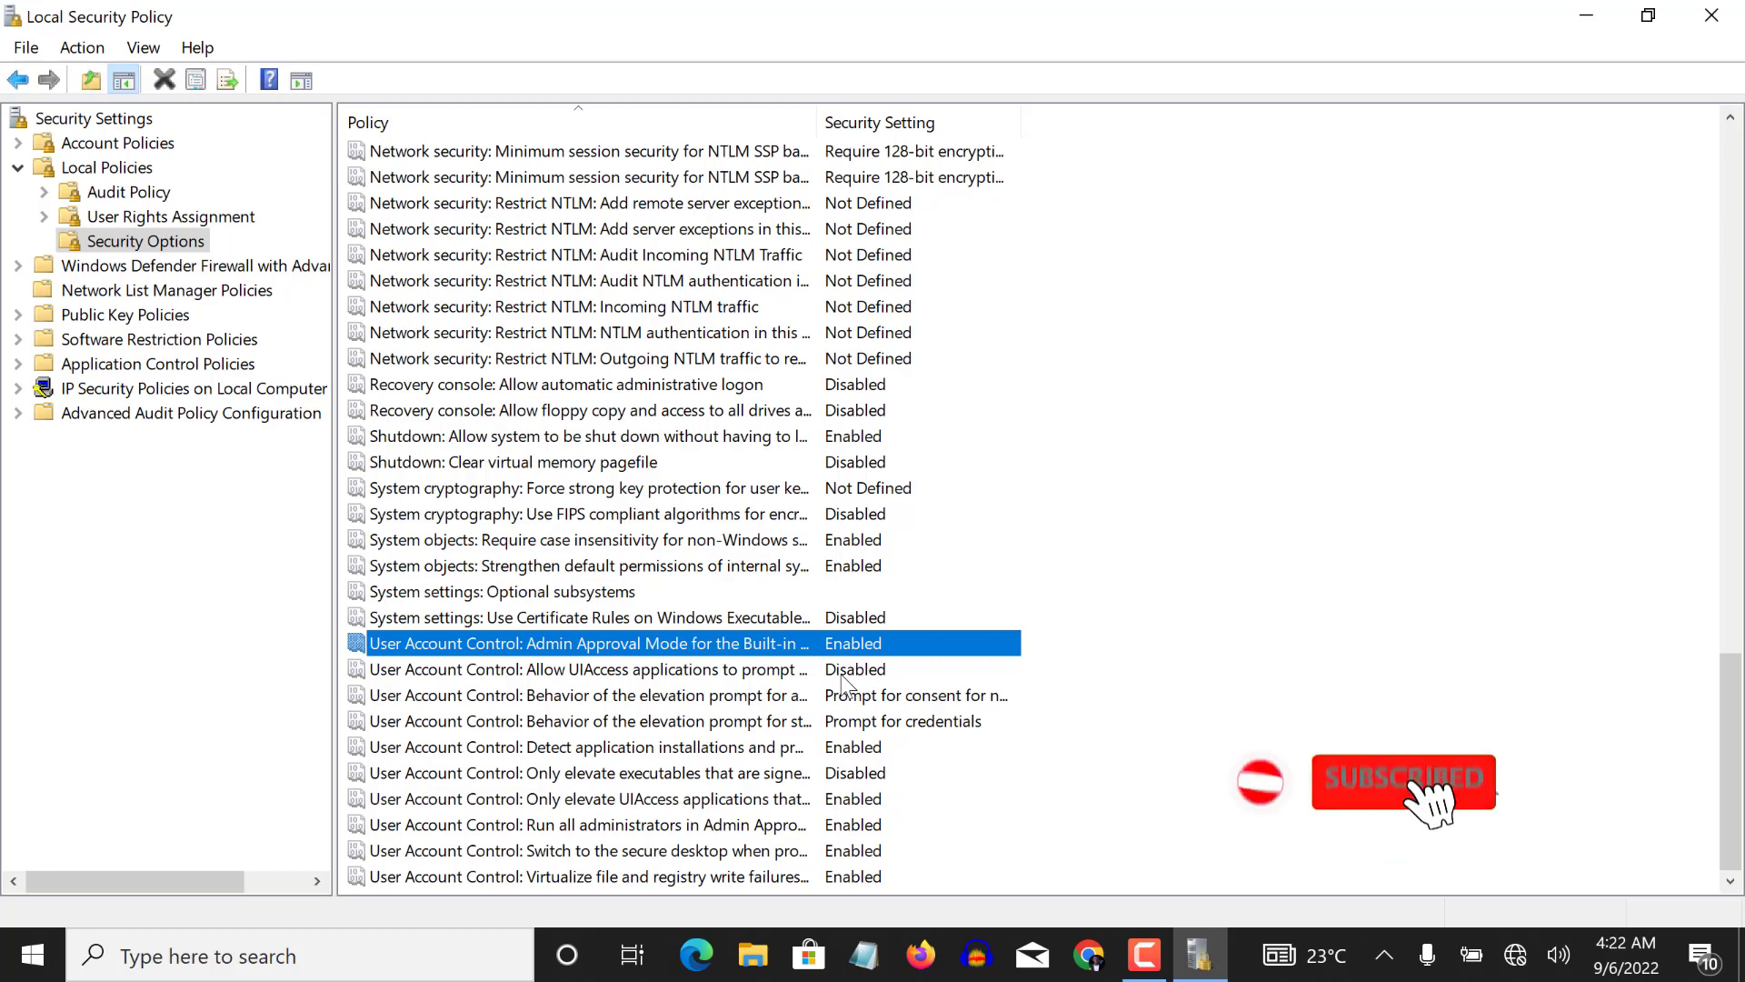
{"action": "mouse_move", "coordinate": [752, 670]}
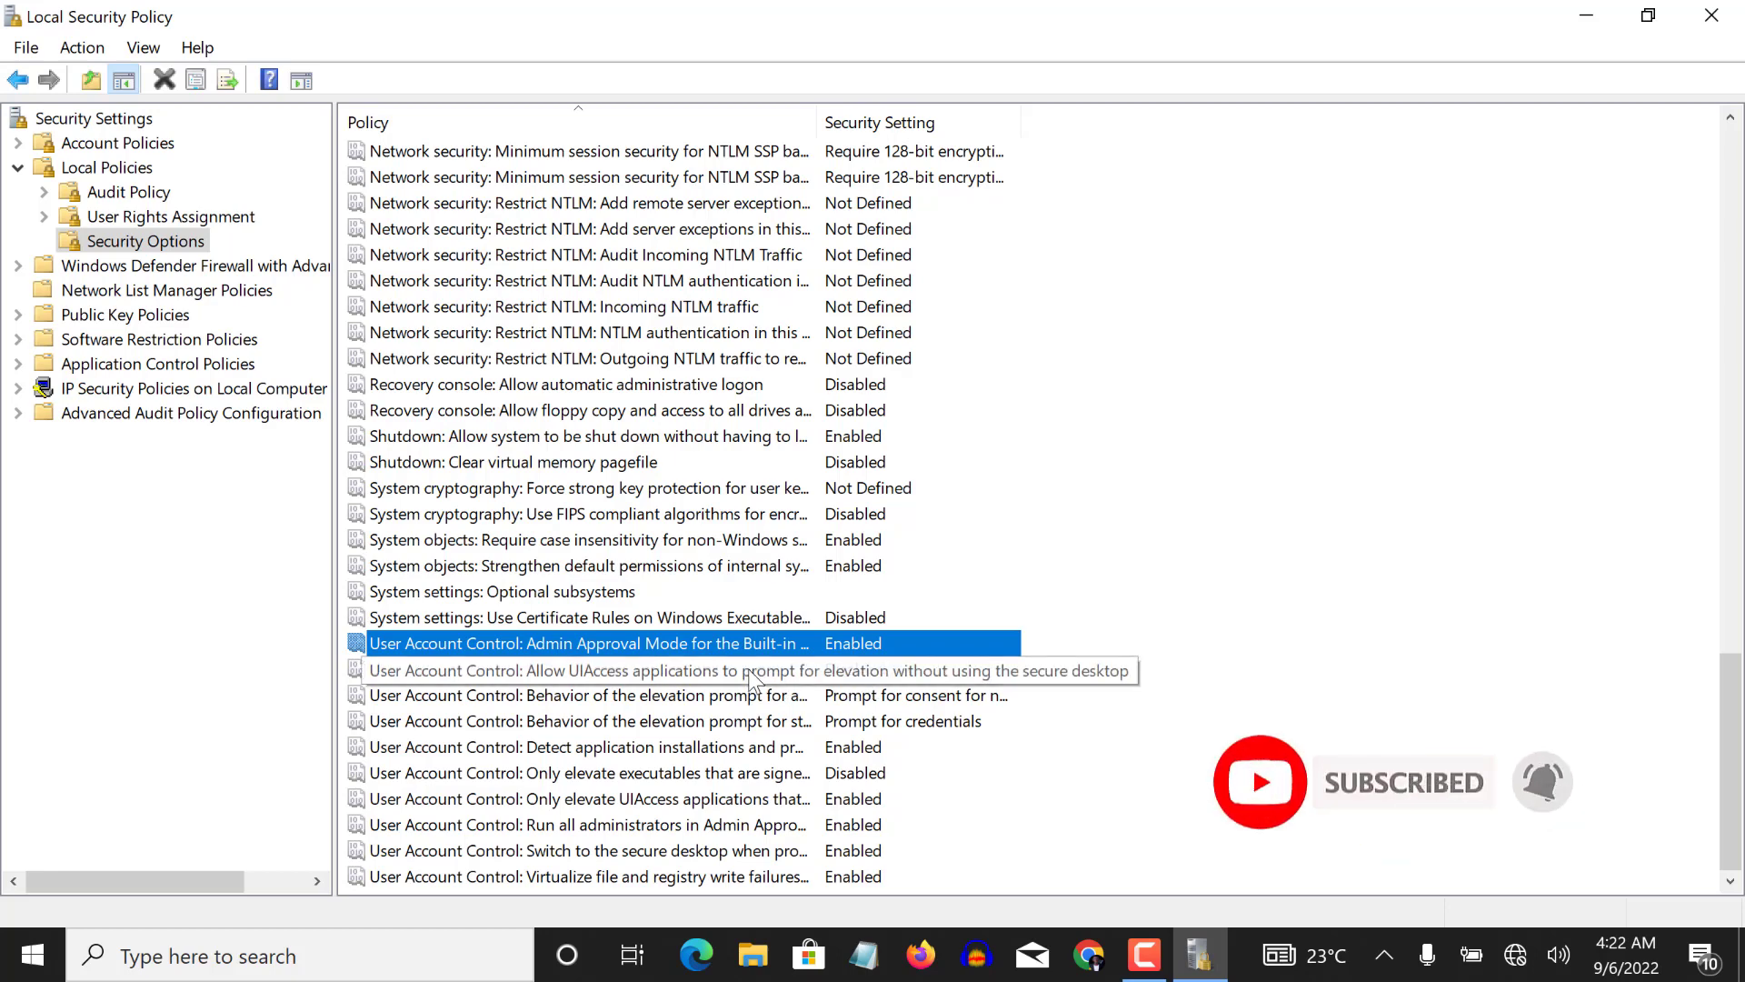
Step: Enable the 'Allow UIAccess applications to prompt for elevation' policy
{"action": "double_click", "coordinate": [587, 670]}
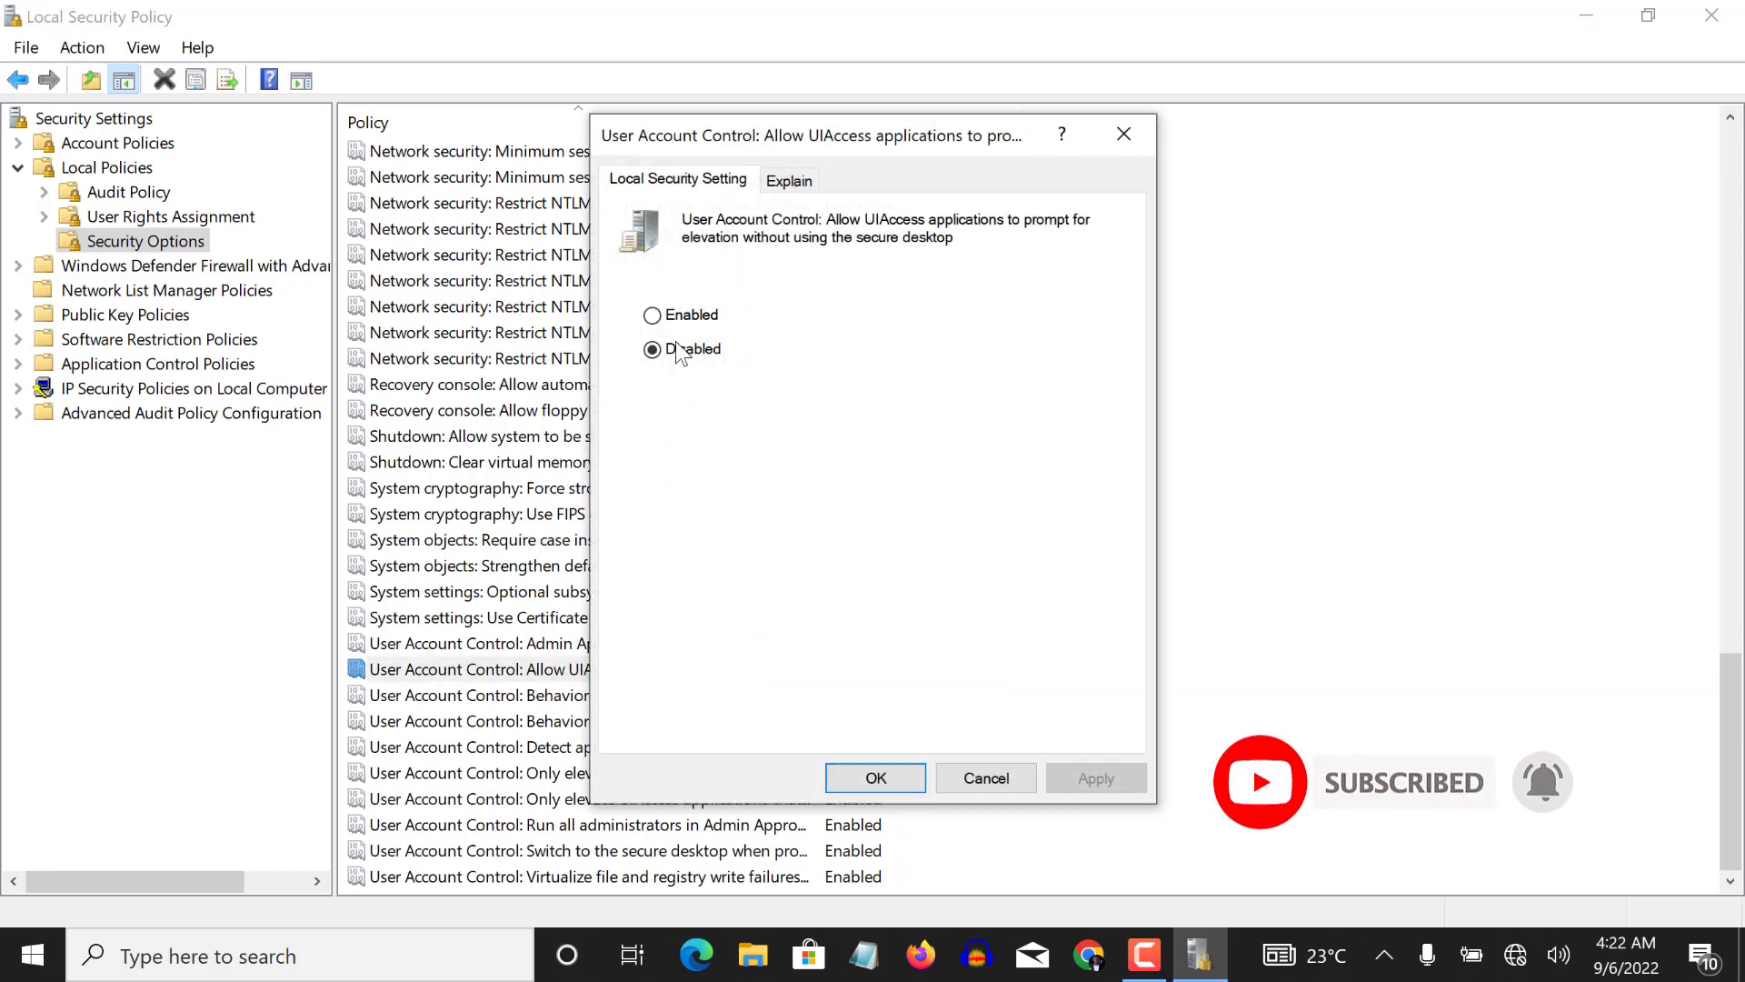
{"action": "left_click", "coordinate": [652, 316]}
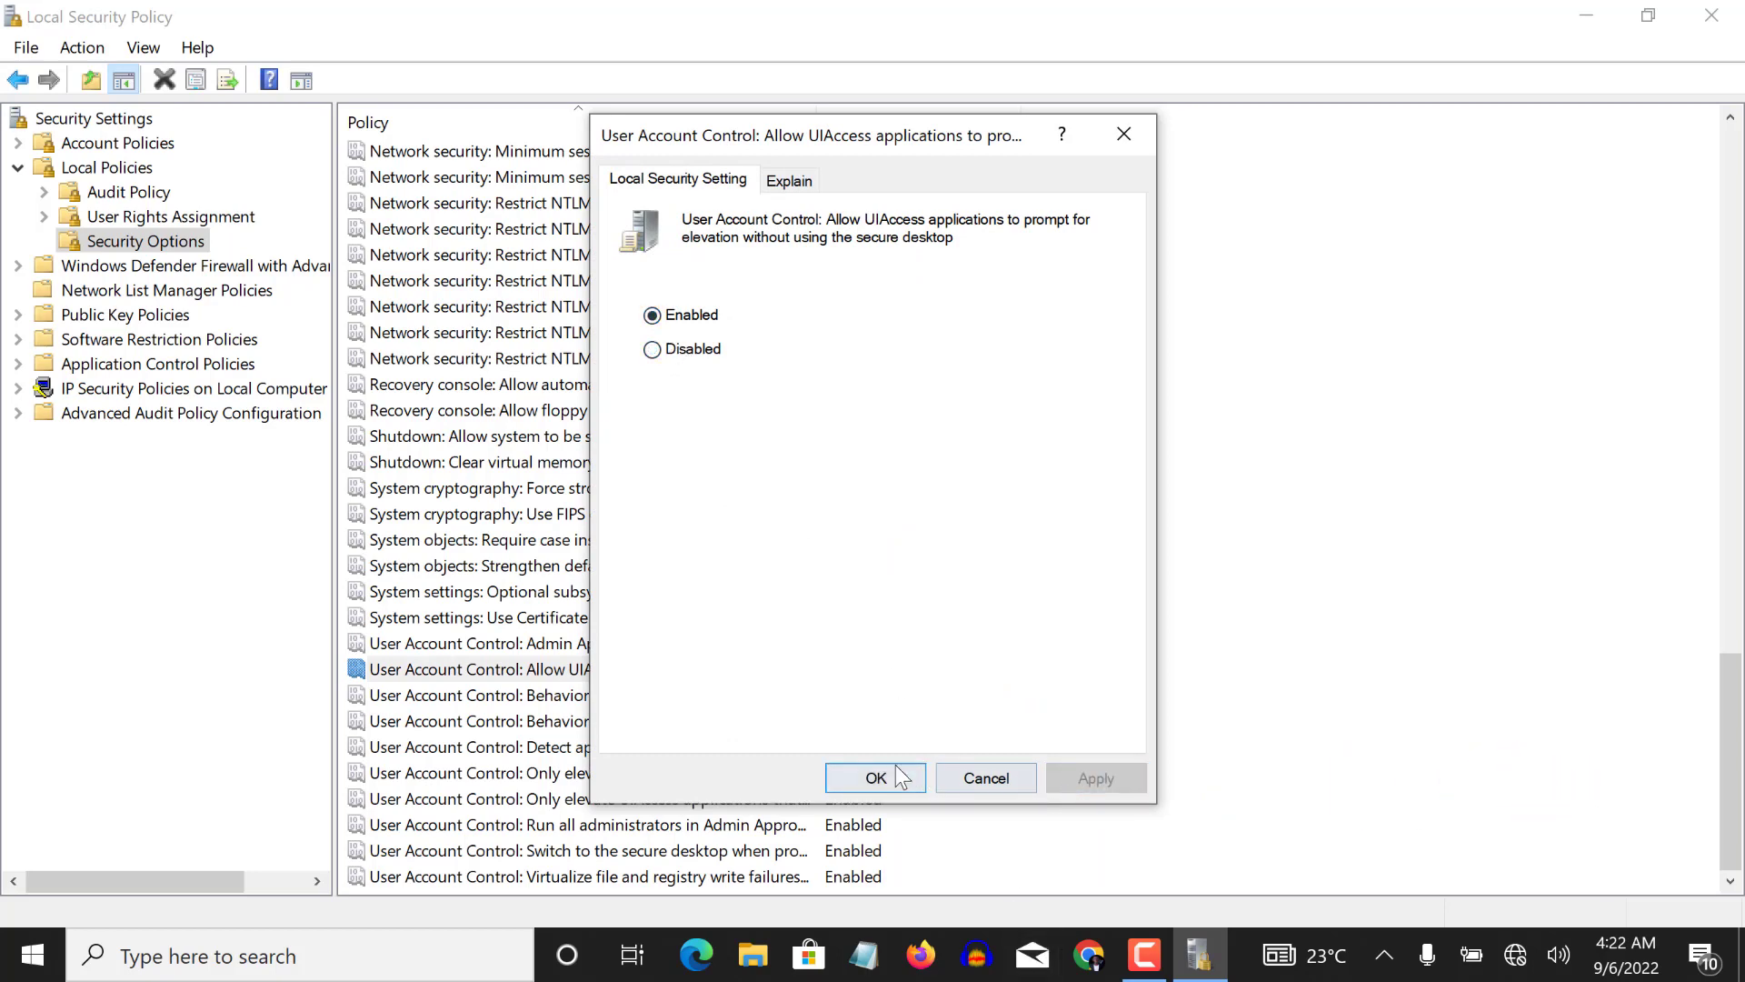
{"action": "left_click", "coordinate": [874, 777]}
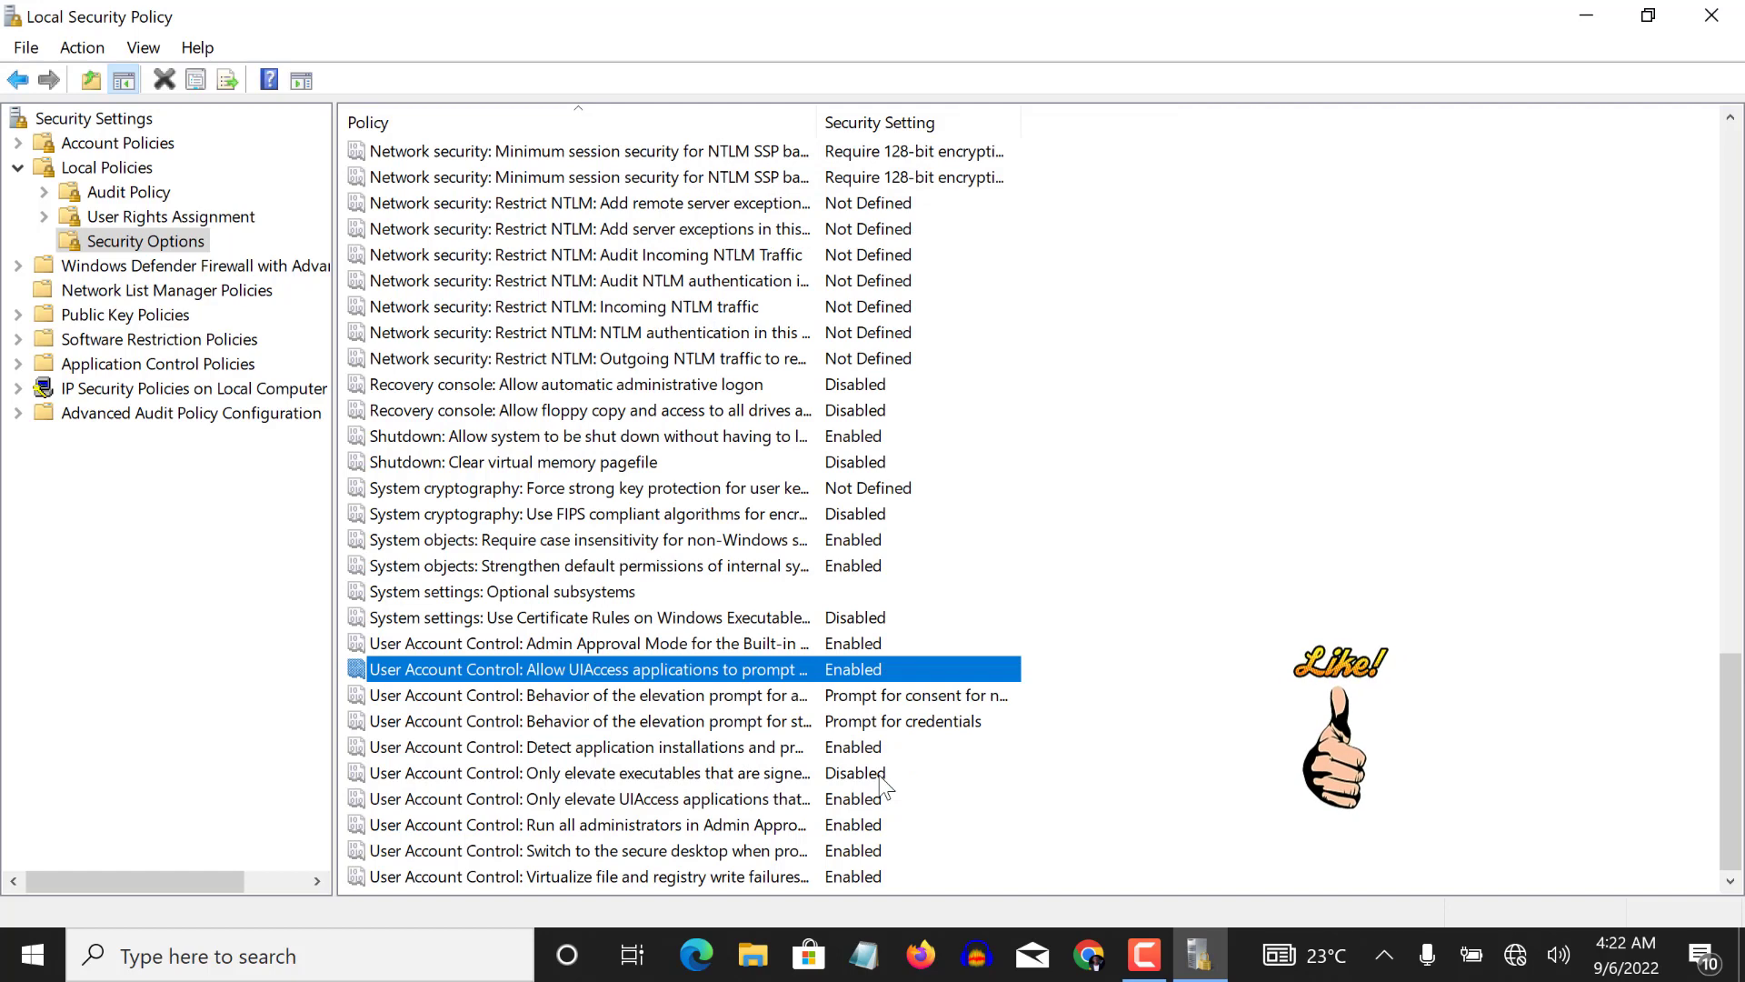
{"action": "mouse_move", "coordinate": [763, 922]}
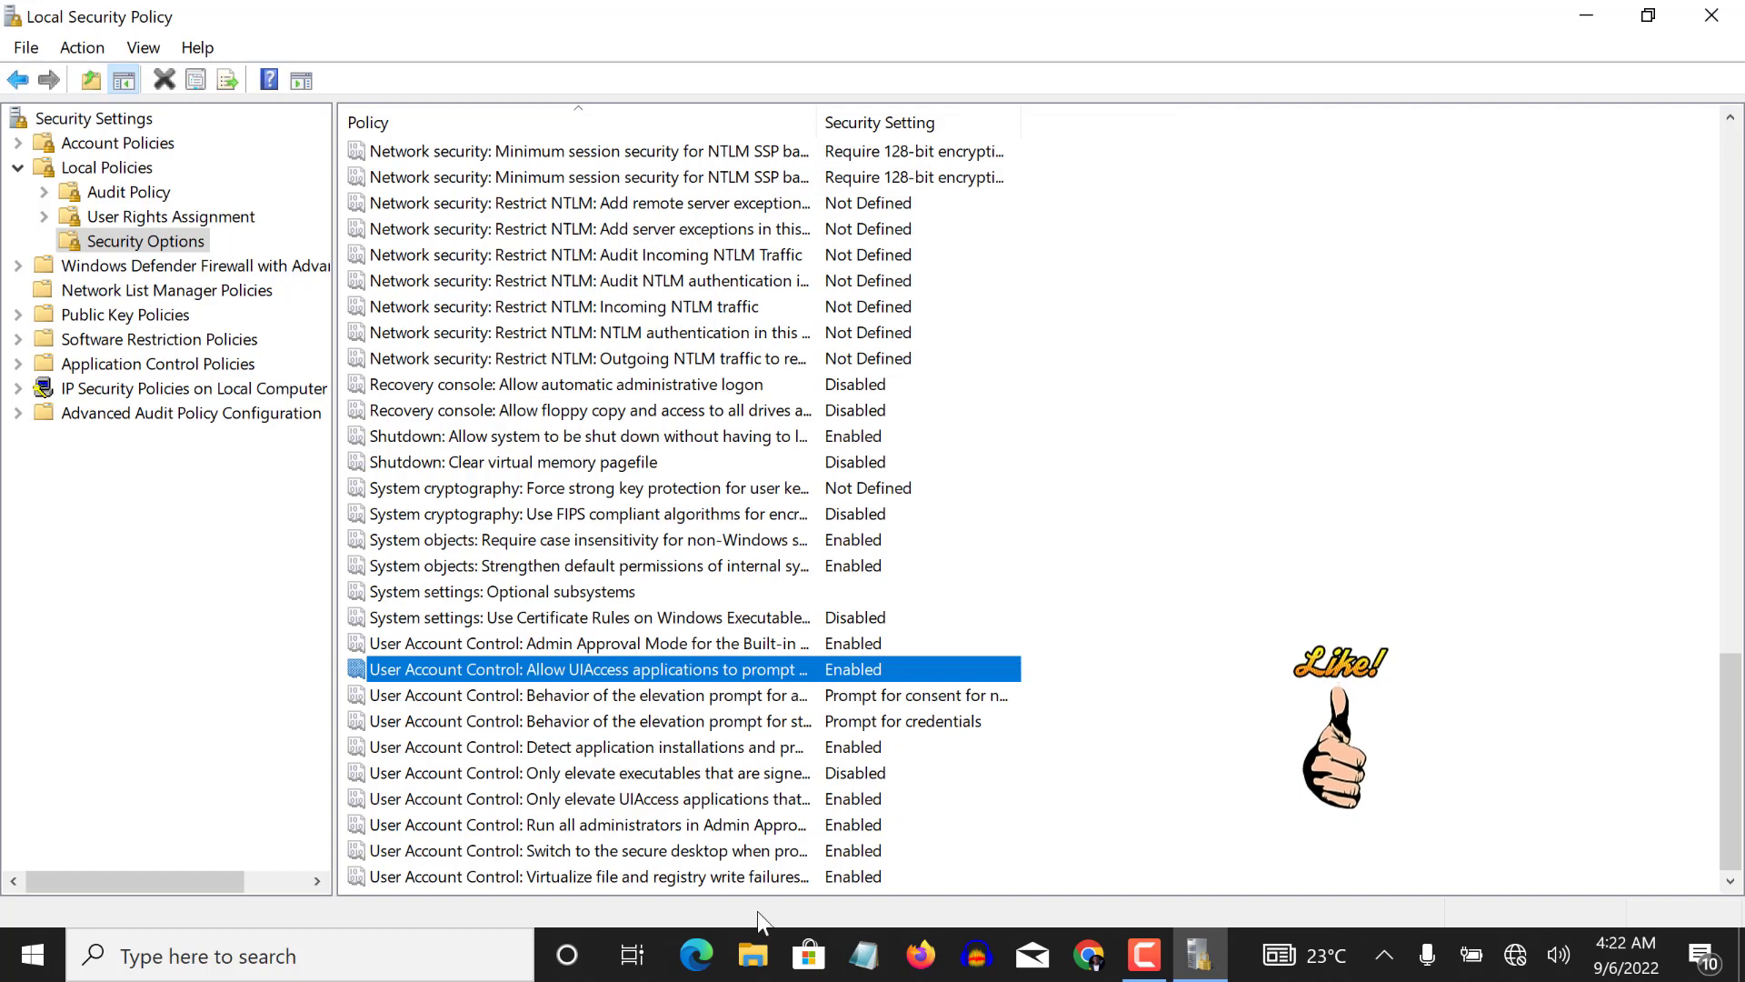
{"action": "mouse_move", "coordinate": [465, 843]}
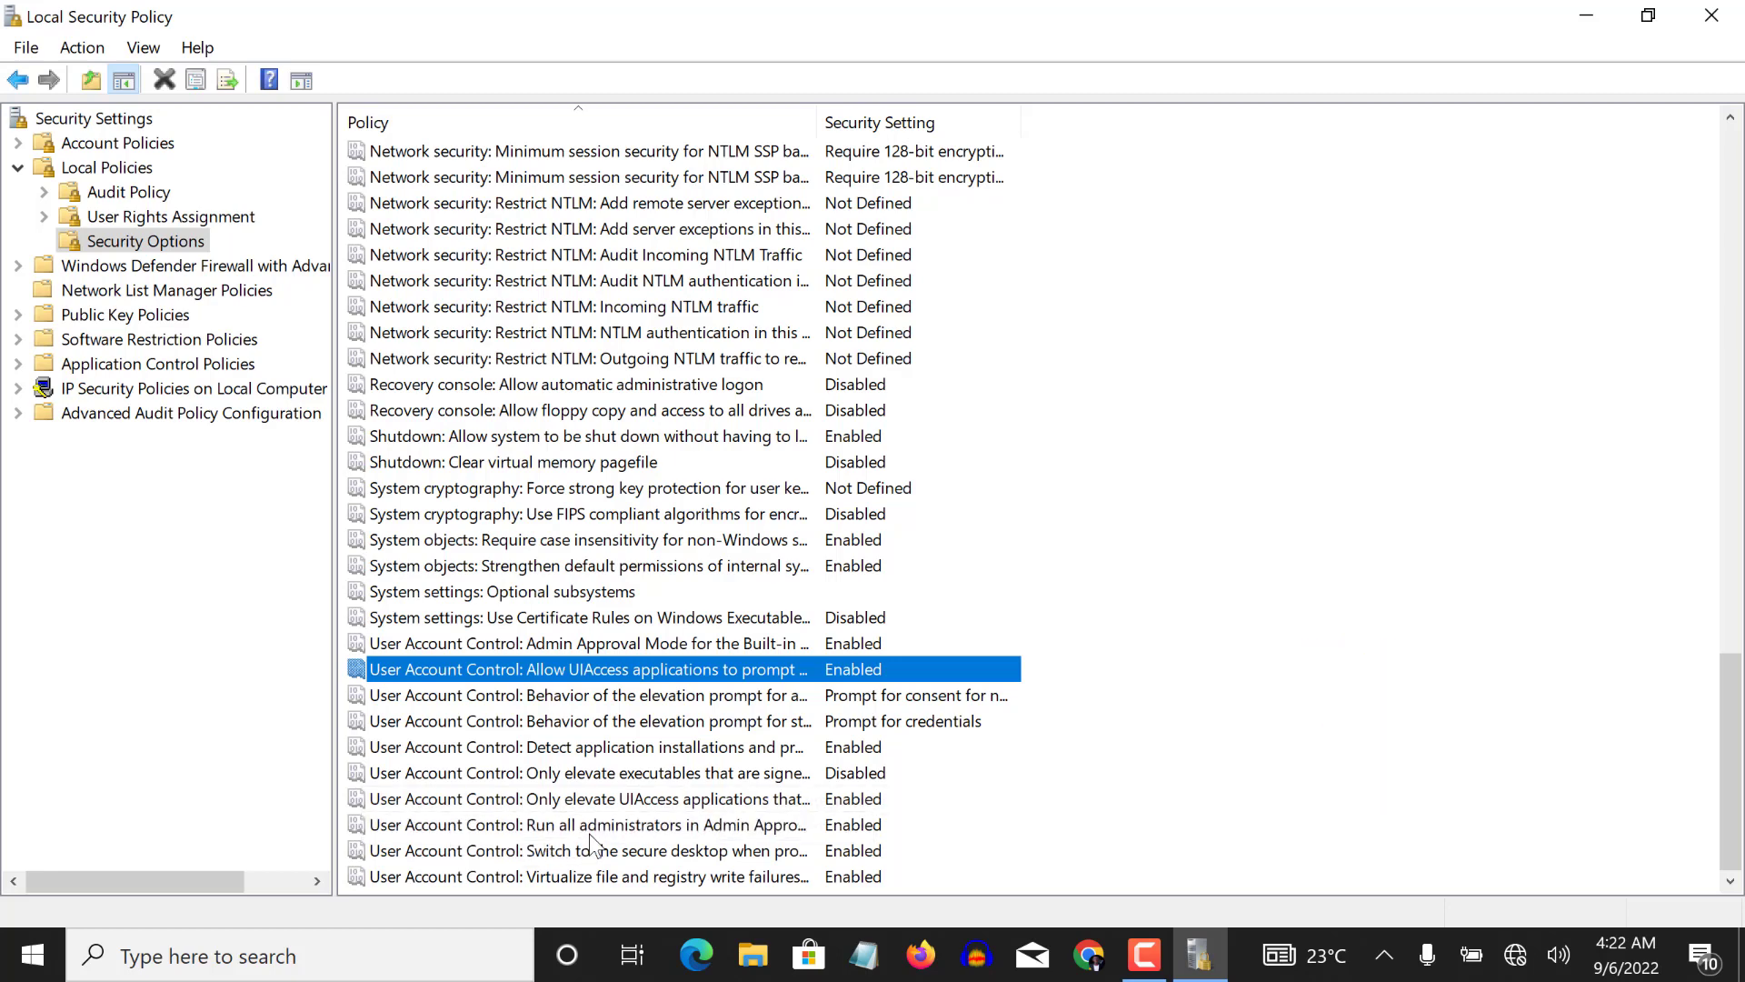
{"action": "mouse_move", "coordinate": [591, 842]}
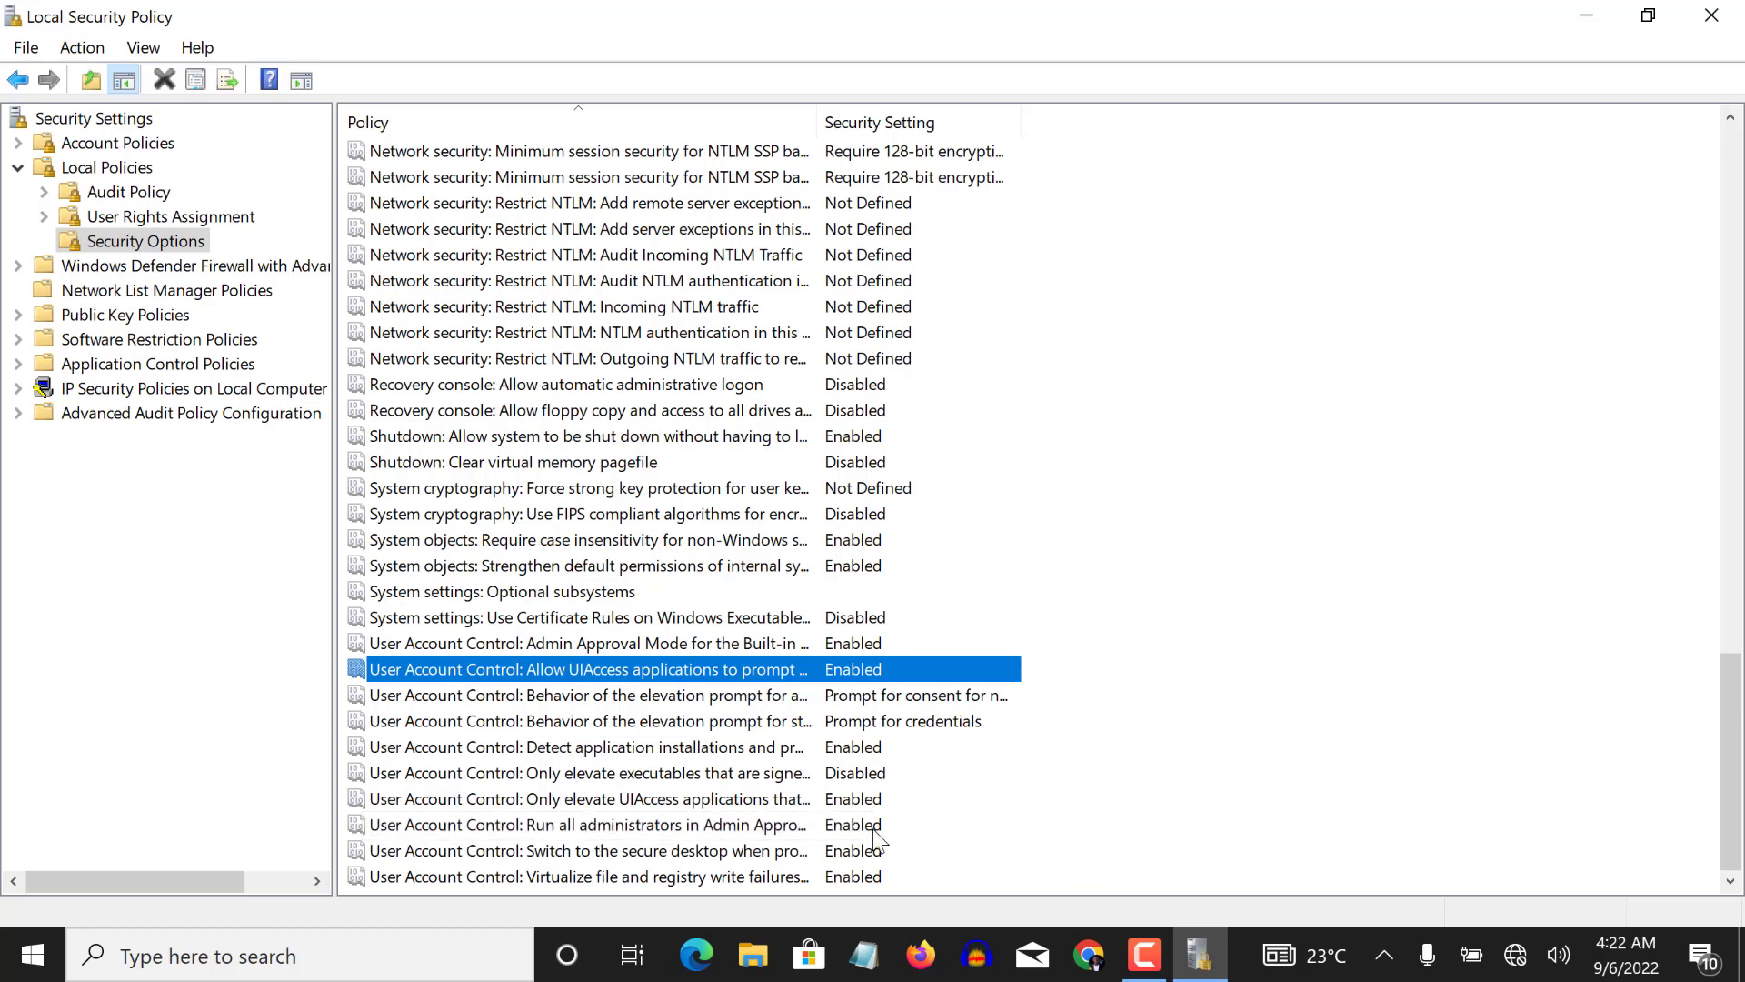
{"action": "mouse_move", "coordinate": [871, 838]}
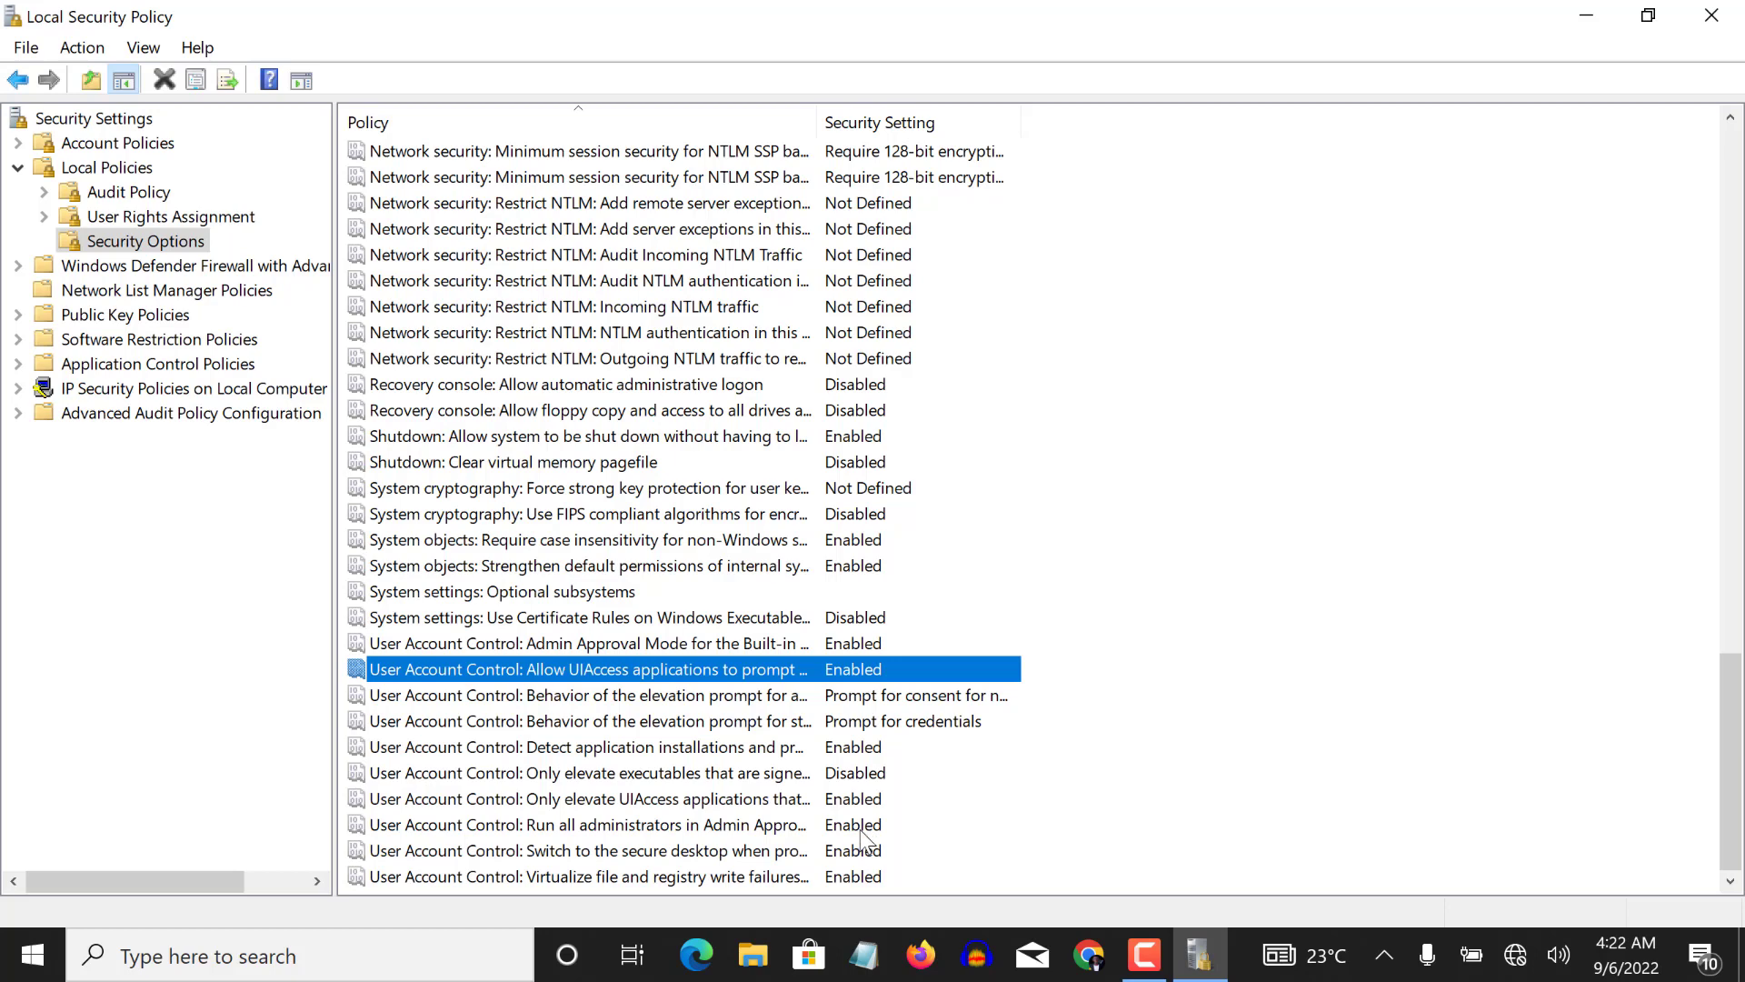
{"action": "double_click", "coordinate": [587, 824]}
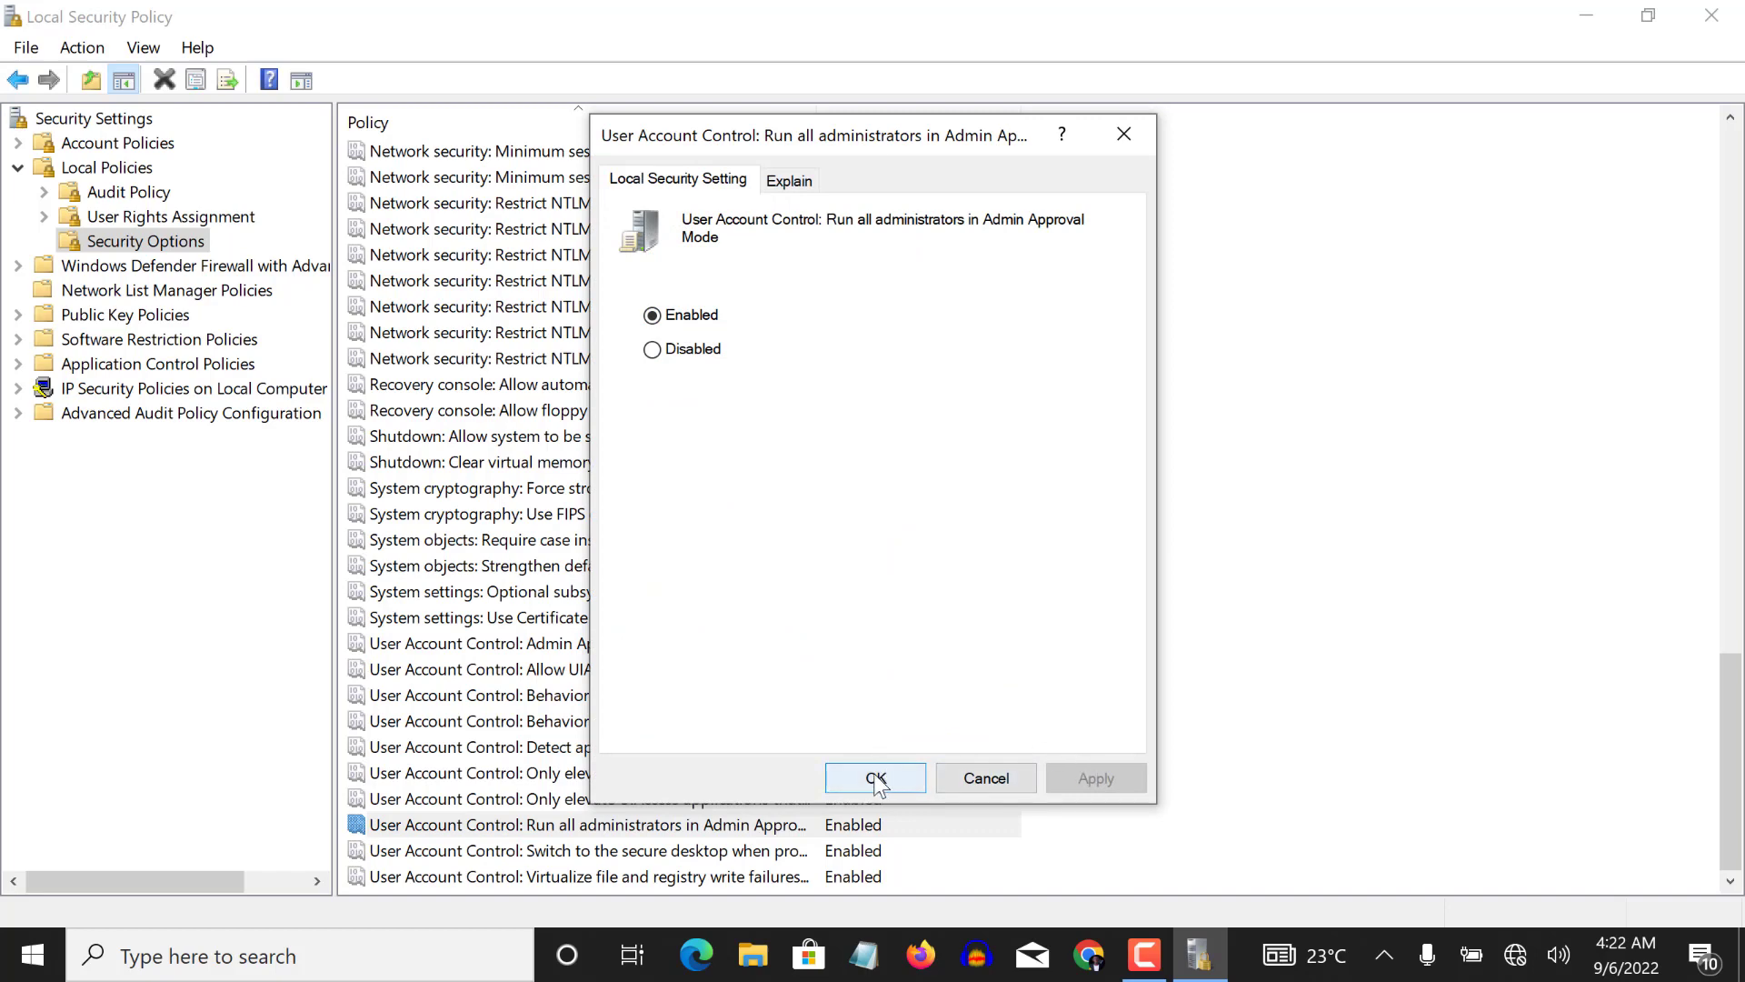
{"action": "left_click", "coordinate": [875, 777]}
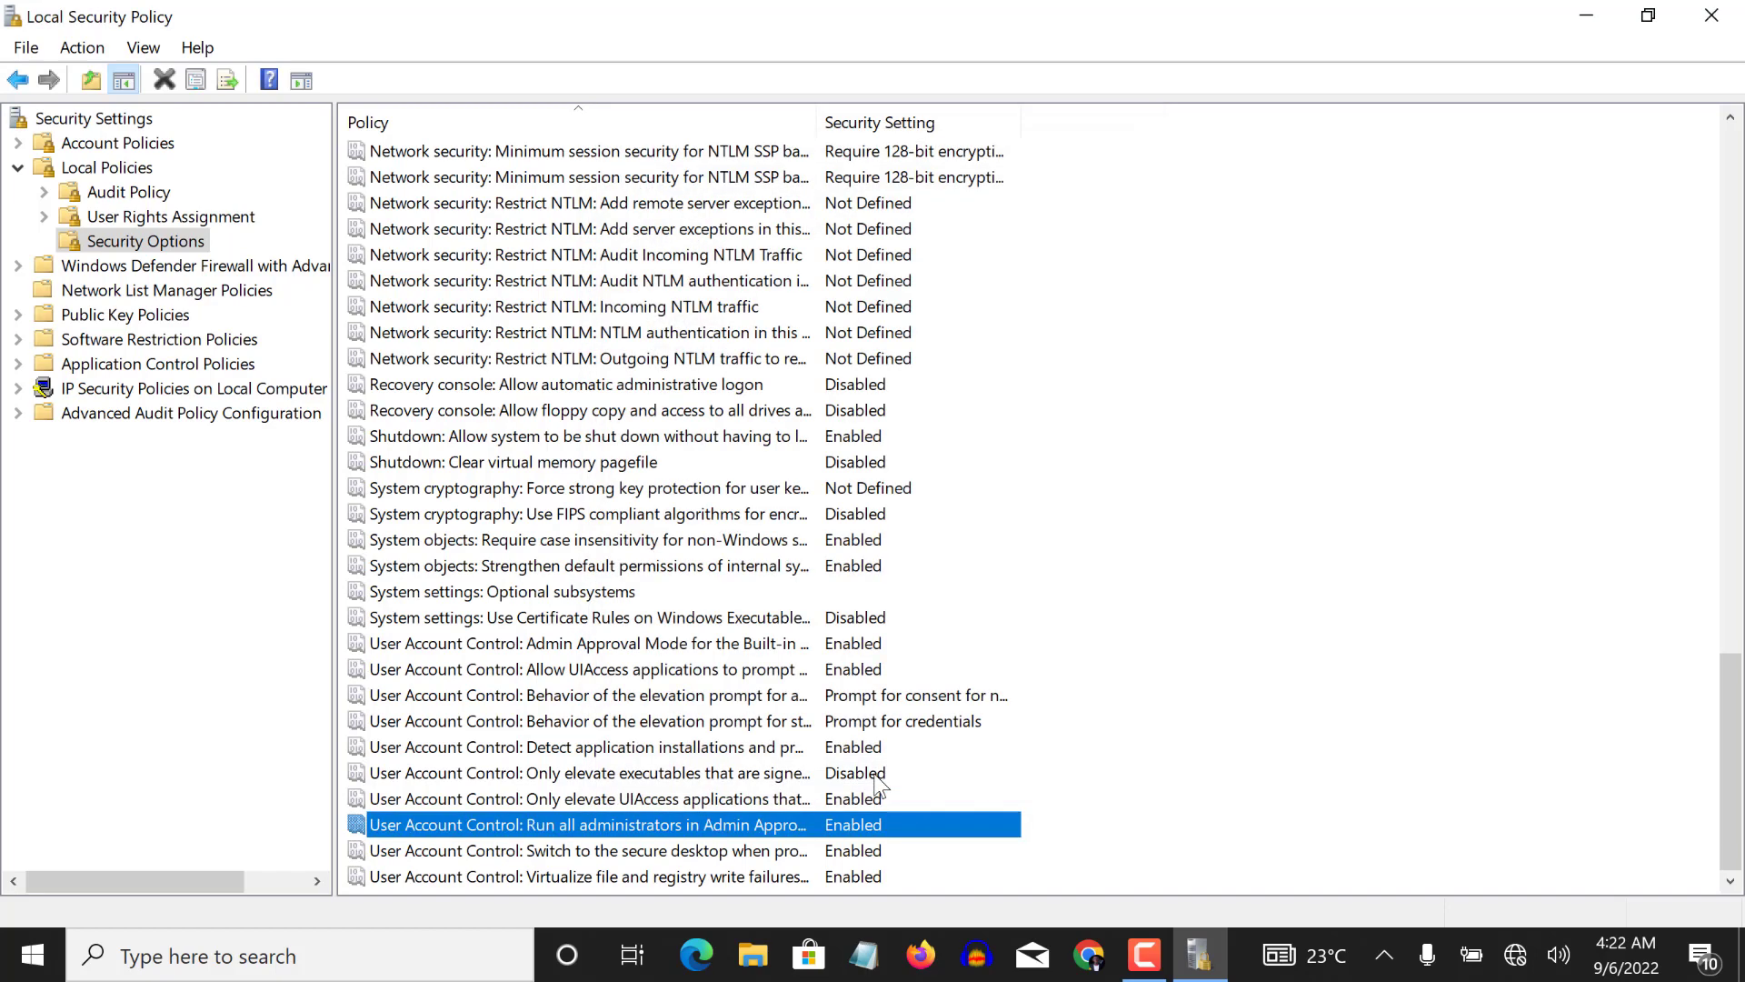